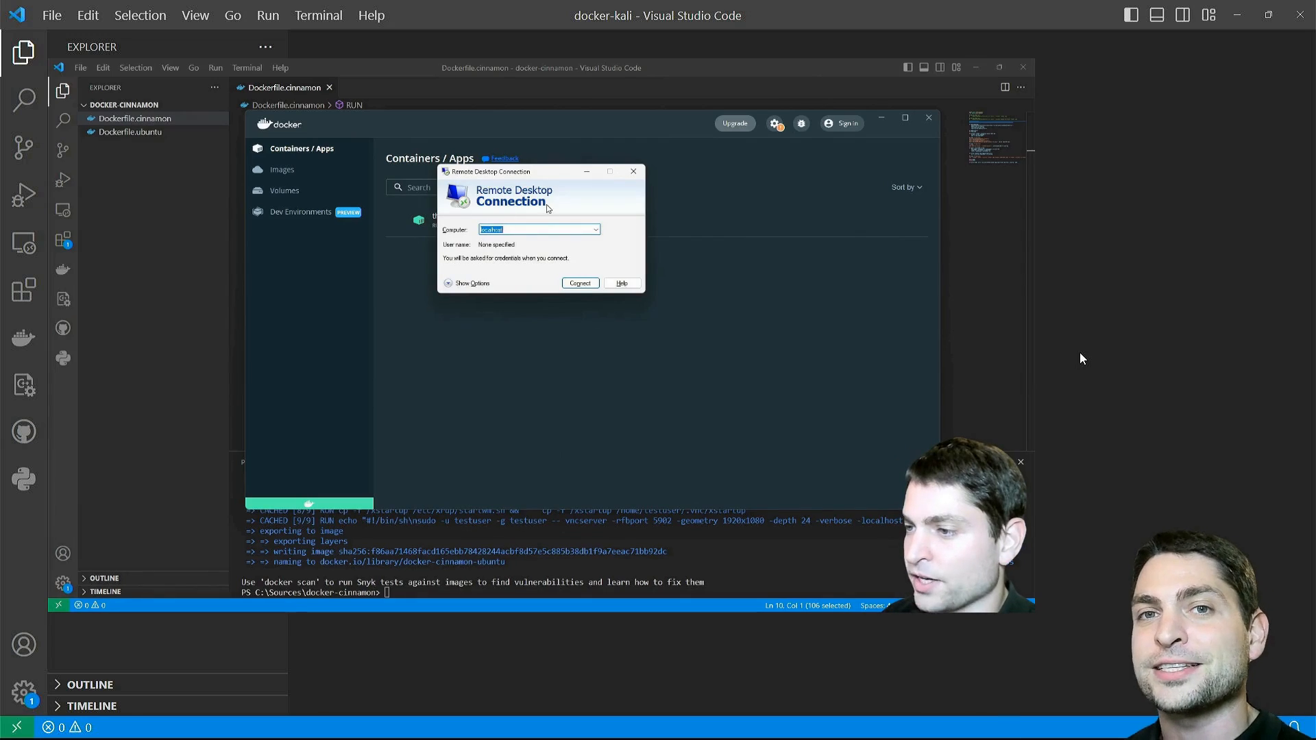
# Bring up Dockerfile.kali.xfce and highlight the pinned image digest on line 1
pyautogui.click(578, 283)
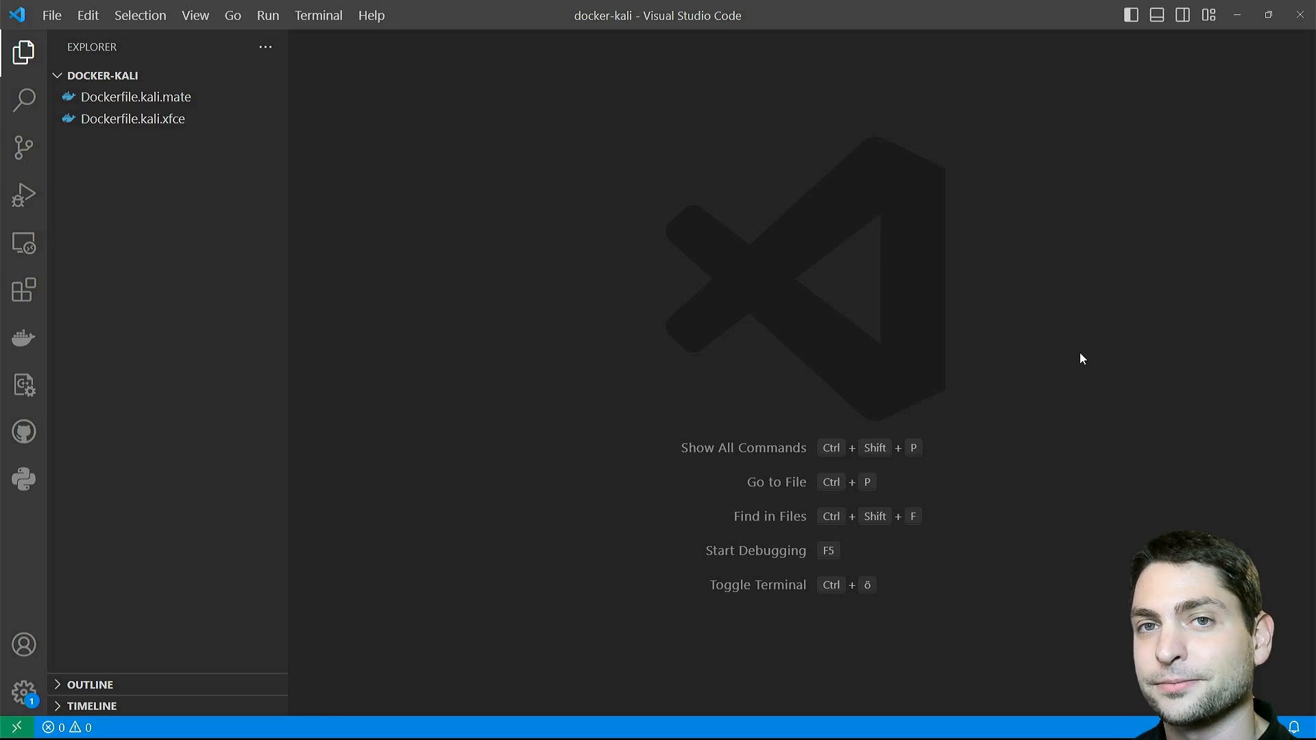
pyautogui.moveTo(764, 133)
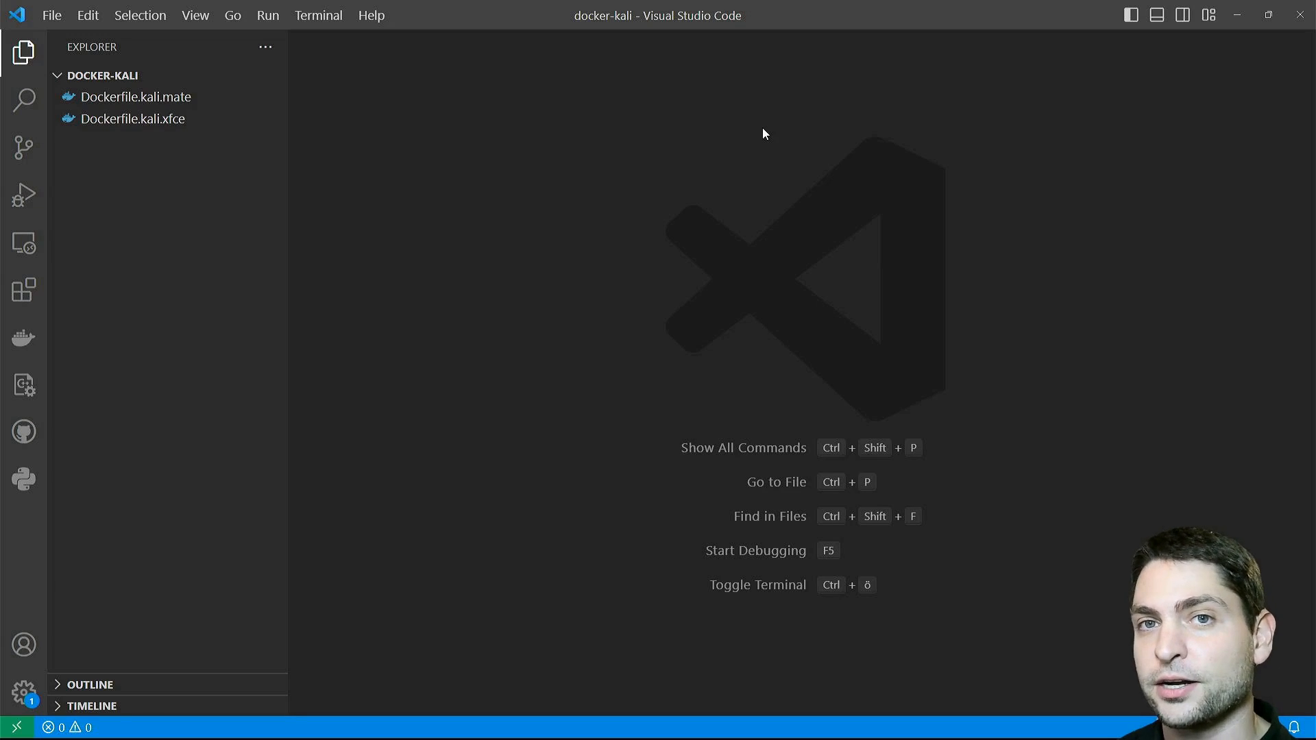
pyautogui.moveTo(500, 133)
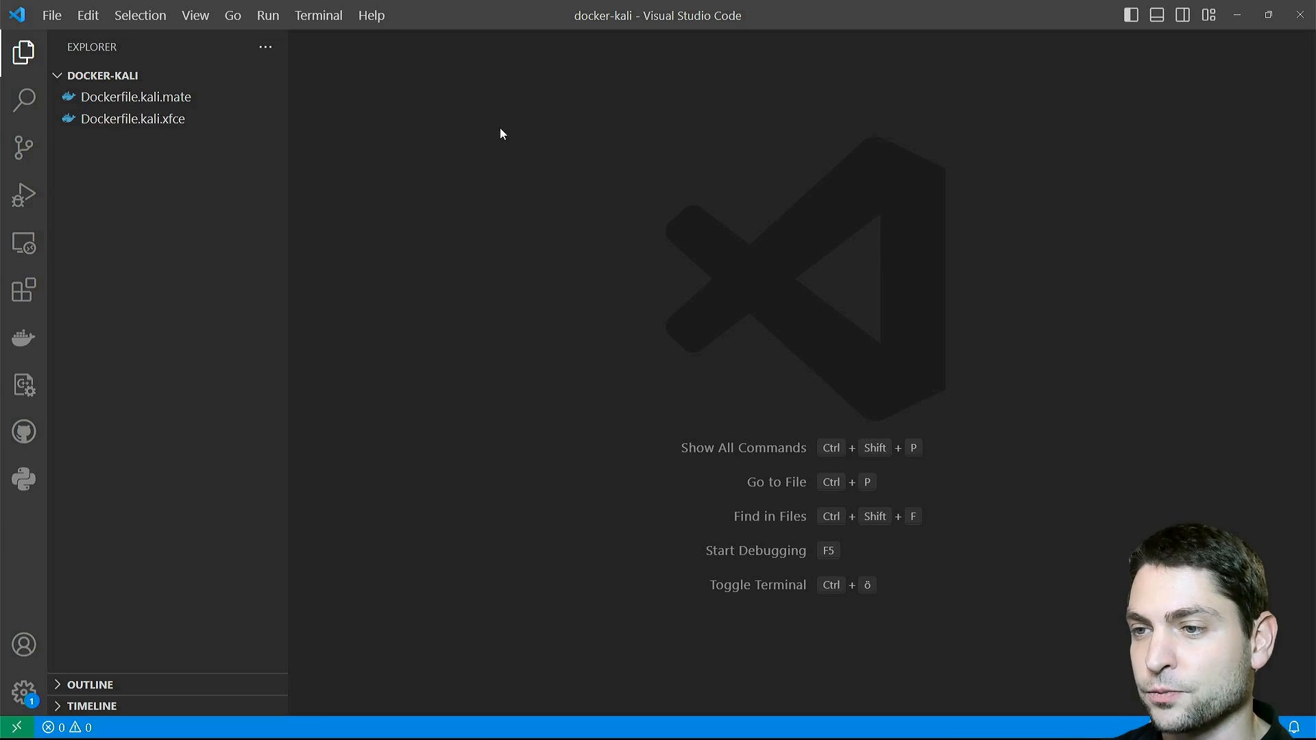
pyautogui.click(132, 118)
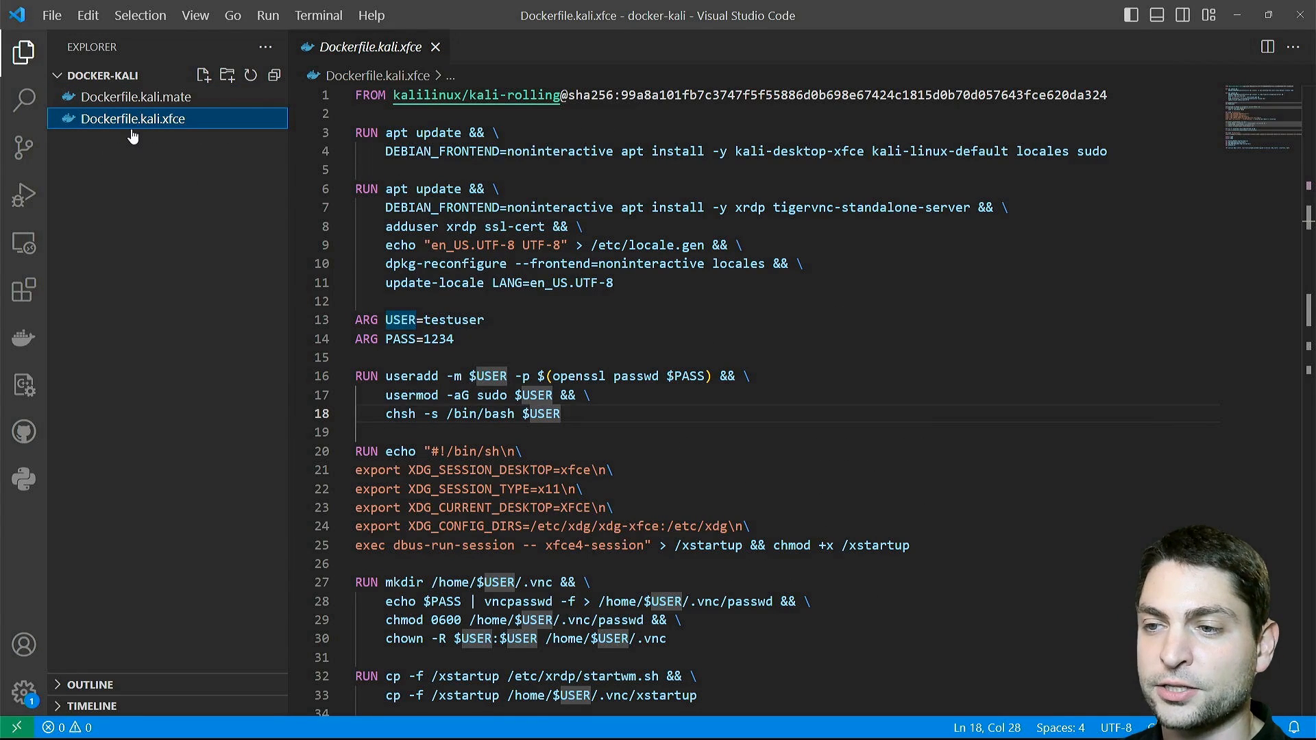
pyautogui.moveTo(134, 118)
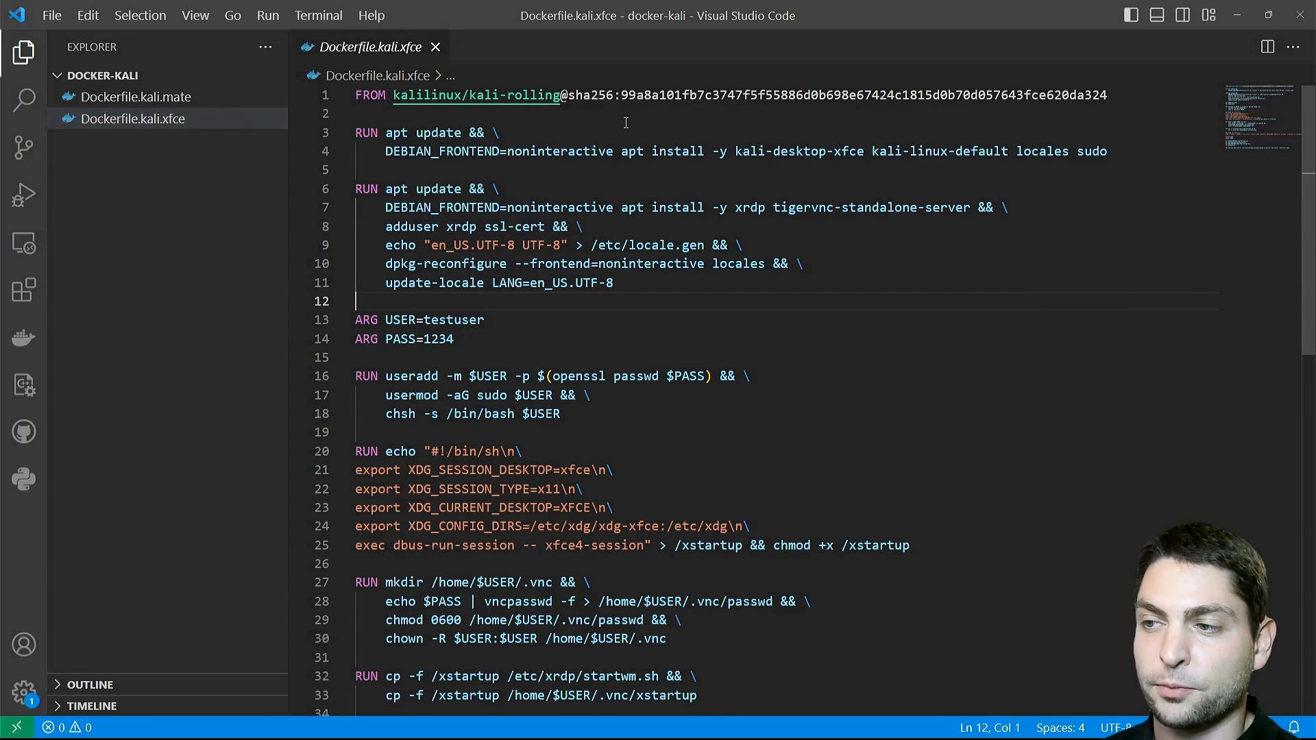
pyautogui.moveTo(559, 94); pyautogui.dragTo(682, 95)
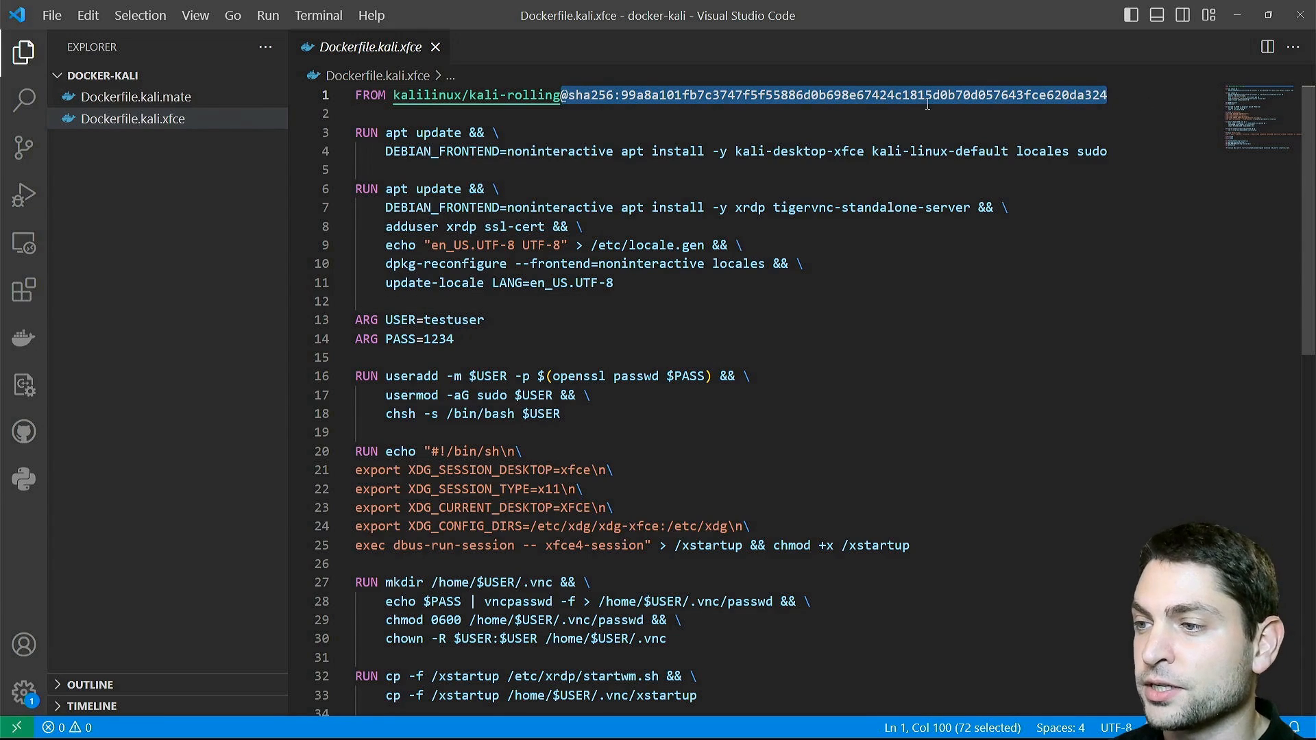
pyautogui.click(436, 114)
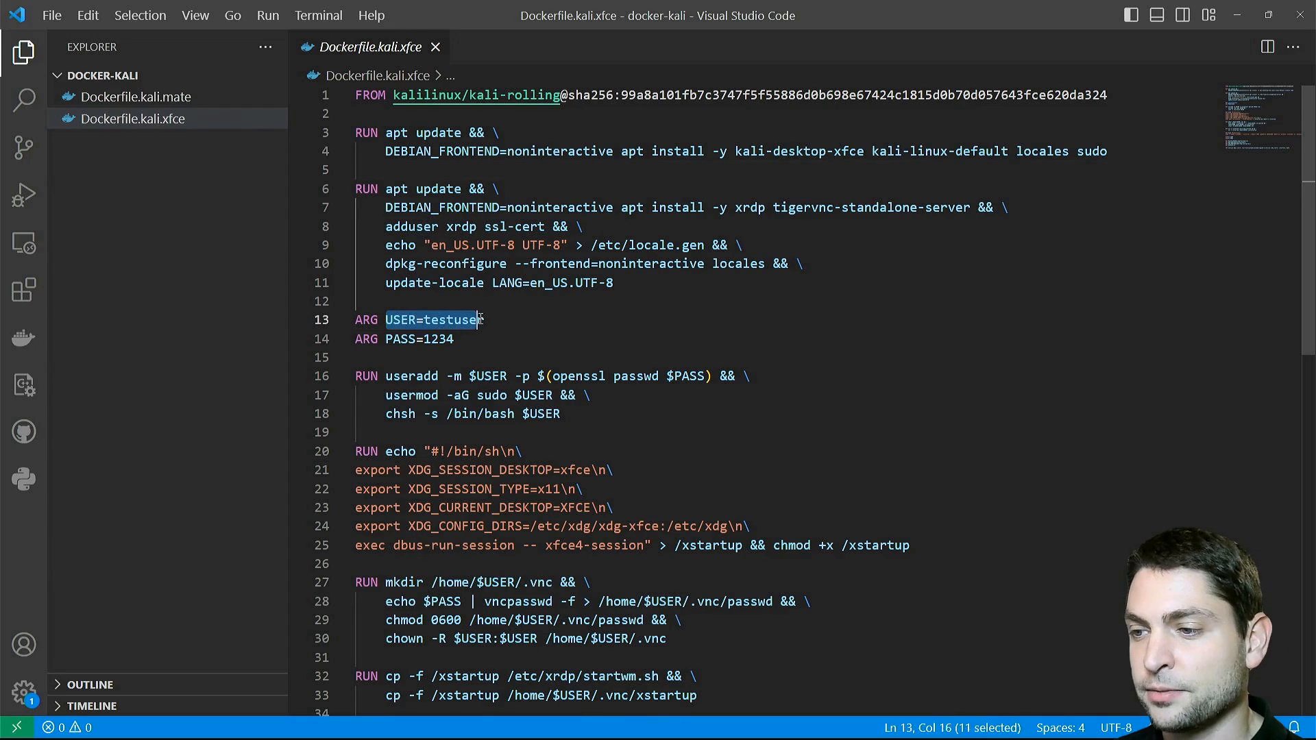
# Highlight the USER=testuser argument, the sudo line, and the xfce4-session xstartup command
pyautogui.doubleClick(453, 319)
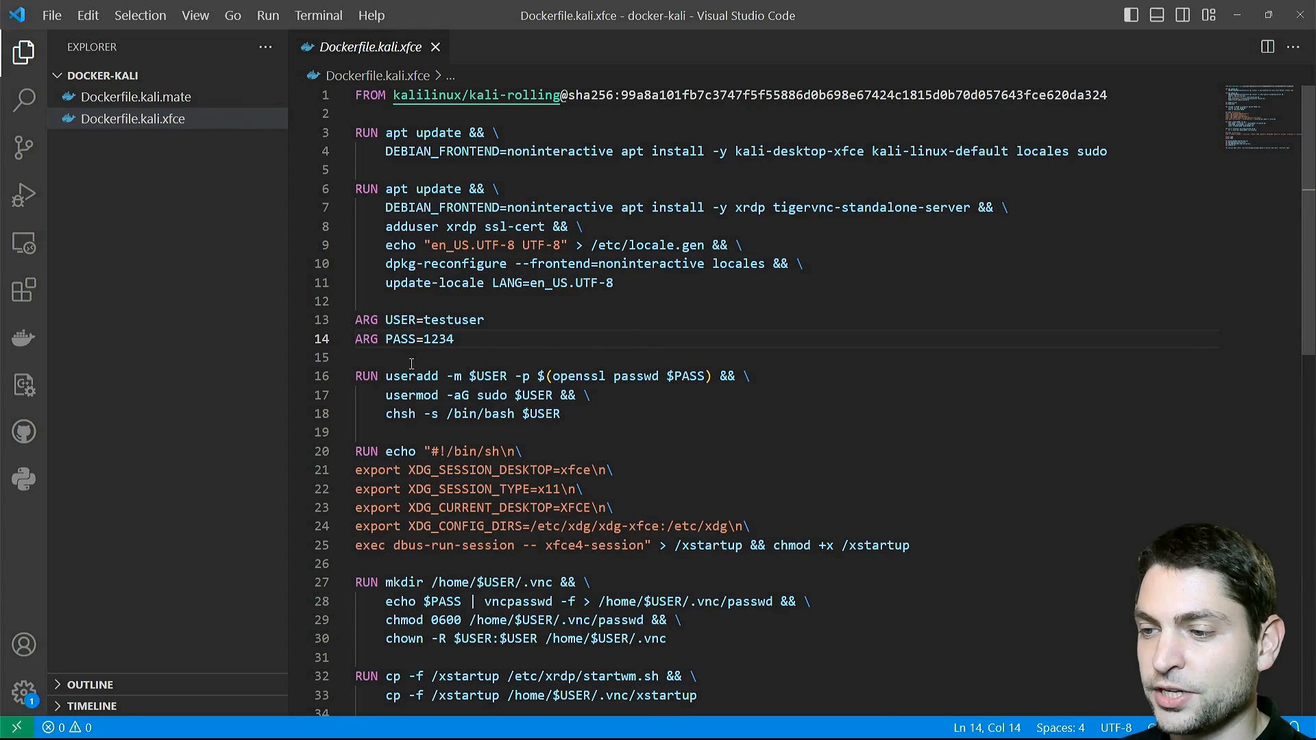
pyautogui.moveTo(384, 375); pyautogui.dragTo(735, 375)
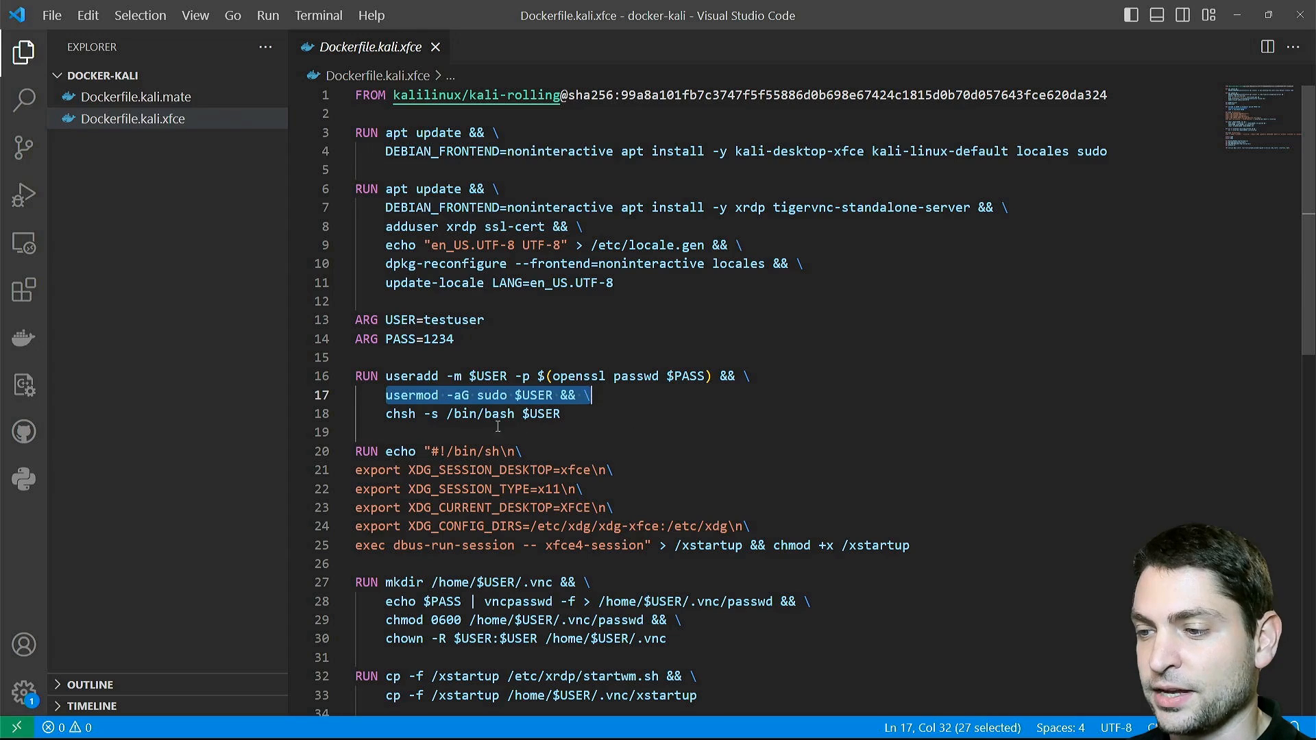
pyautogui.click(605, 432)
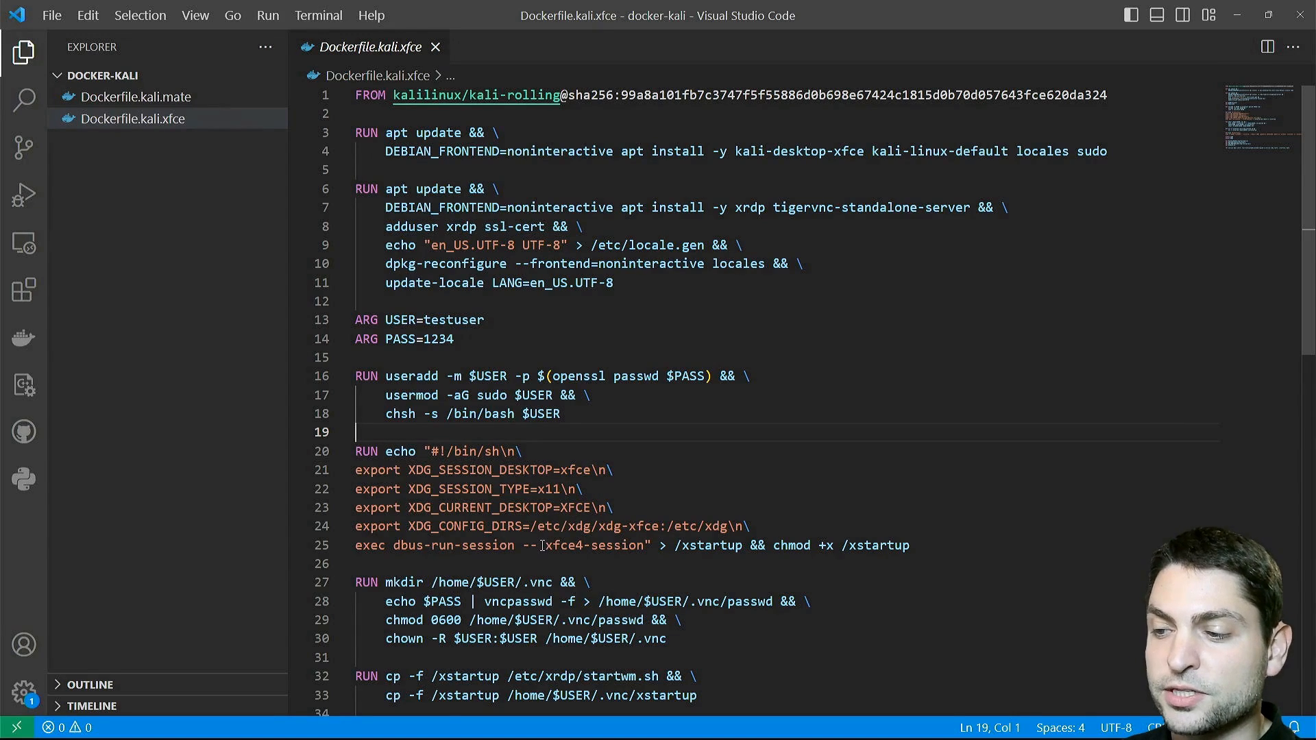
pyautogui.doubleClick(594, 546)
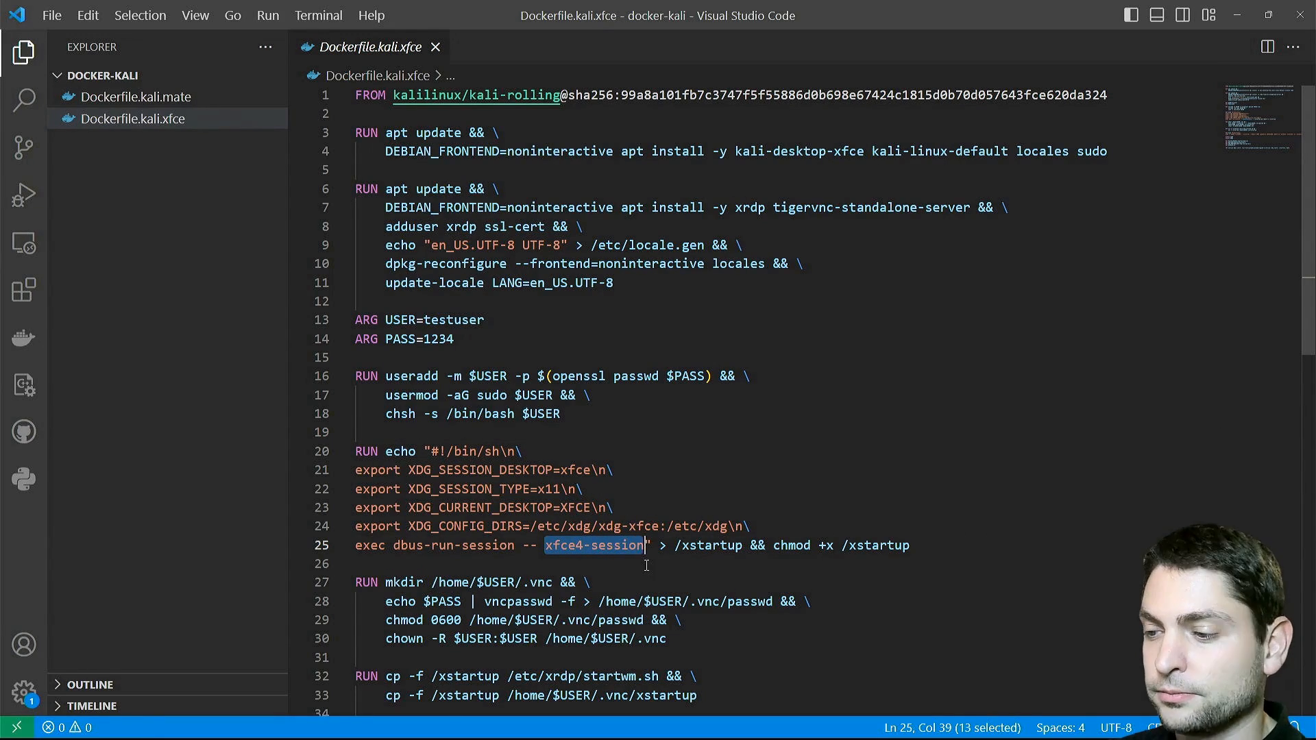
pyautogui.click(699, 544)
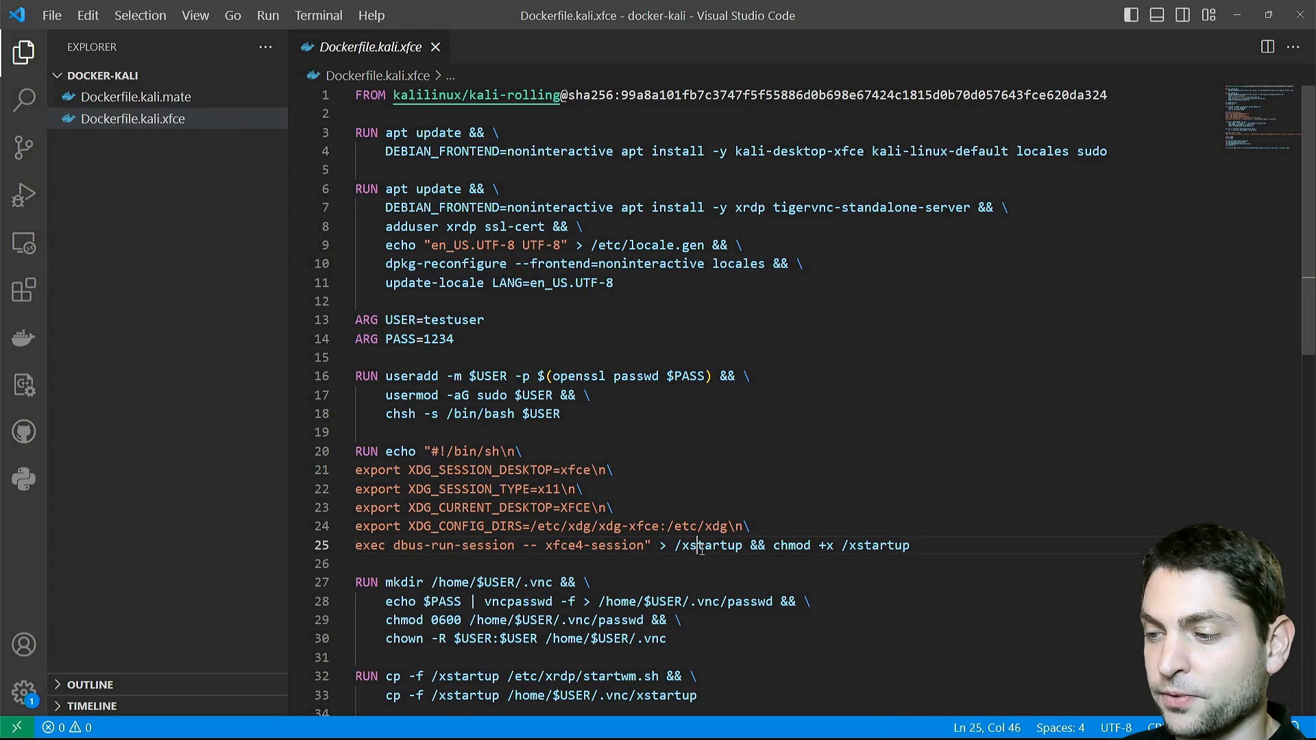
pyautogui.doubleClick(710, 546)
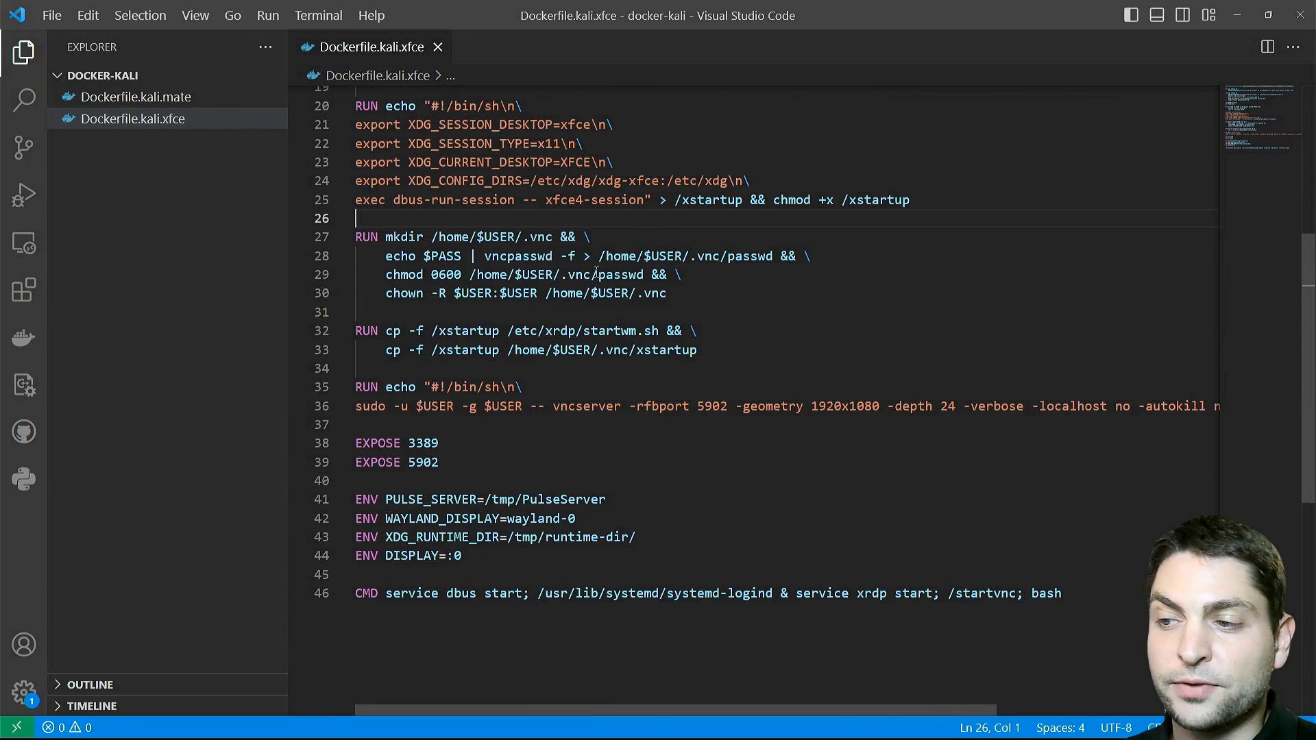
# Highlight the vncserver startup line and startvnc in the final CMD
pyautogui.doubleClick(446, 257)
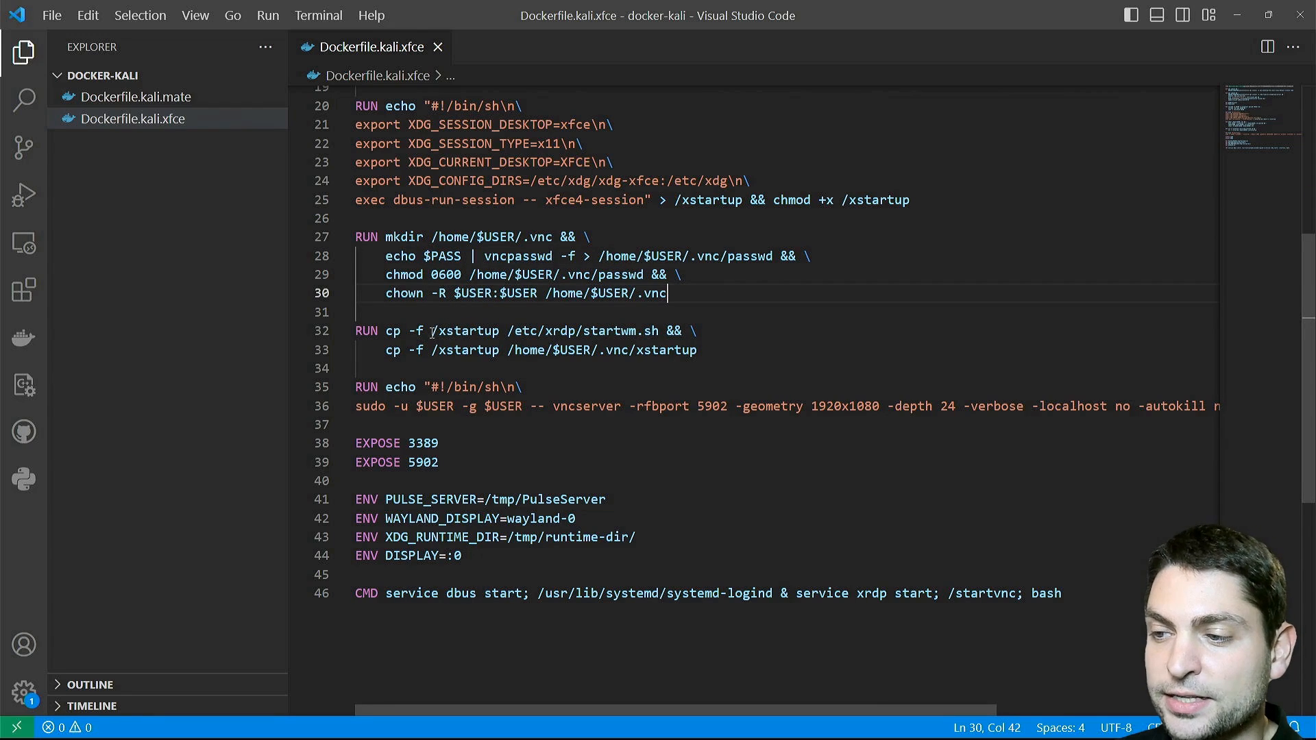
pyautogui.moveTo(544, 330); pyautogui.dragTo(660, 331)
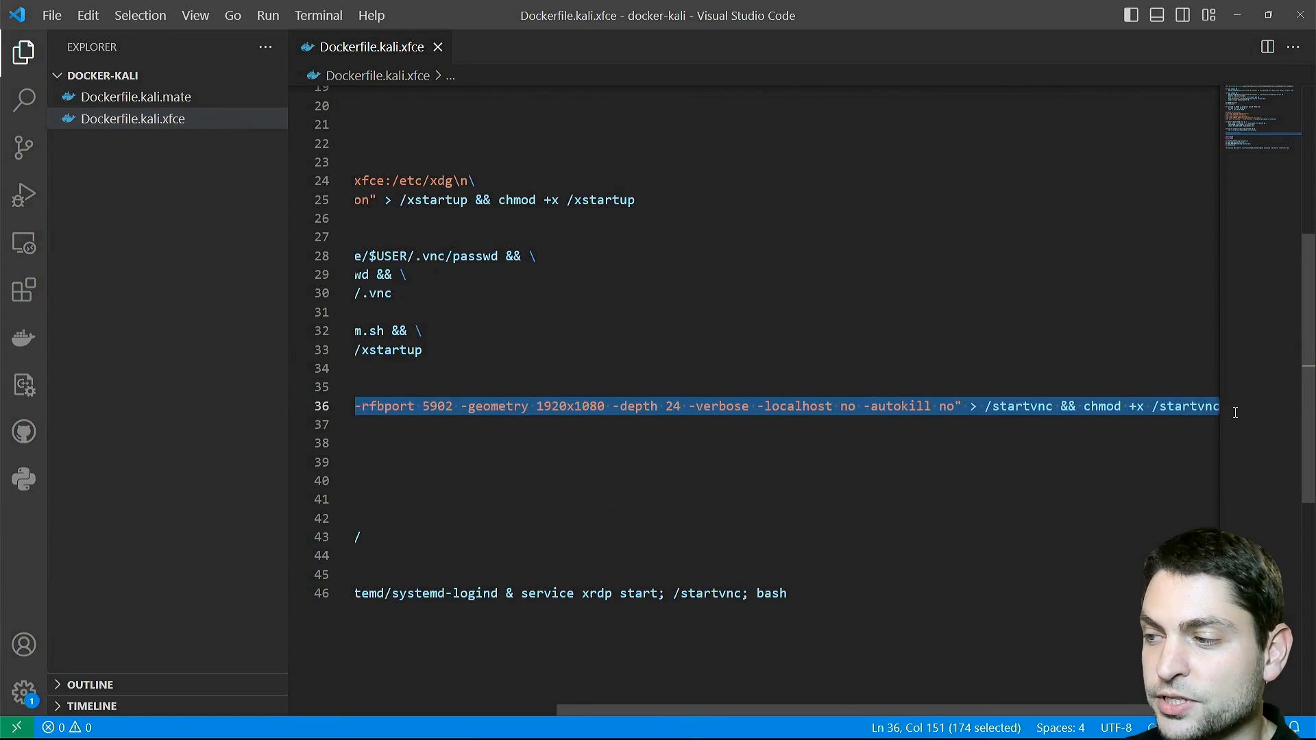
pyautogui.doubleClick(1020, 406)
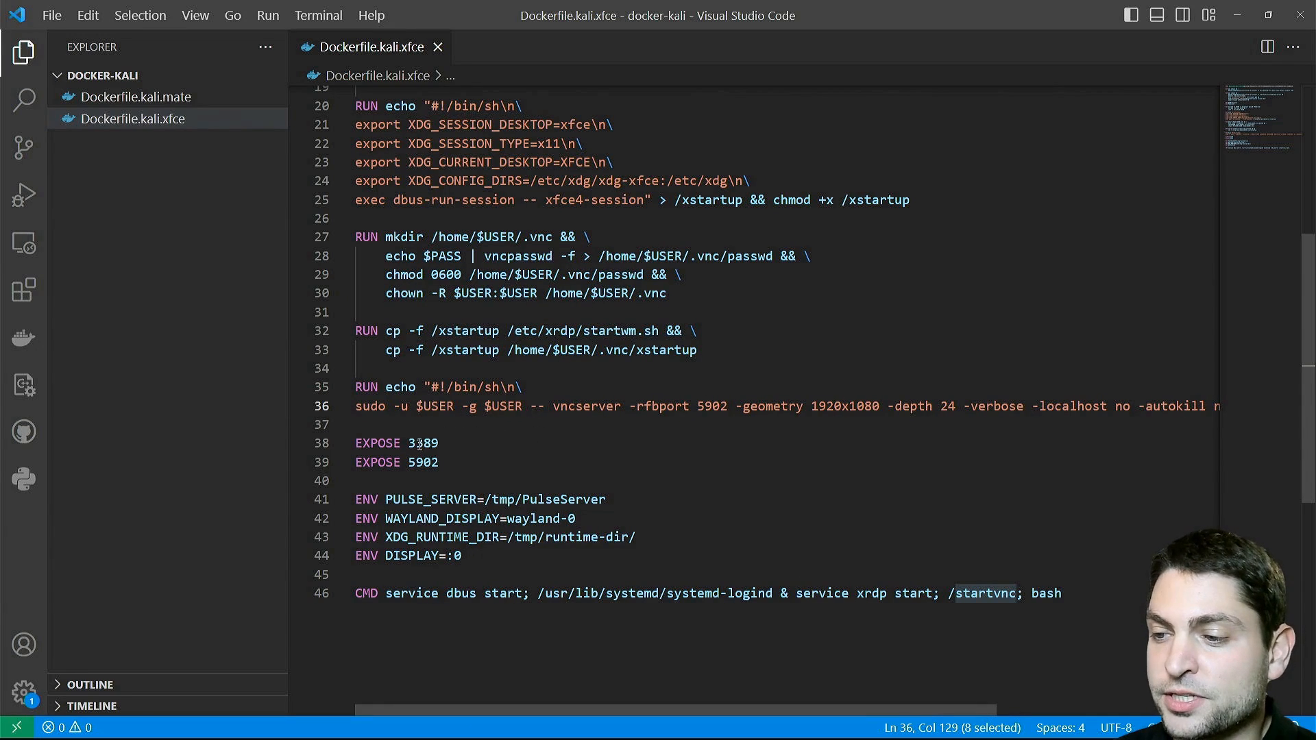
pyautogui.doubleClick(421, 443)
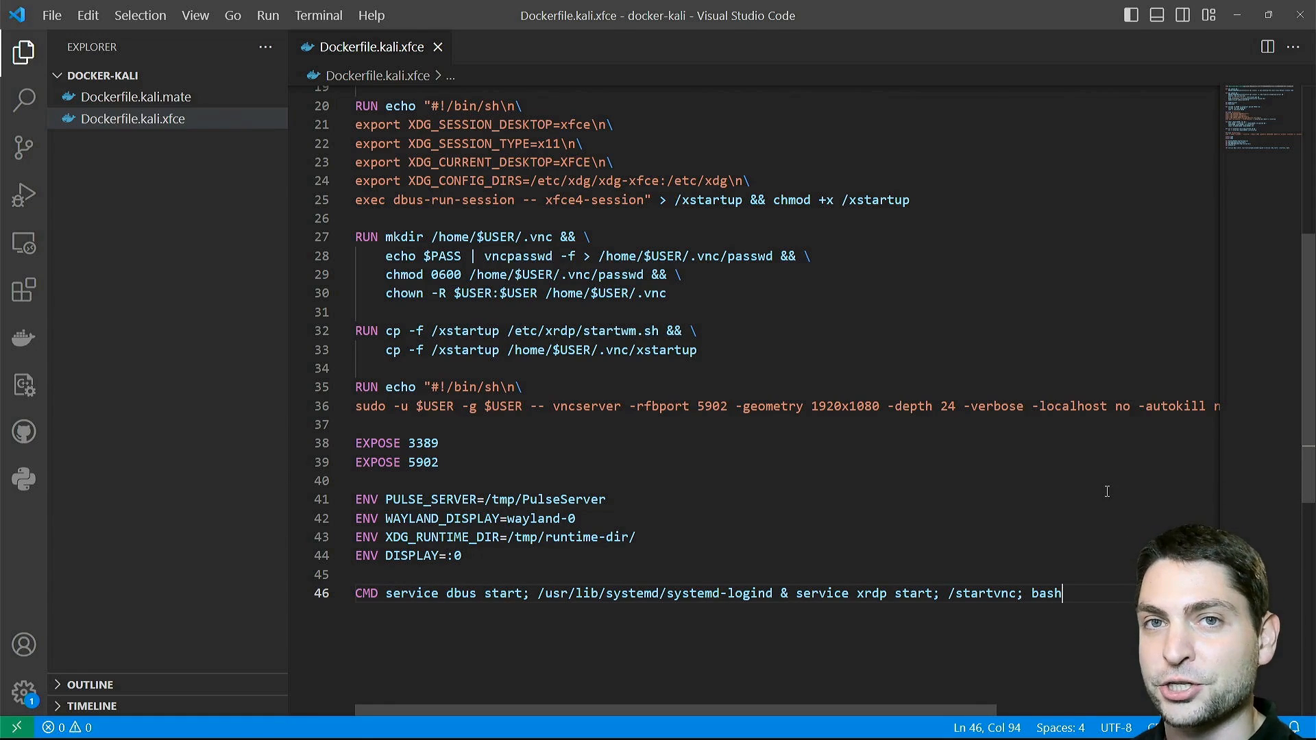
# In a new PowerShell terminal, enter docker build -f .\Dockerfile.kali.xfce -t docker-kali
pyautogui.click(318, 15)
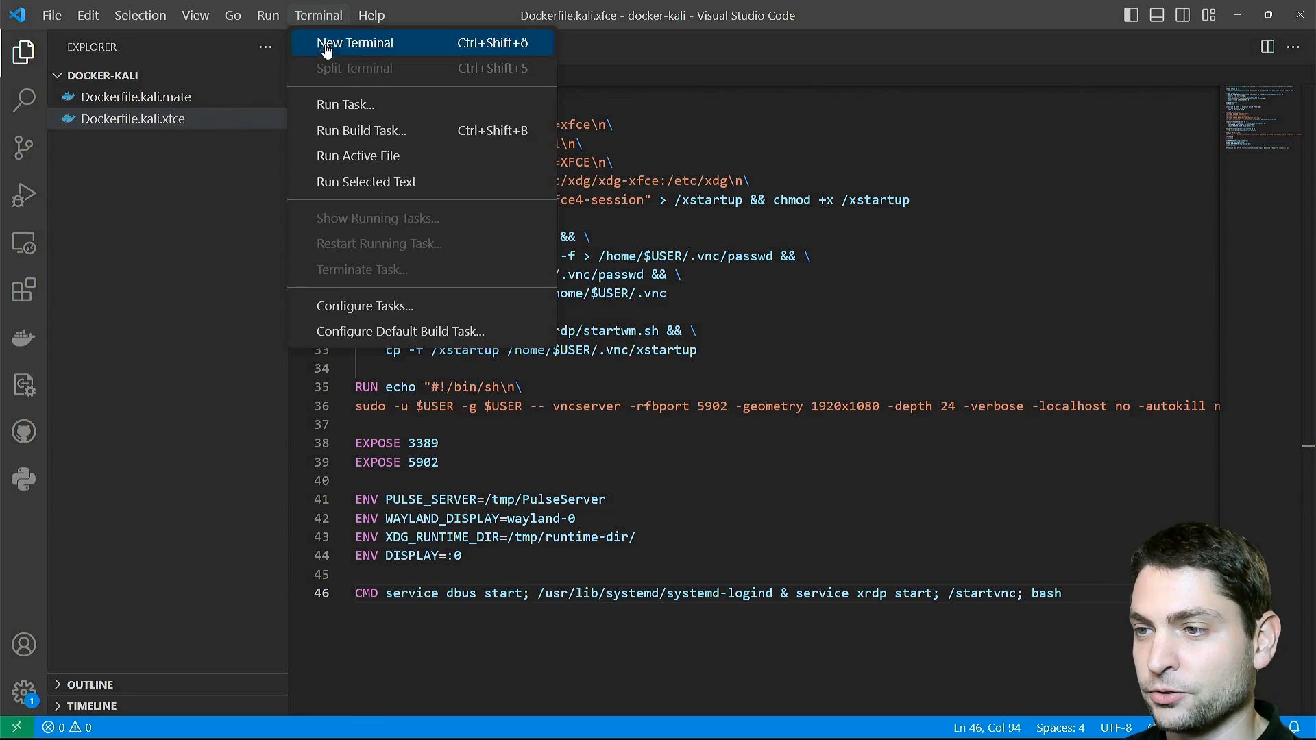
pyautogui.click(356, 42)
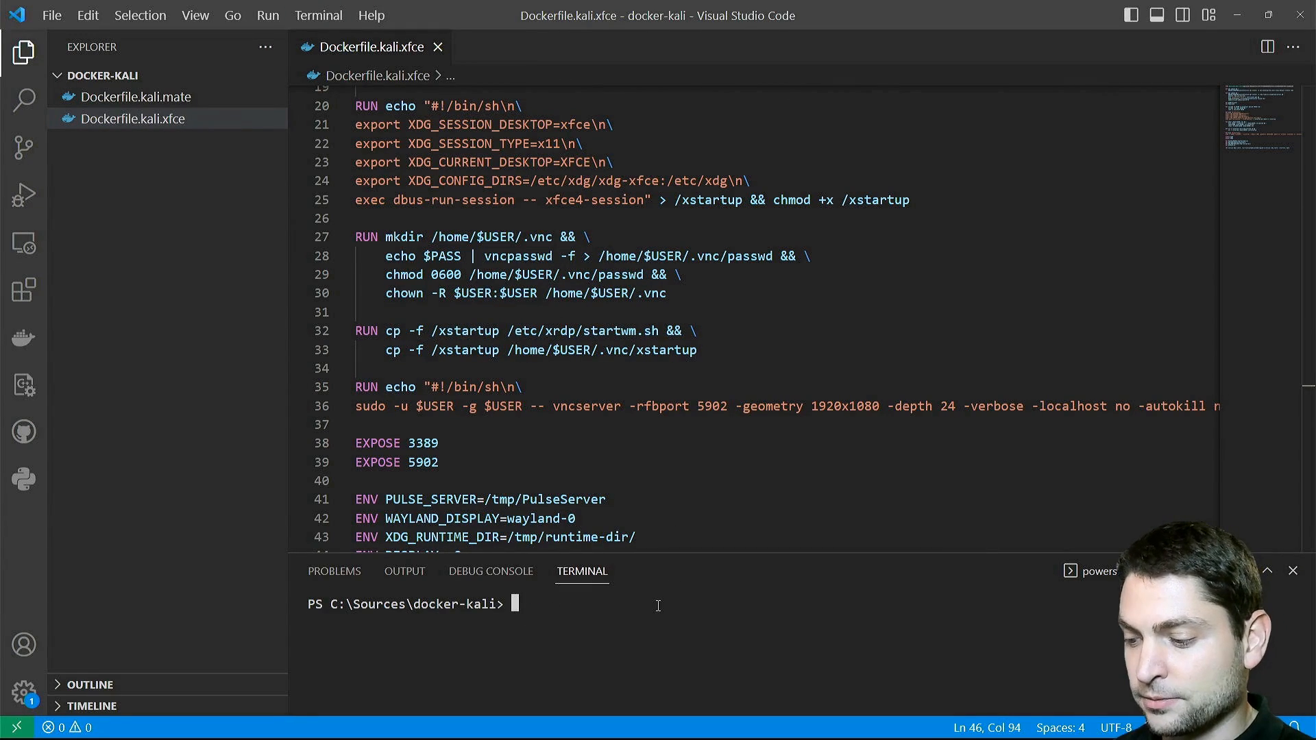
pyautogui.write('docker build -')
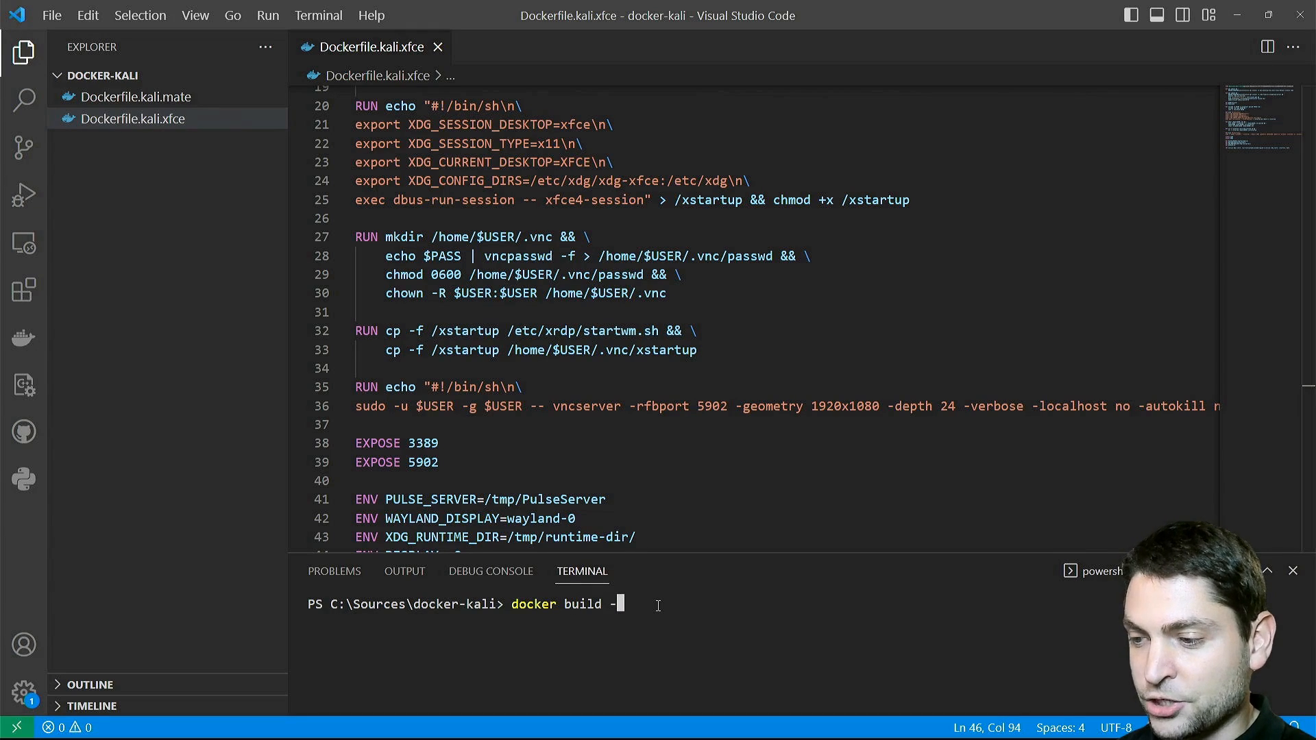
pyautogui.write('f Do')
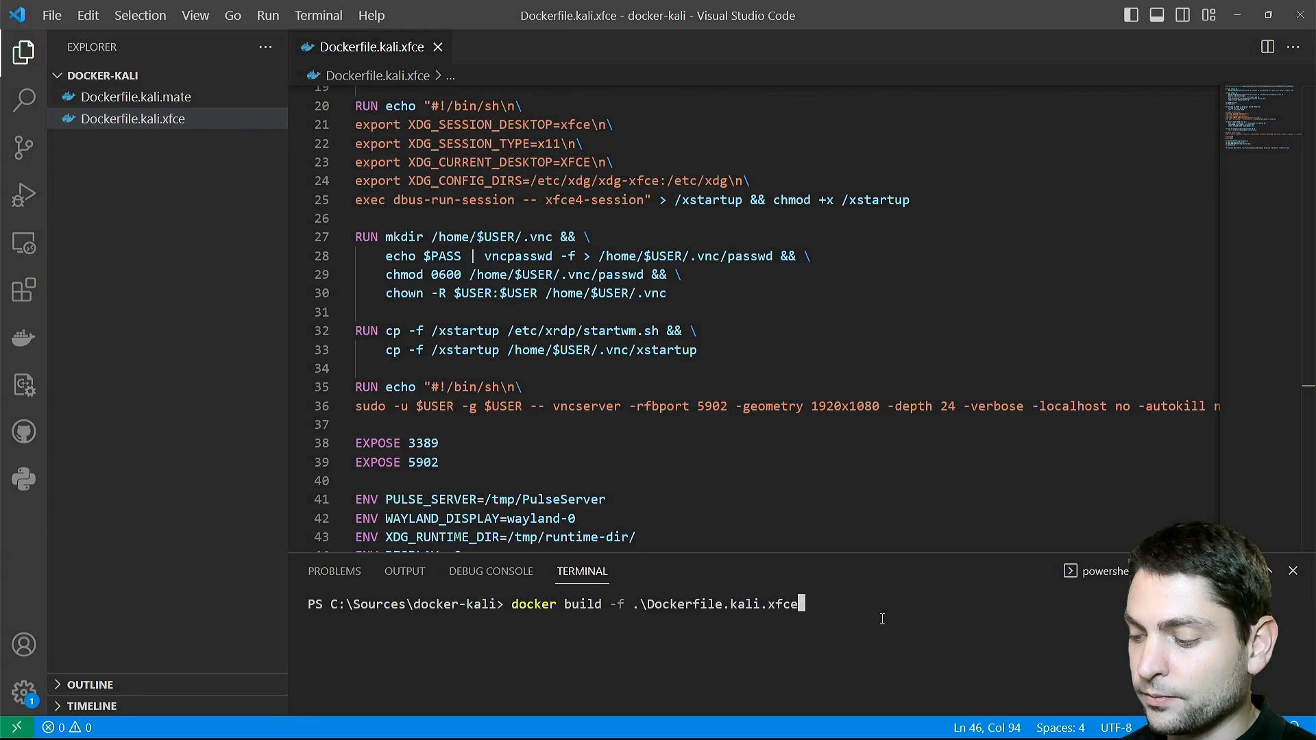
pyautogui.write('-t')
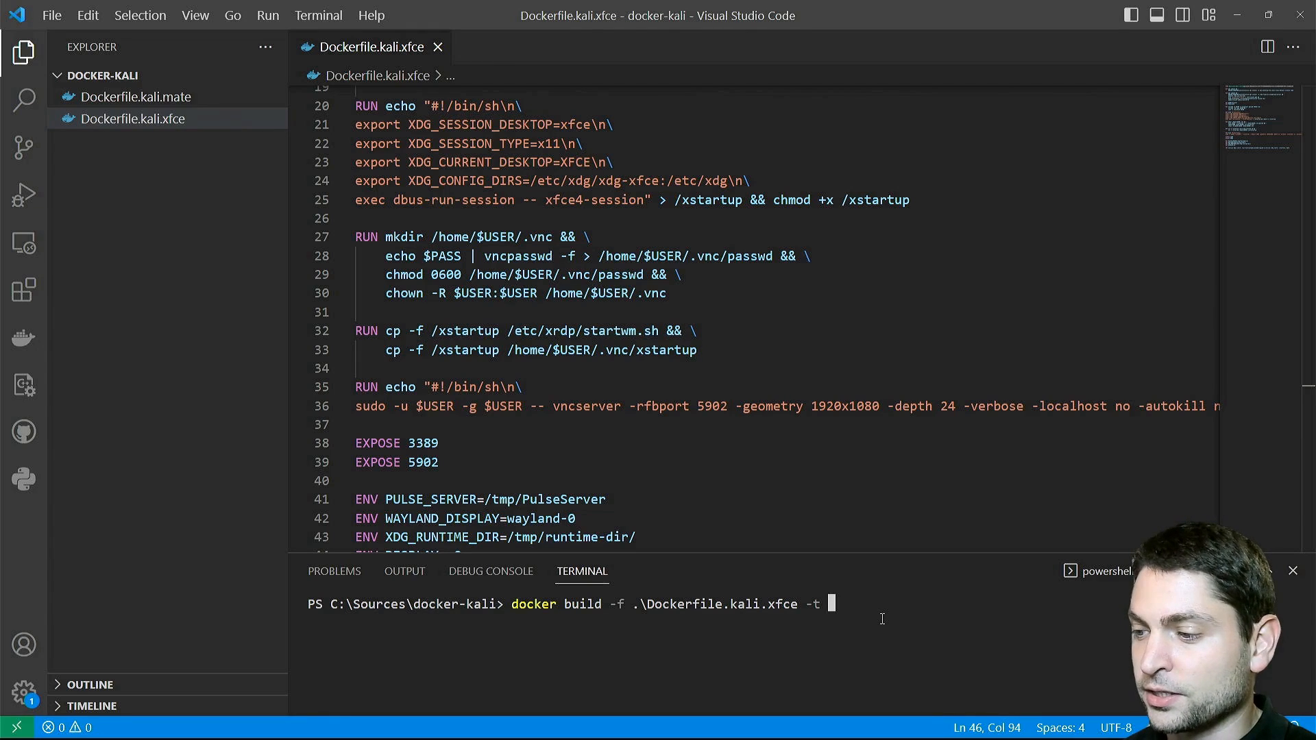
pyautogui.write('docker-kali')
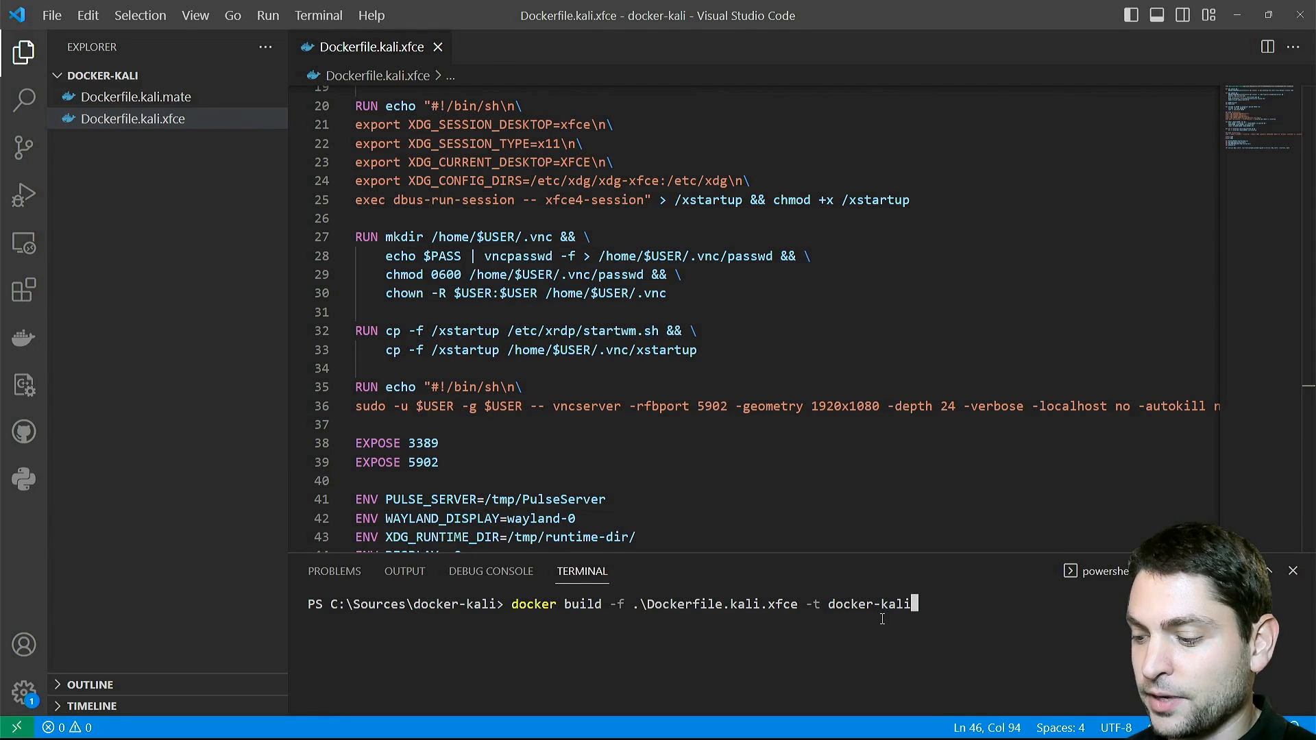
pyautogui.write('.')
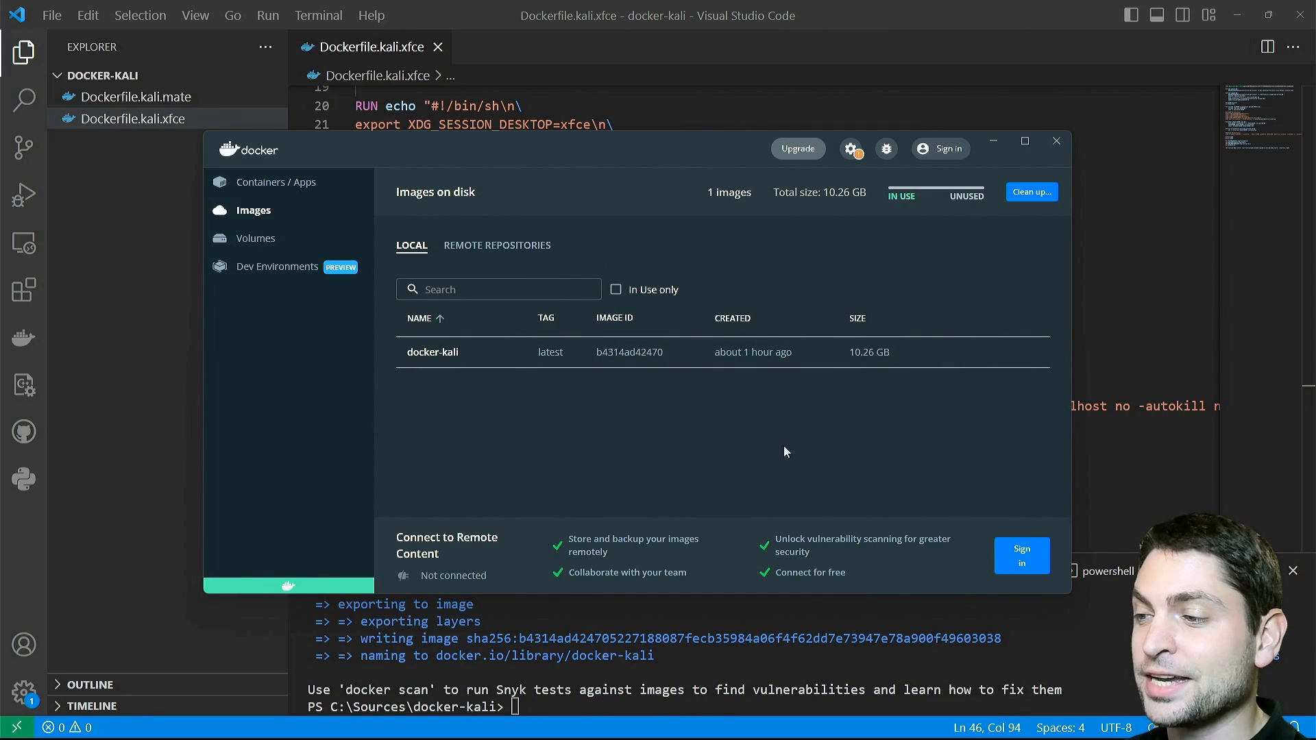
pyautogui.moveTo(850, 453)
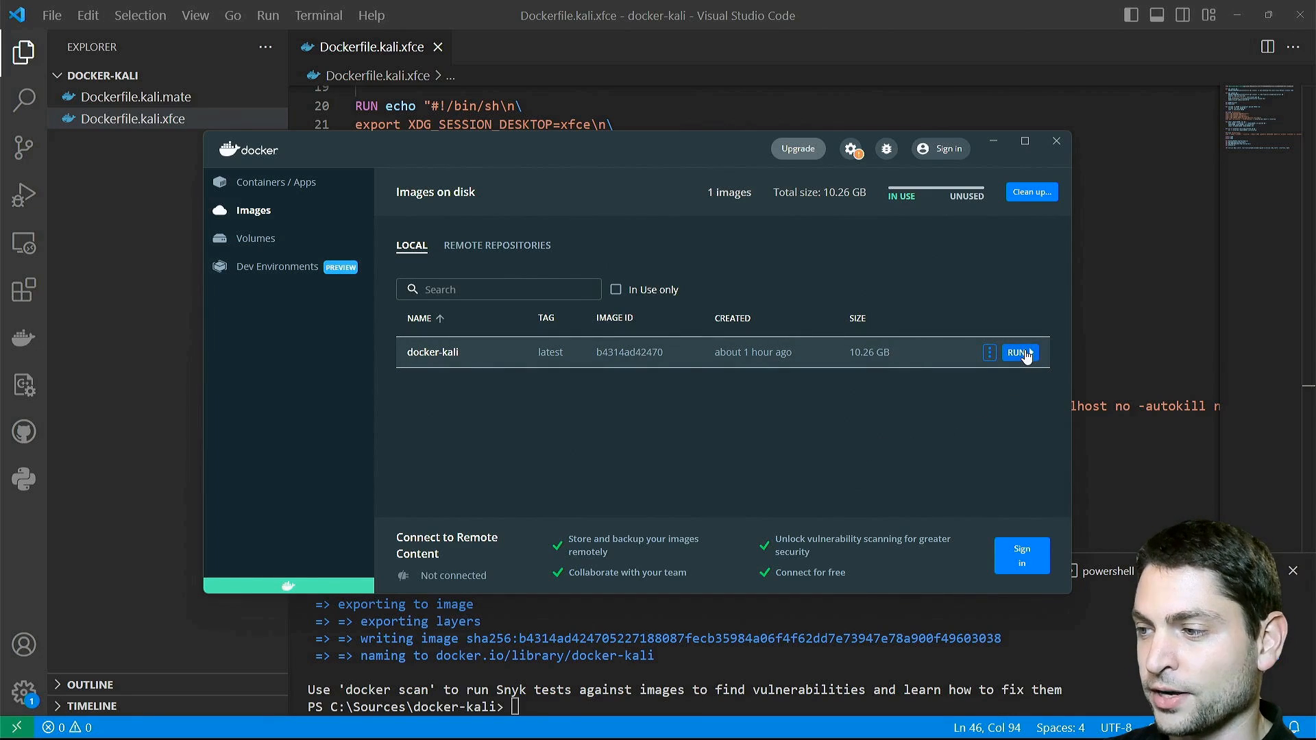
# Run the docker-kali image to start the New Container dialog
pyautogui.click(1016, 352)
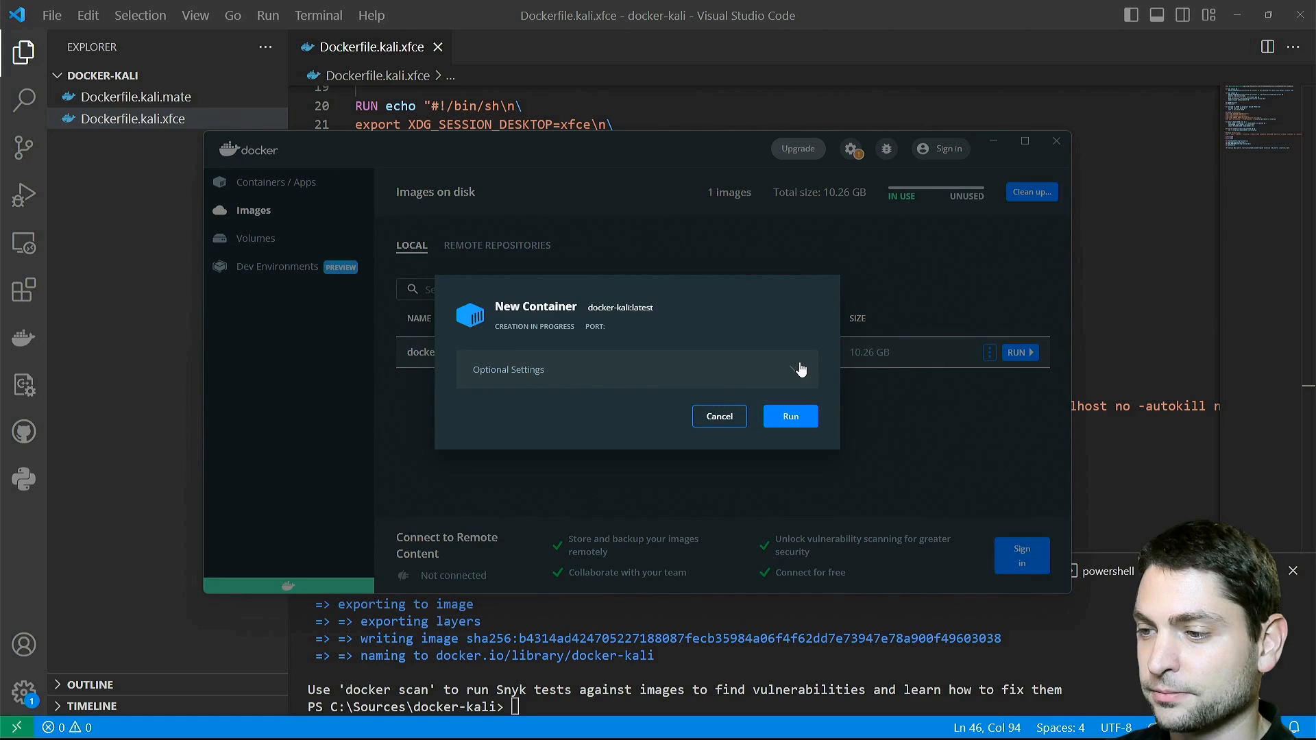
# In Optional Settings, publish host ports 3389 and 5902 for the container
pyautogui.click(507, 369)
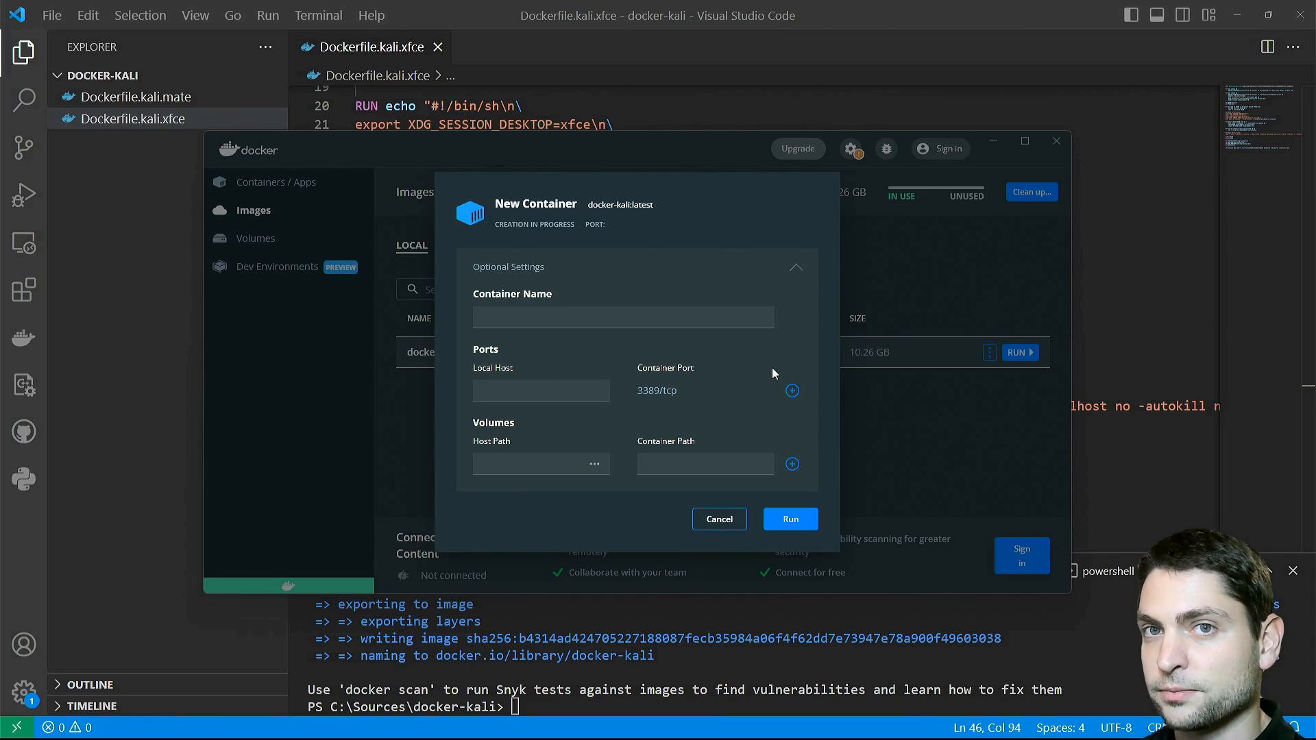
pyautogui.click(540, 390)
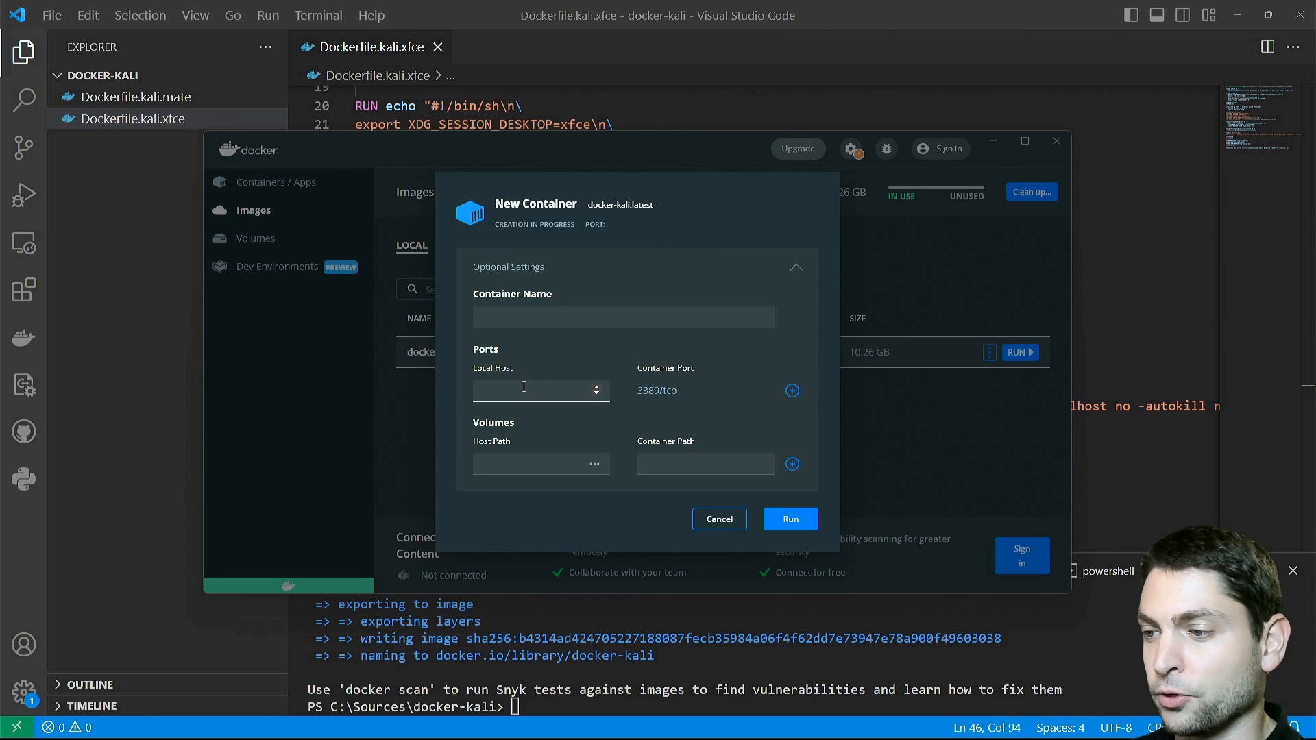
pyautogui.write('3389')
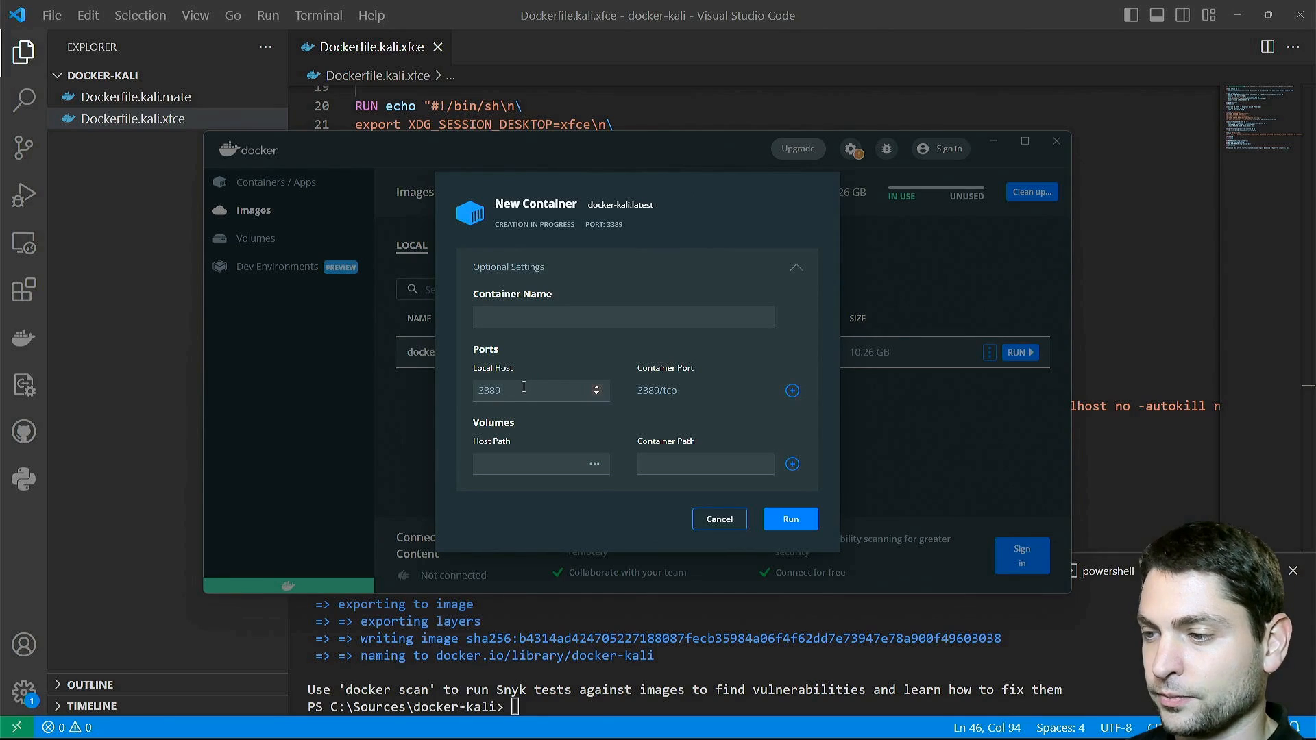
pyautogui.click(790, 391)
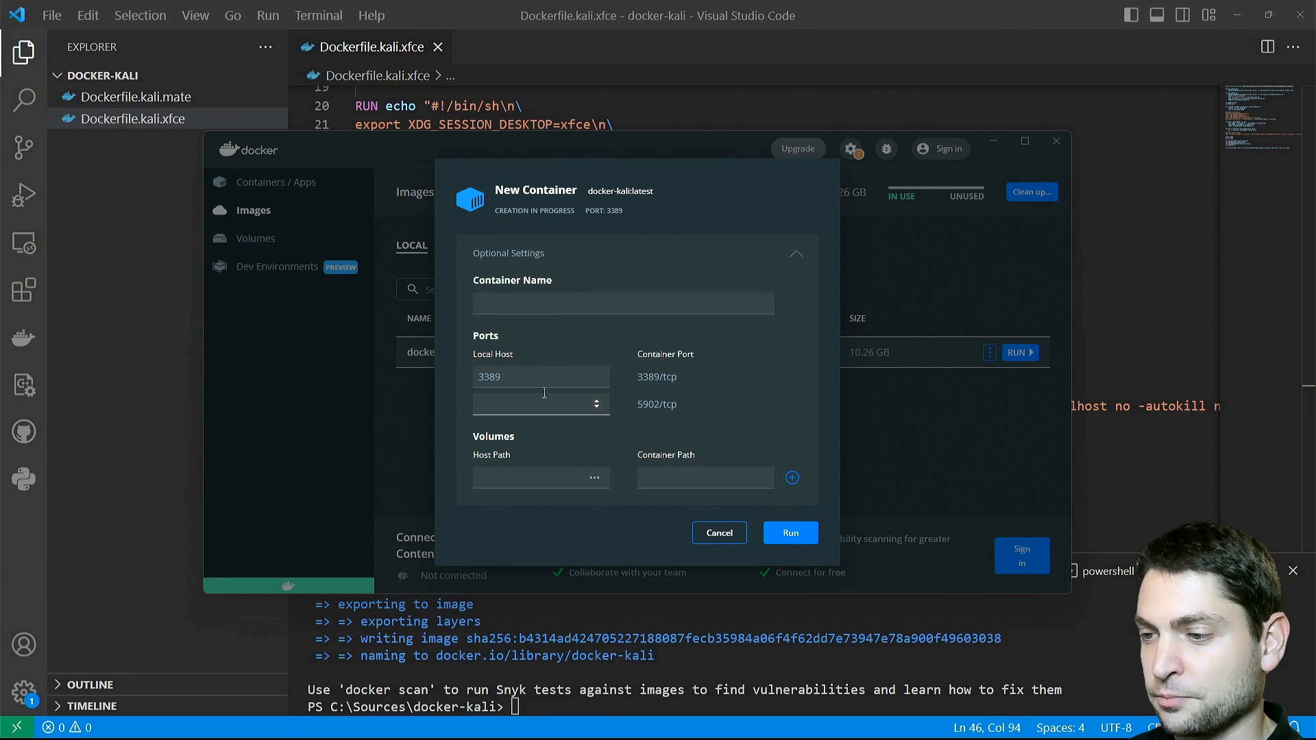
pyautogui.write('59')
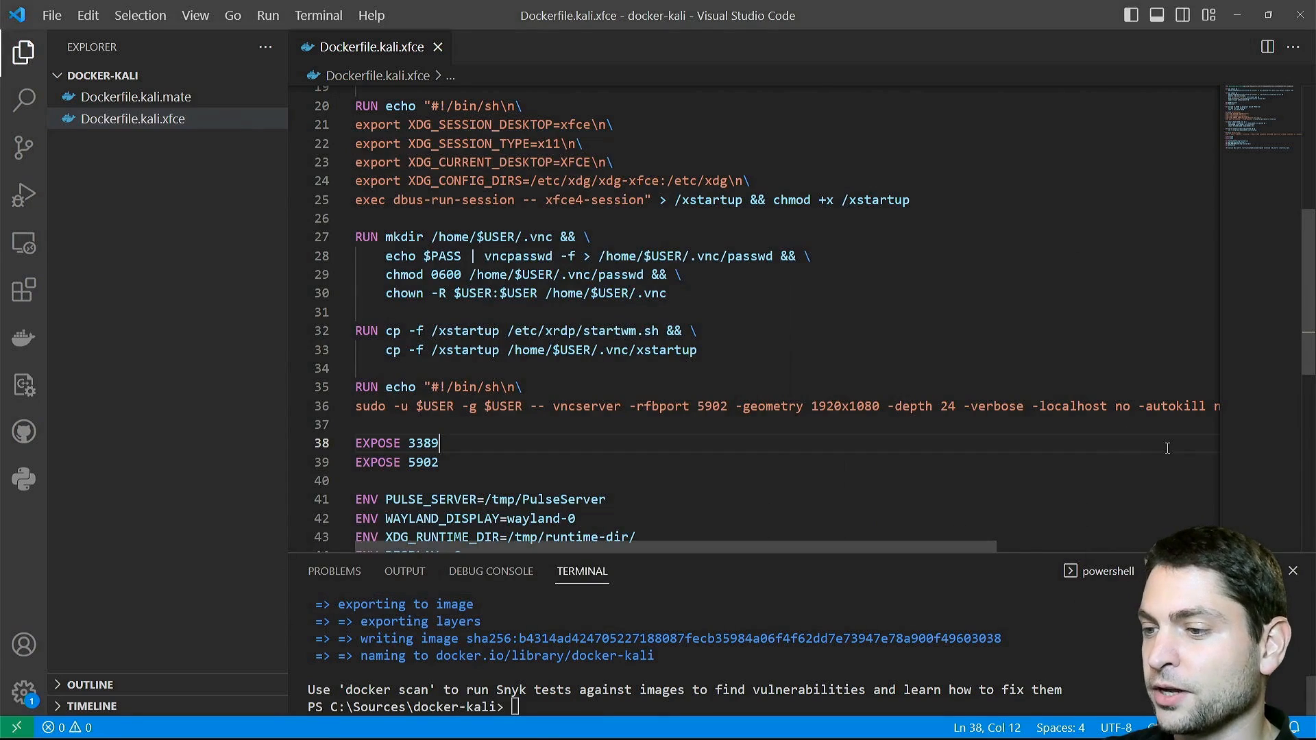
# Check the Dockerfile ENV lines, then mount the WSL host path at container path /tmp
pyautogui.moveTo(355, 400); pyautogui.dragTo(462, 456)
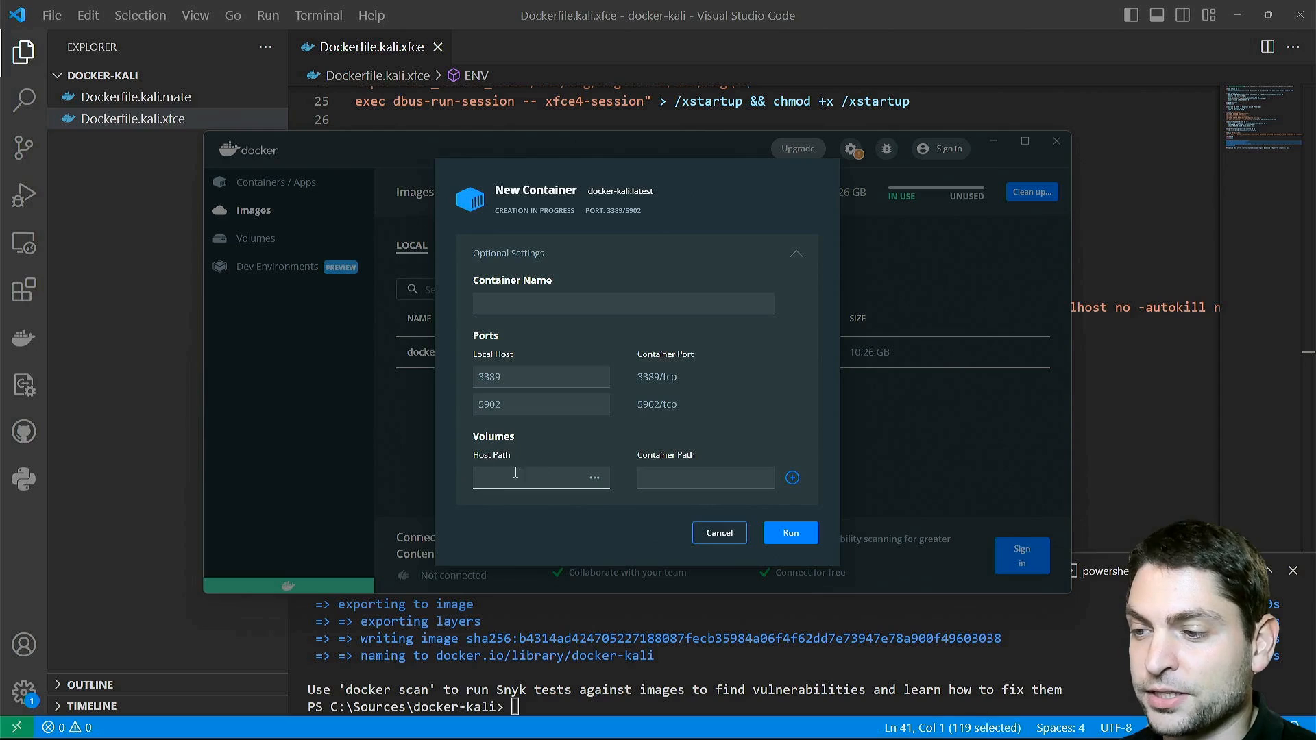
pyautogui.write('/')
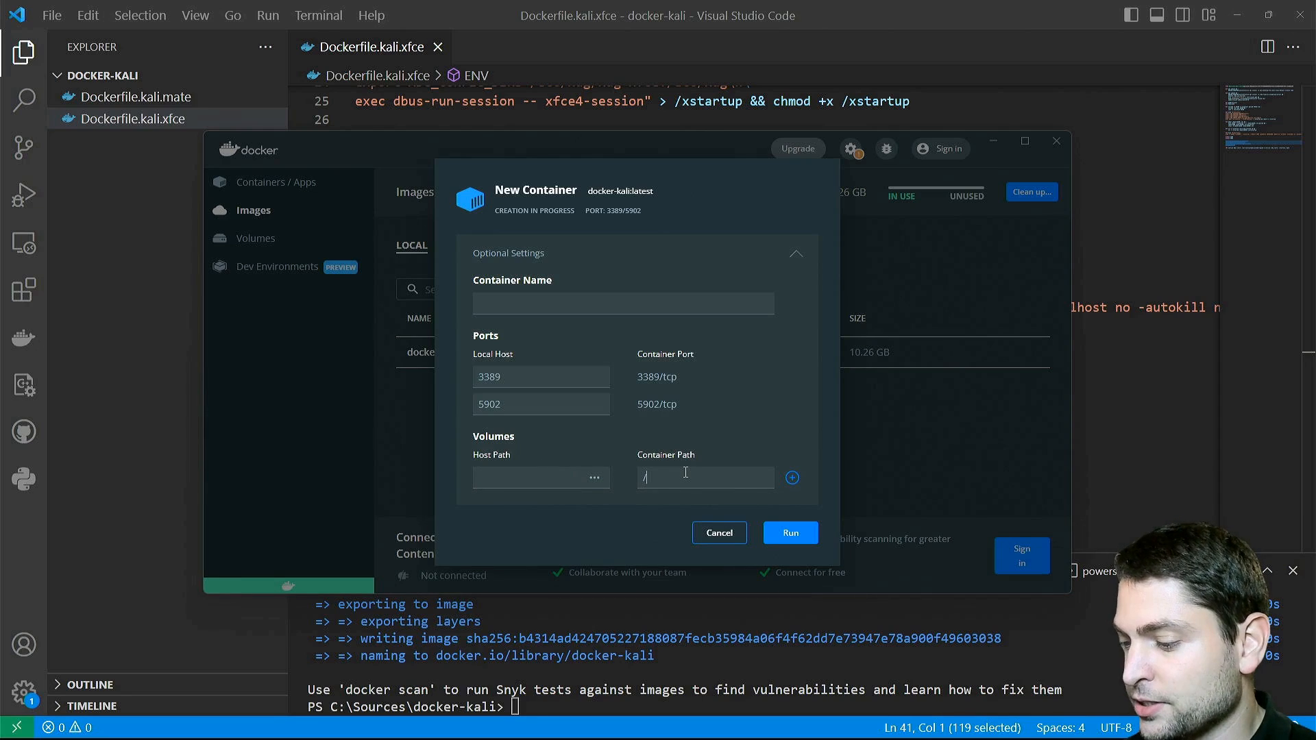
pyautogui.write('tmp')
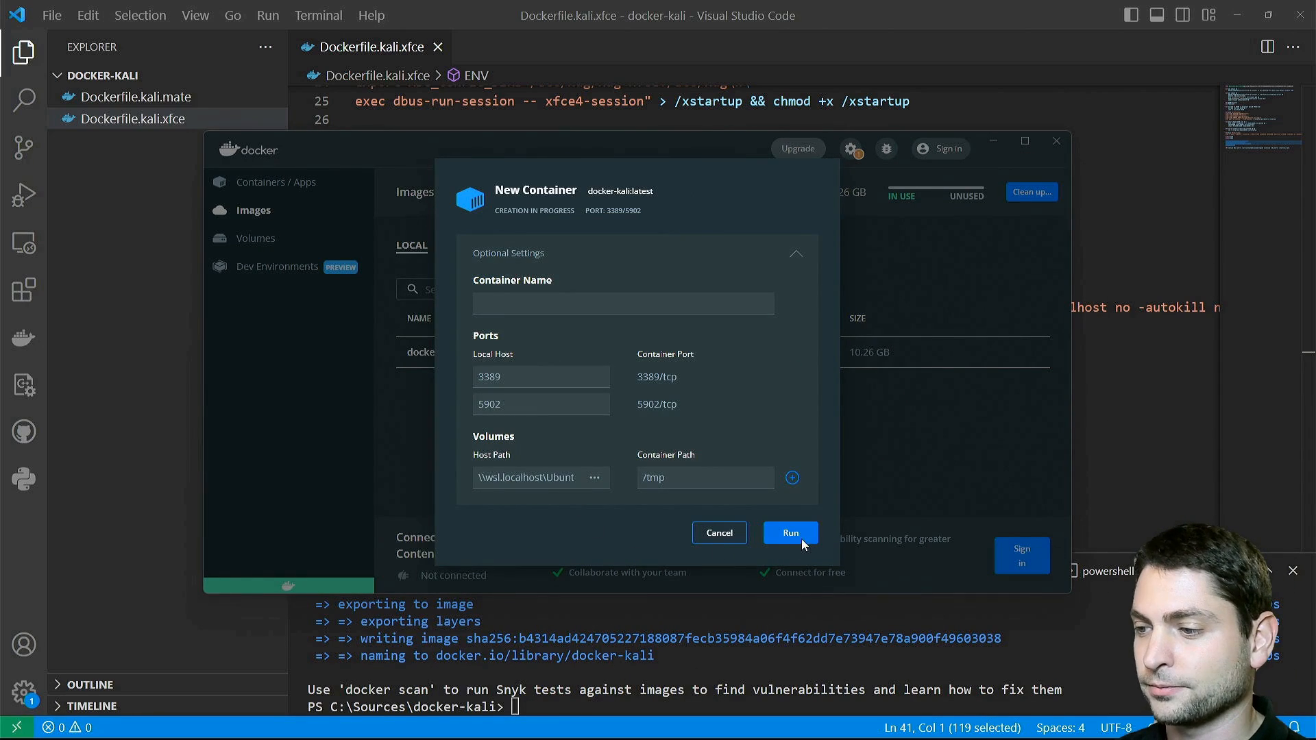
# Run the container and connect to localhost over RDP, accepting the certificate
pyautogui.click(789, 534)
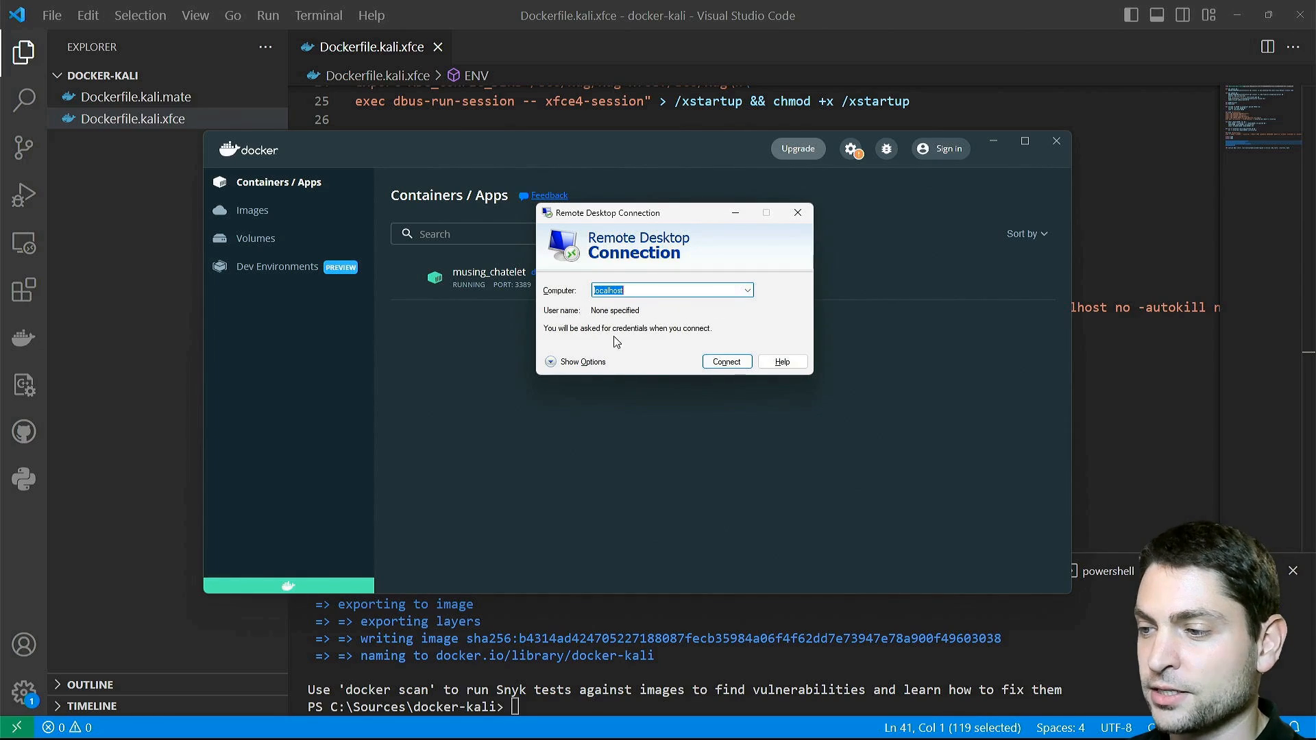
pyautogui.click(725, 360)
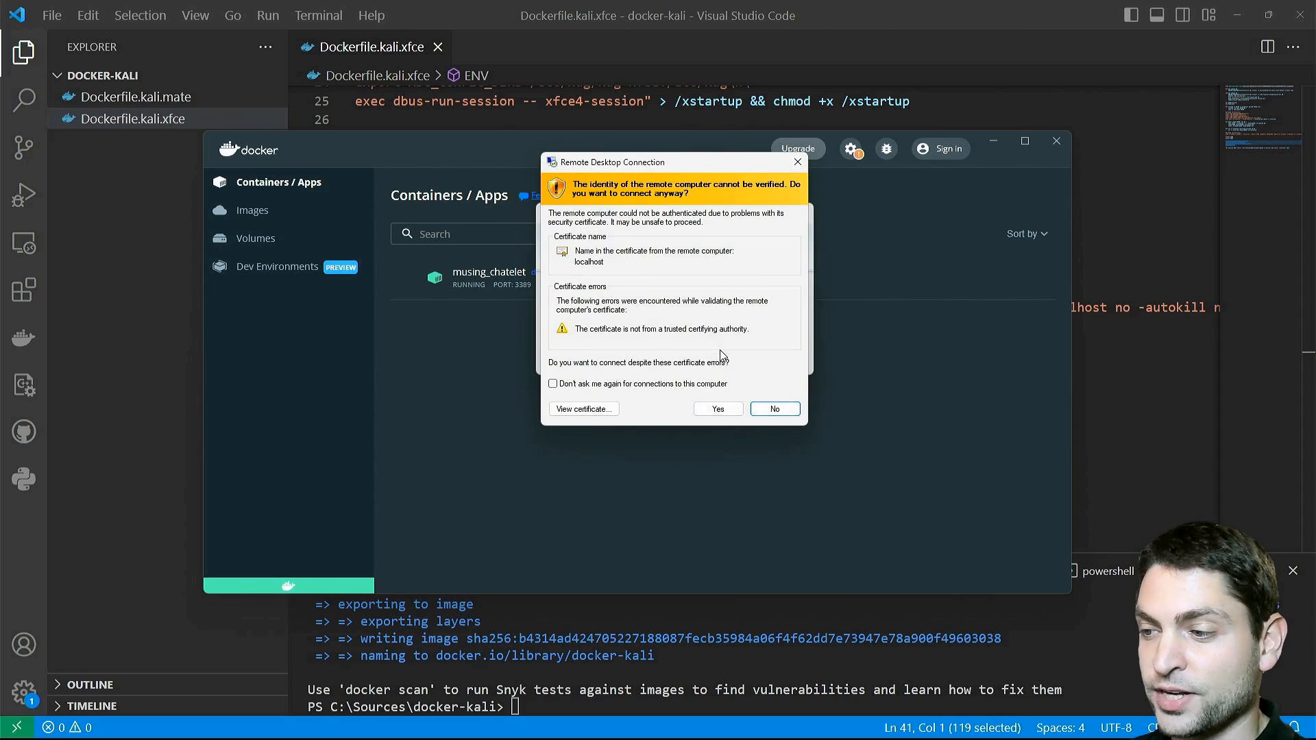
pyautogui.click(715, 409)
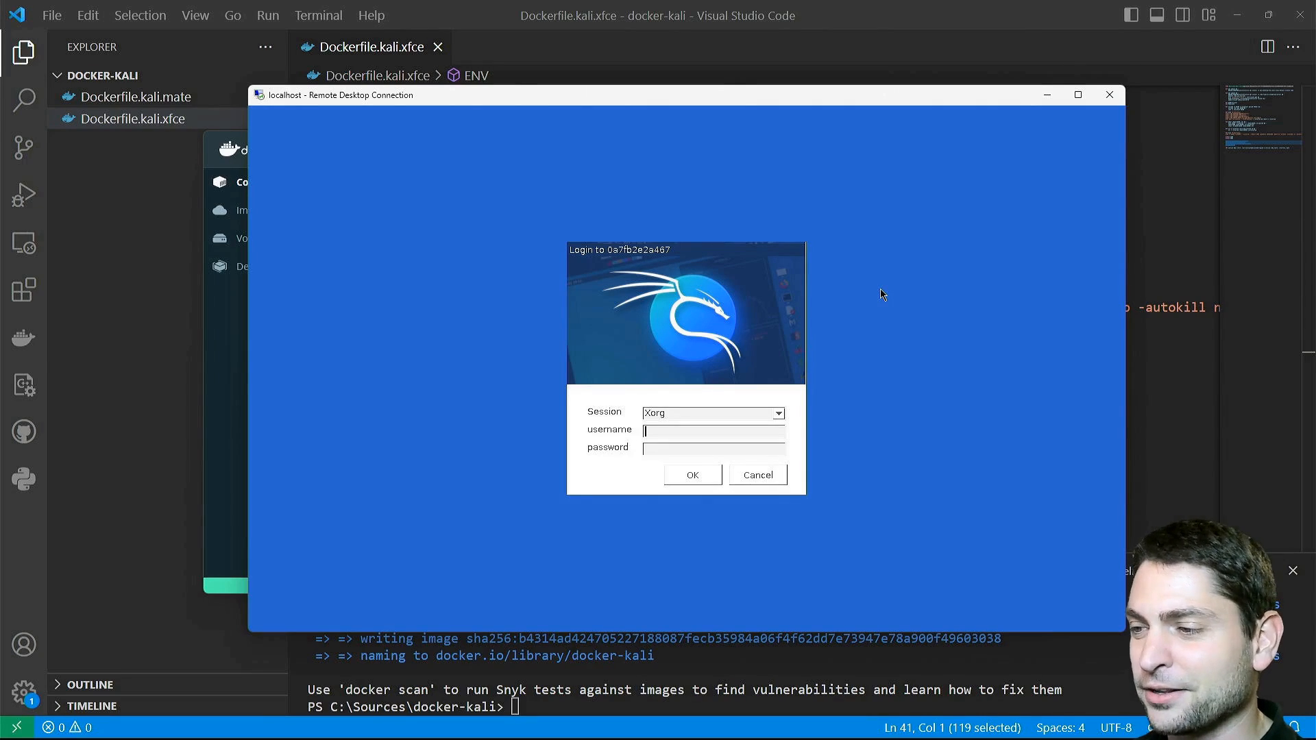
pyautogui.moveTo(798, 291)
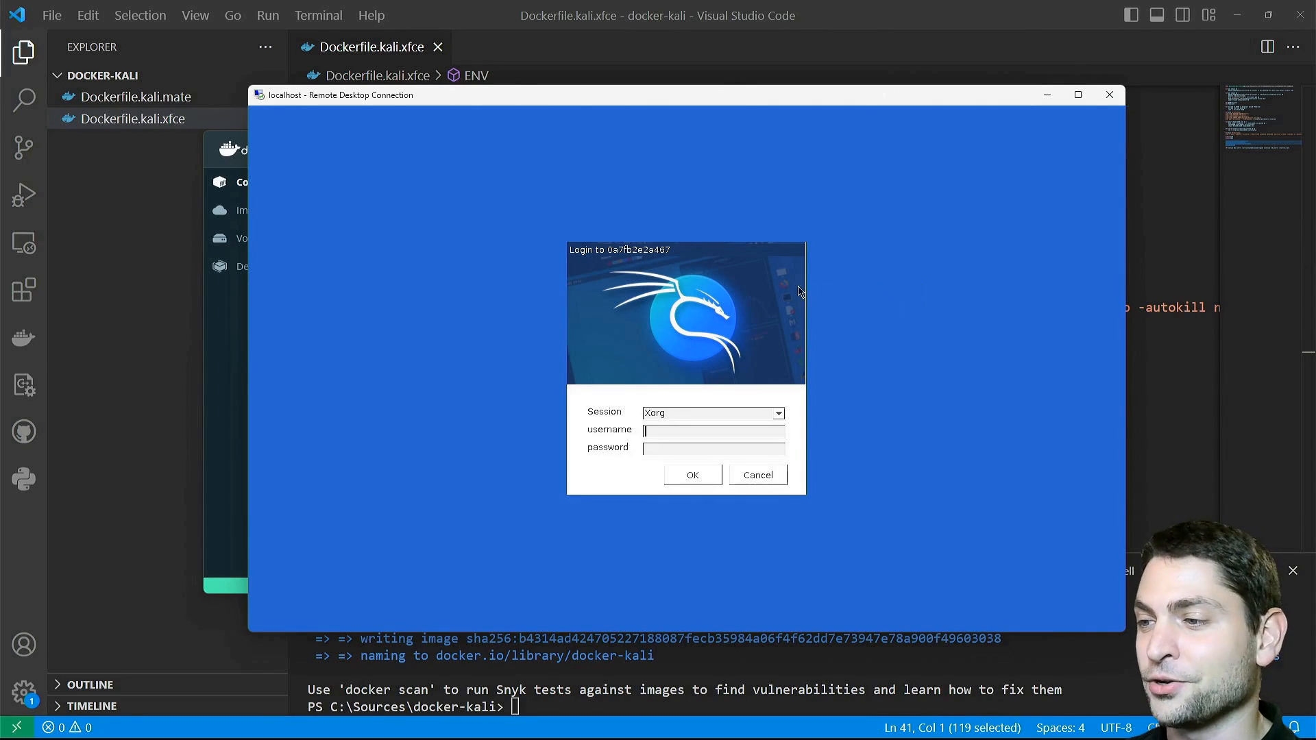
pyautogui.moveTo(945, 321)
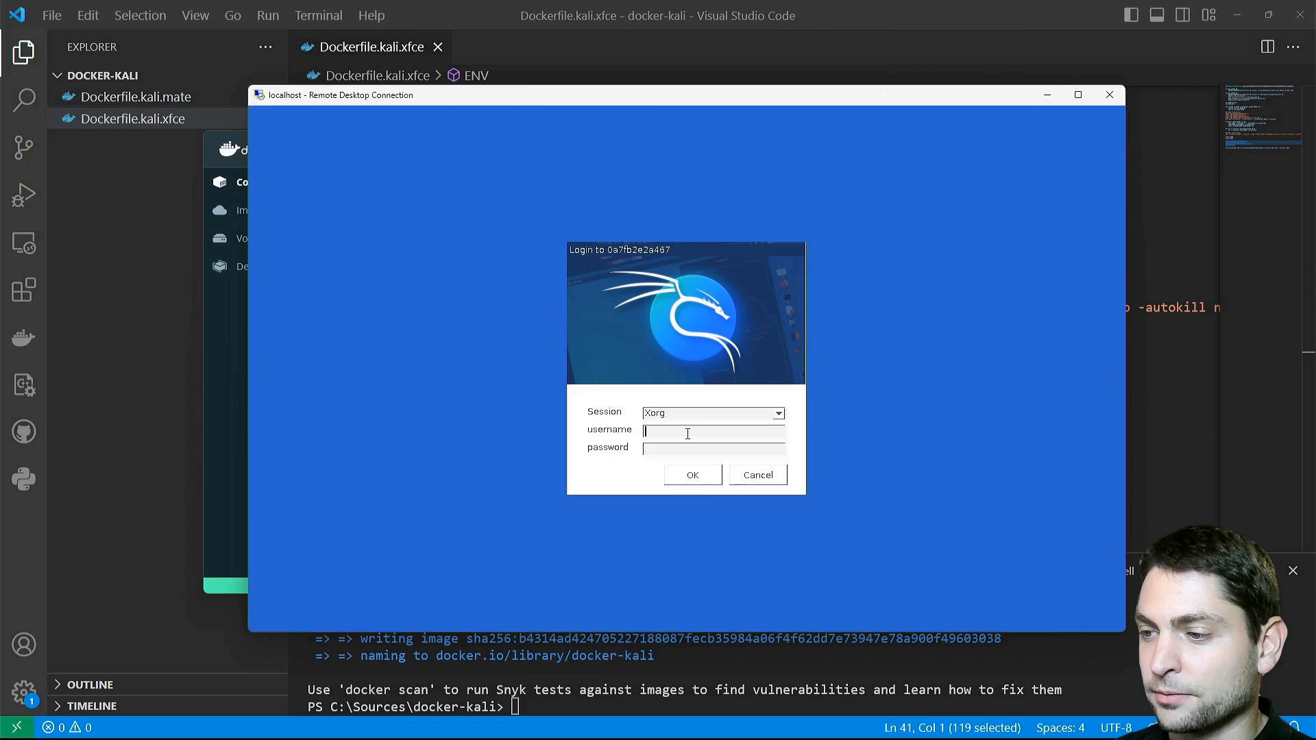
# Log in to the Kali session as testuser
pyautogui.write('testuser')
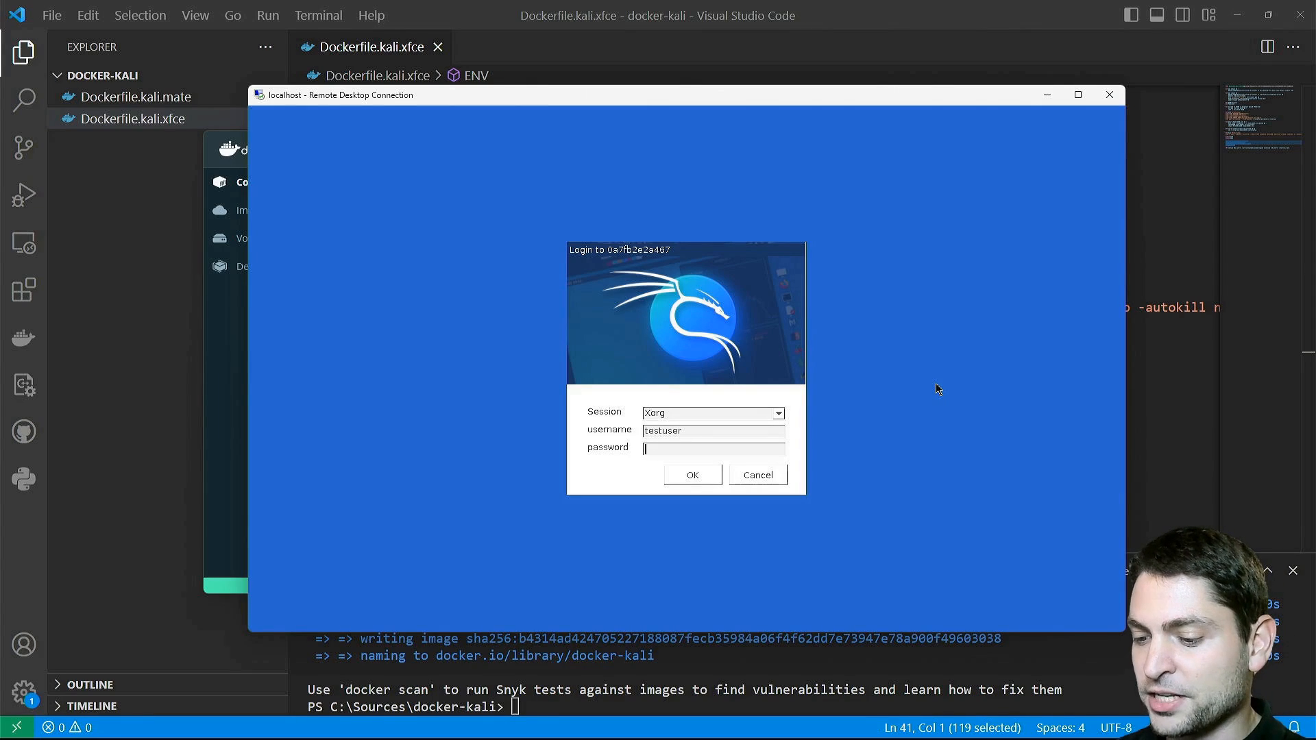
pyautogui.click(691, 475)
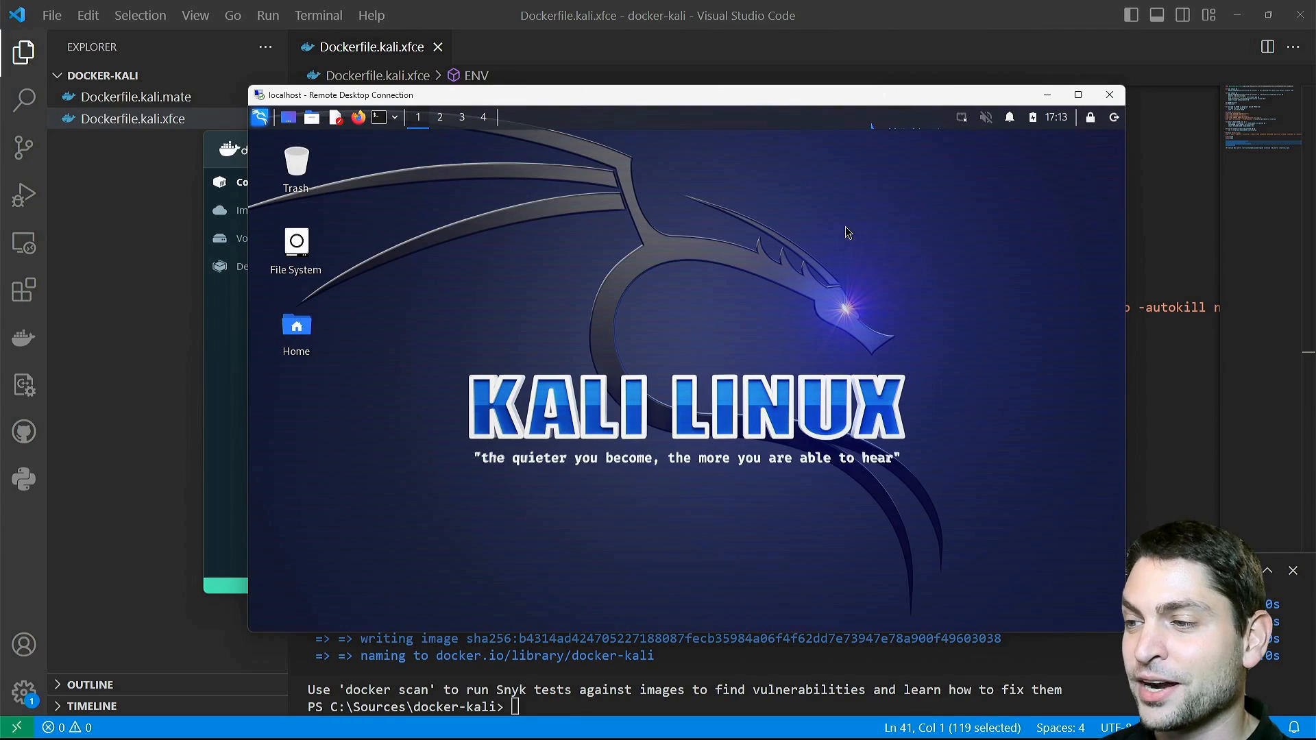
pyautogui.moveTo(716, 549)
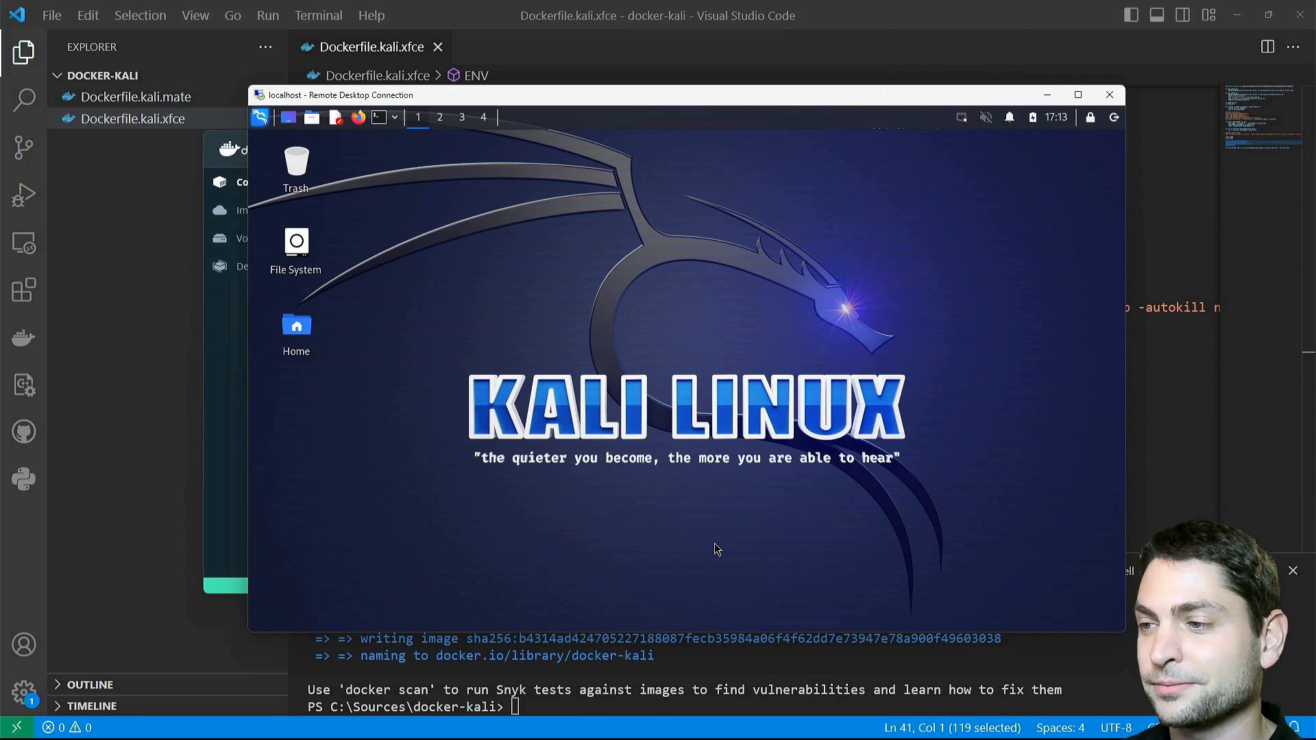
# Launch the file manager on Home from the Kali applications menu
pyautogui.click(259, 117)
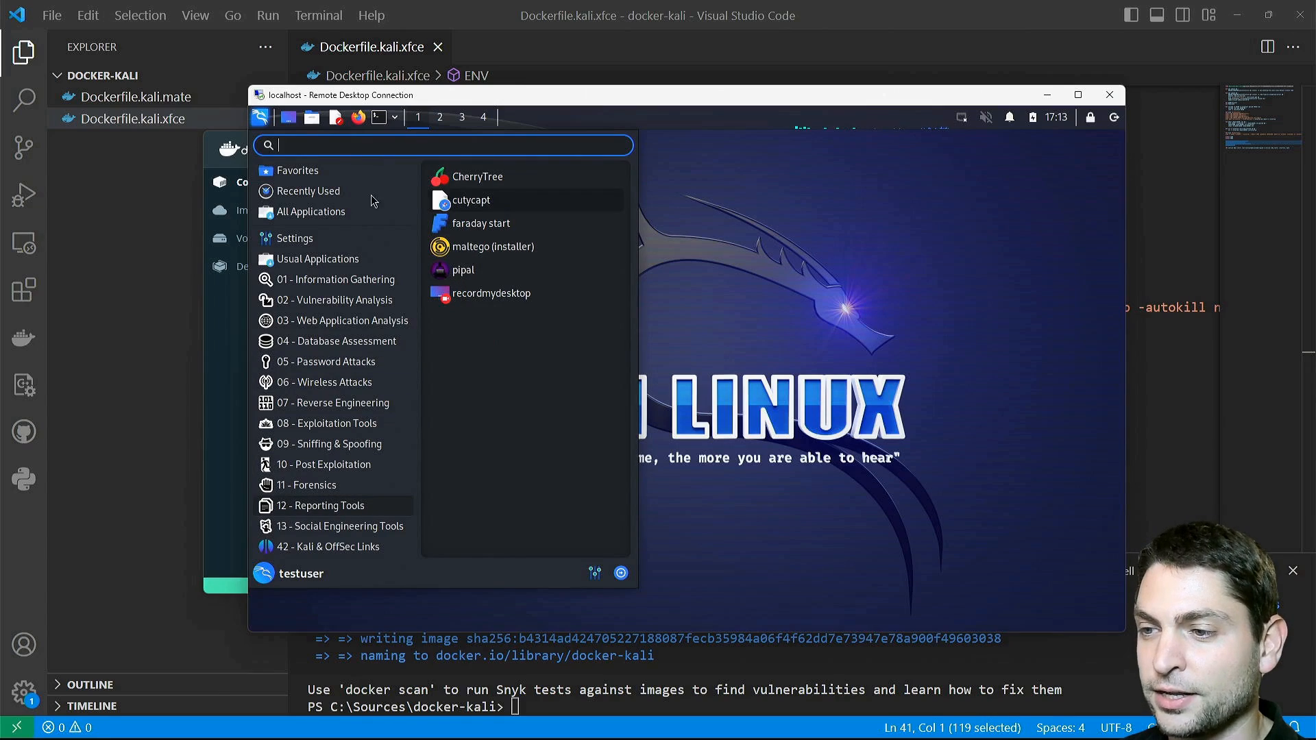
pyautogui.click(336, 279)
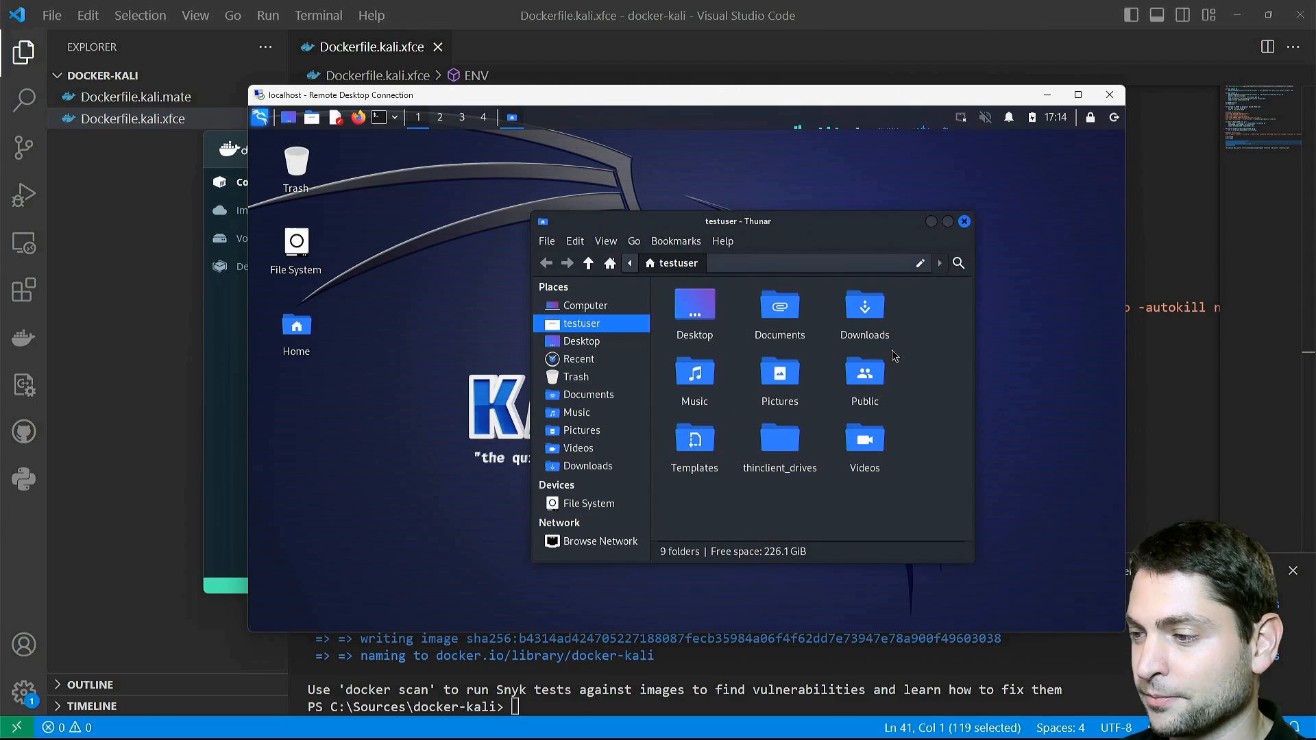
# Search the menu for 'system' and launch the Task Manager
pyautogui.click(261, 116)
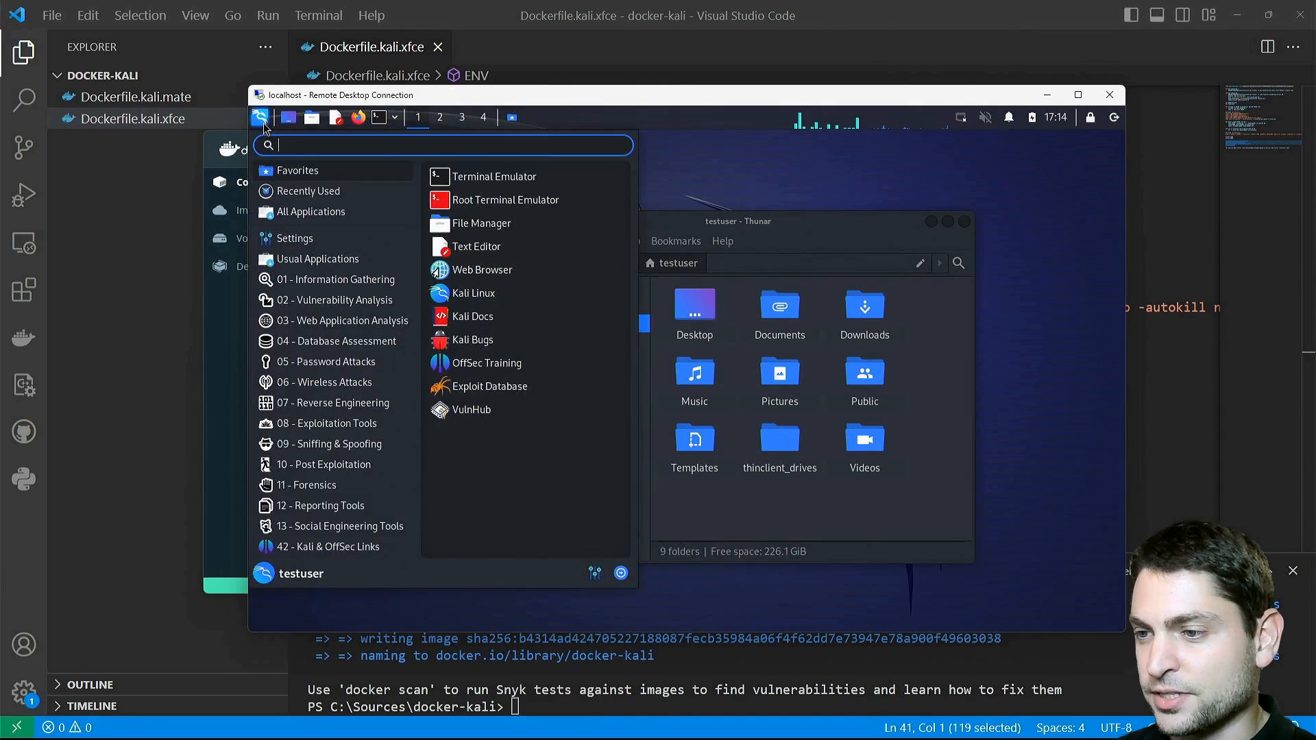
pyautogui.write('system')
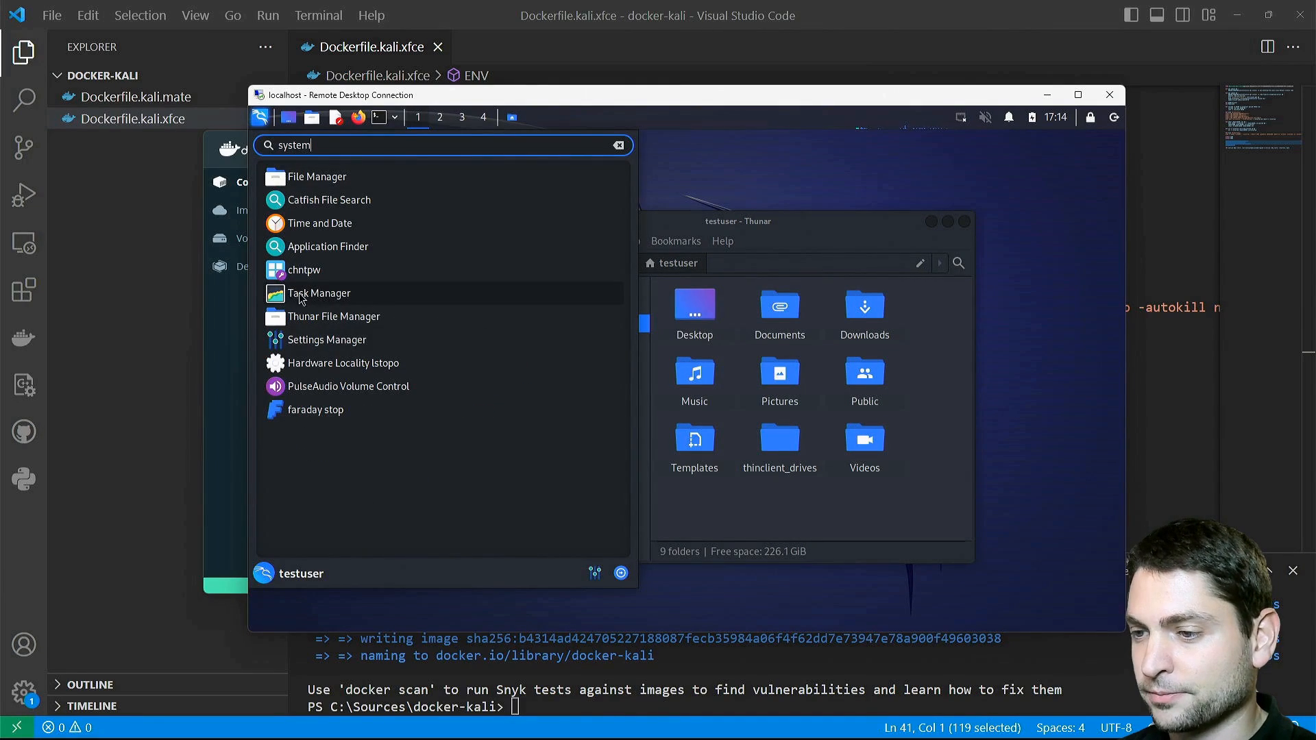
pyautogui.click(318, 294)
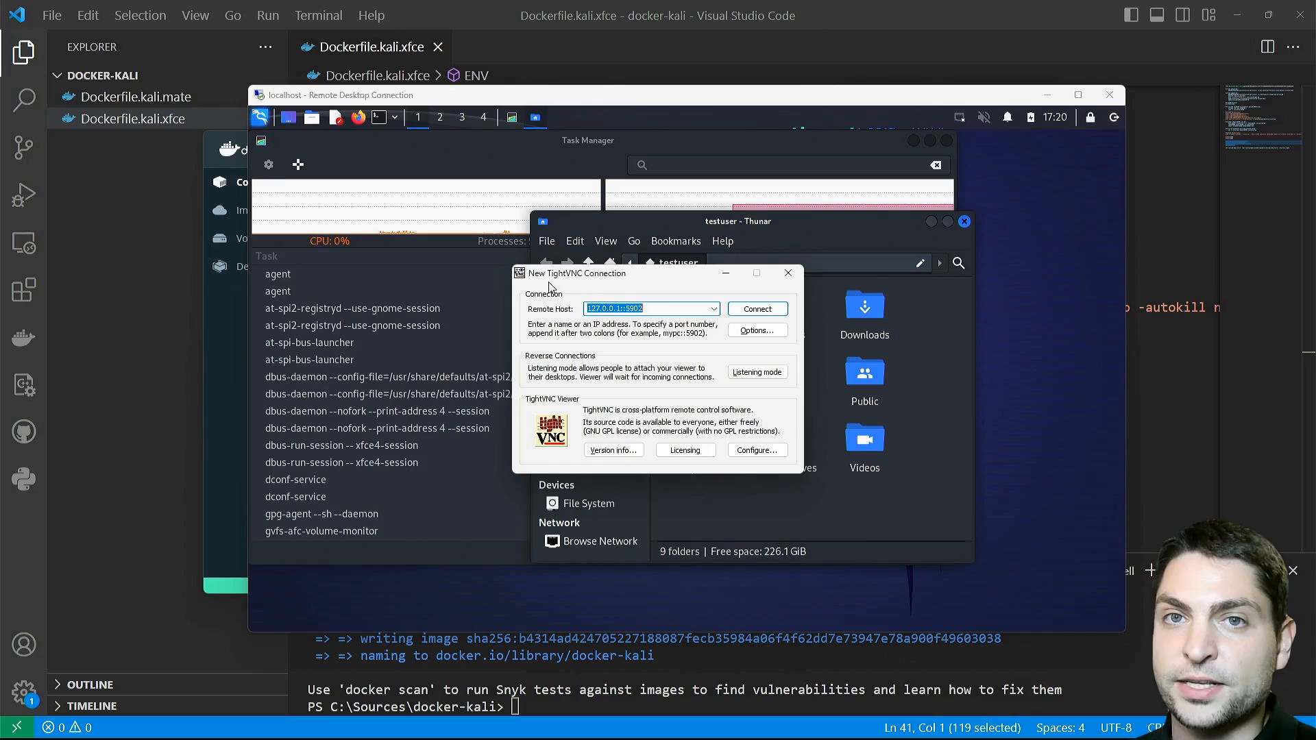
pyautogui.moveTo(650, 289)
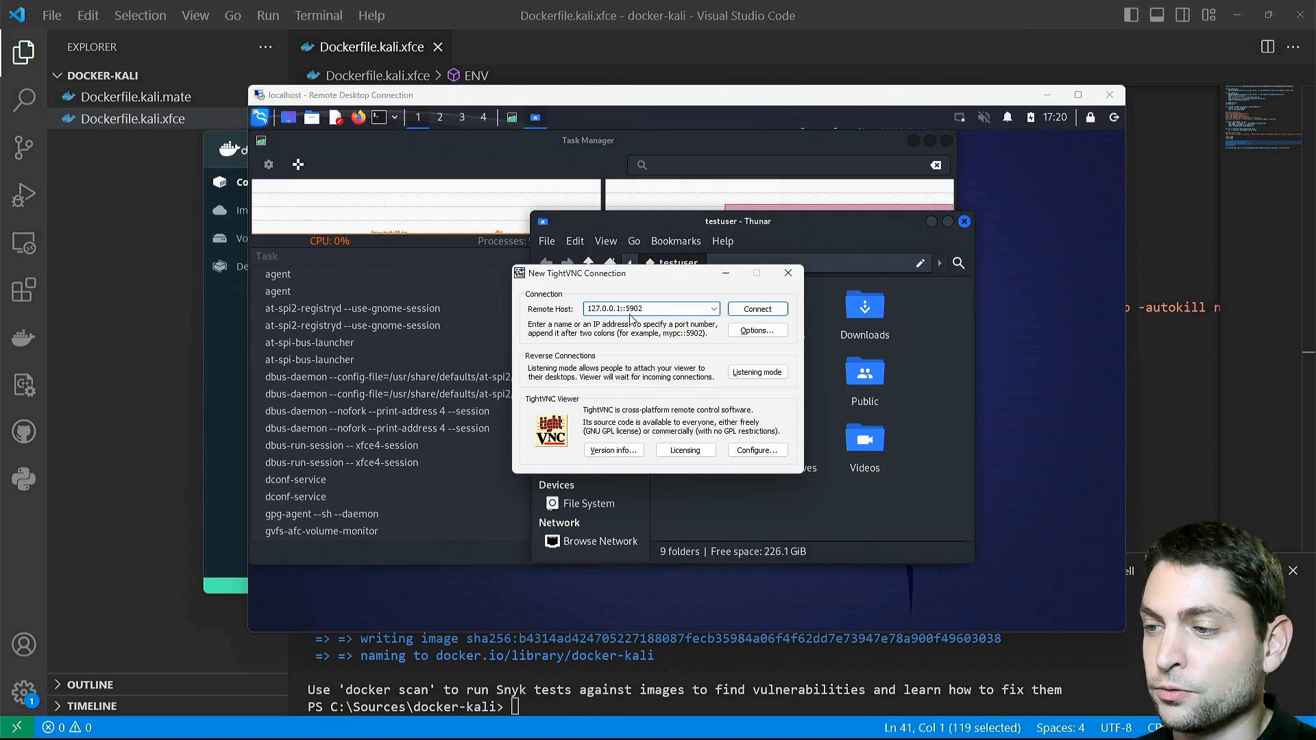
# Connect TightVNC to 127.0.0.1::5902 and authenticate with the VNC password
pyautogui.click(754, 308)
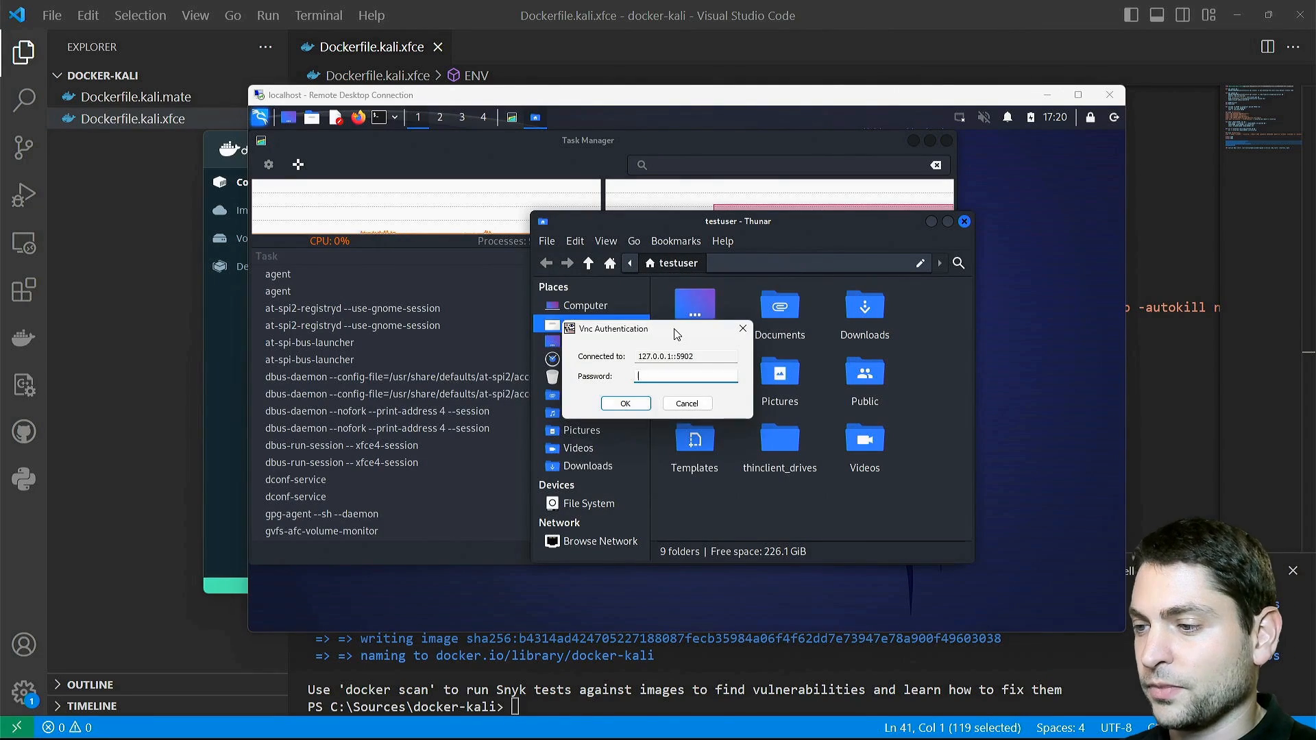
pyautogui.write('••••')
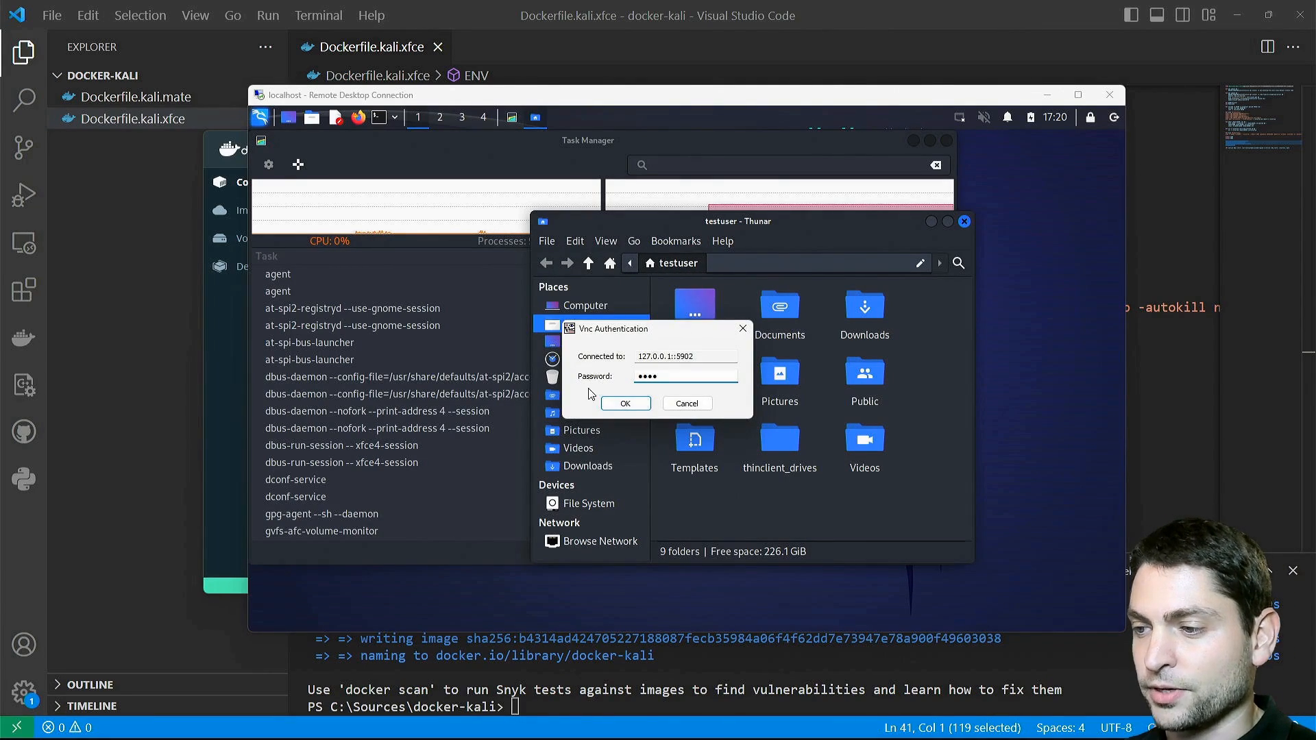
pyautogui.click(625, 403)
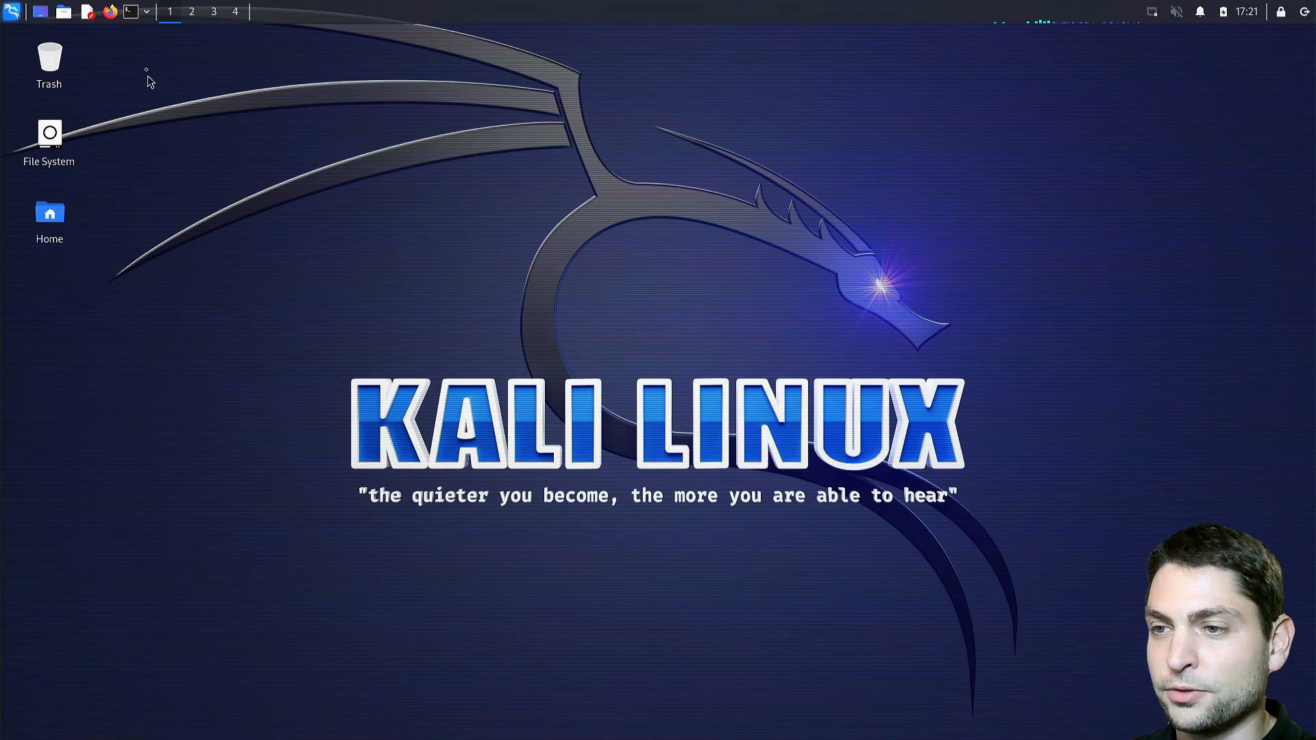
# Exit the full-screen VNC session back to the New TightVNC Connection dialog
pyautogui.click(129, 12)
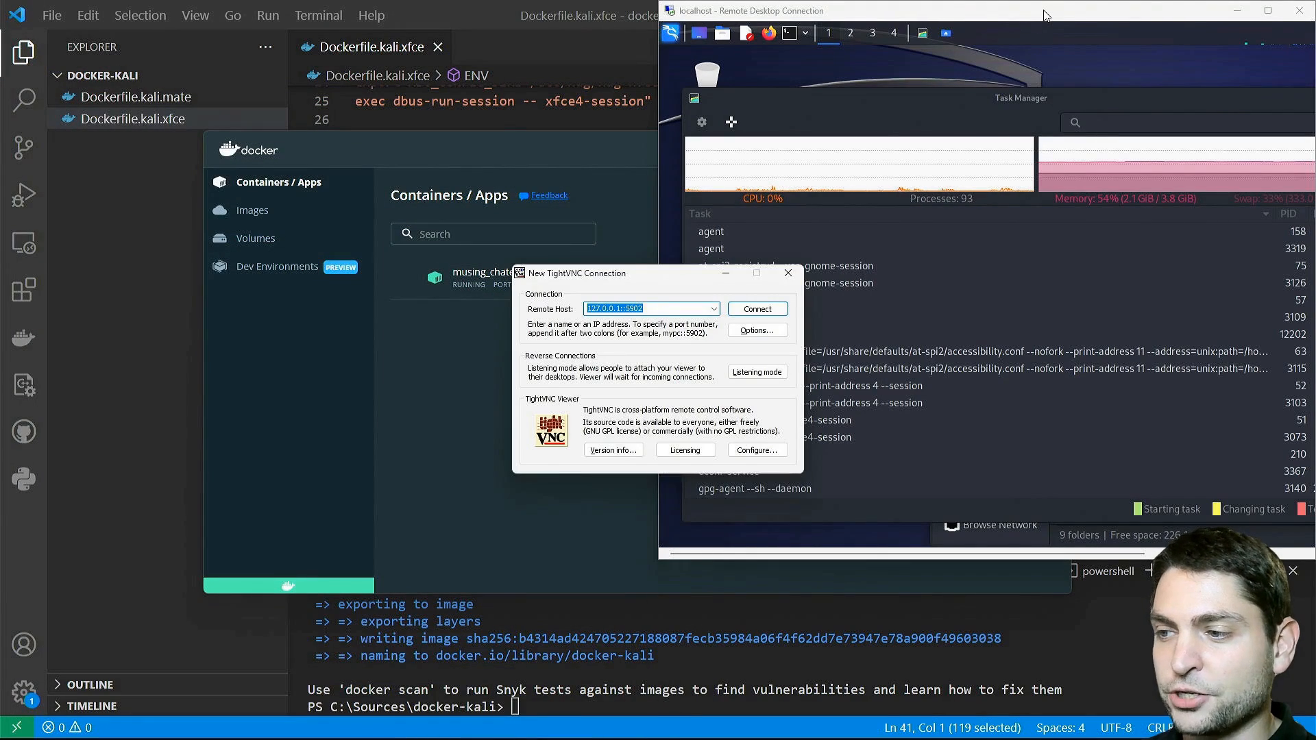
# Reconnect to the local VNC server with the password, then close the Remote Desktop window
pyautogui.click(754, 308)
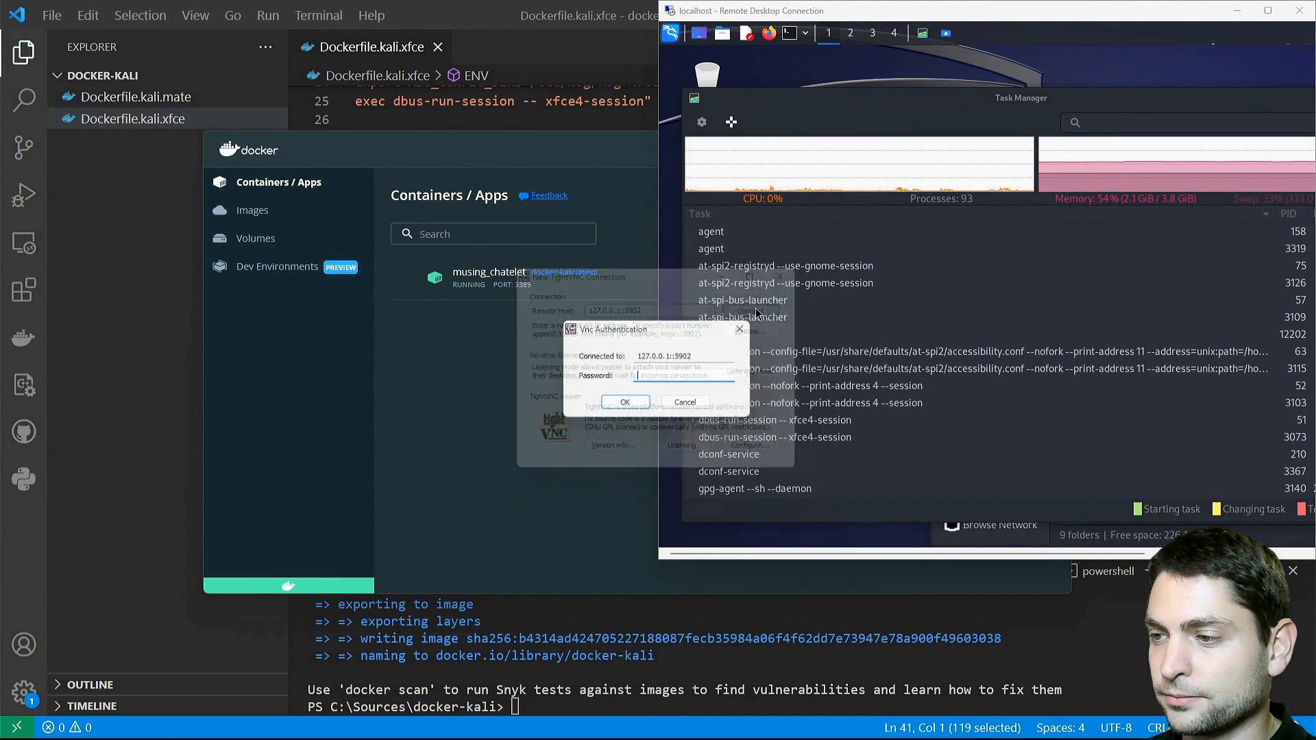
pyautogui.write('••••')
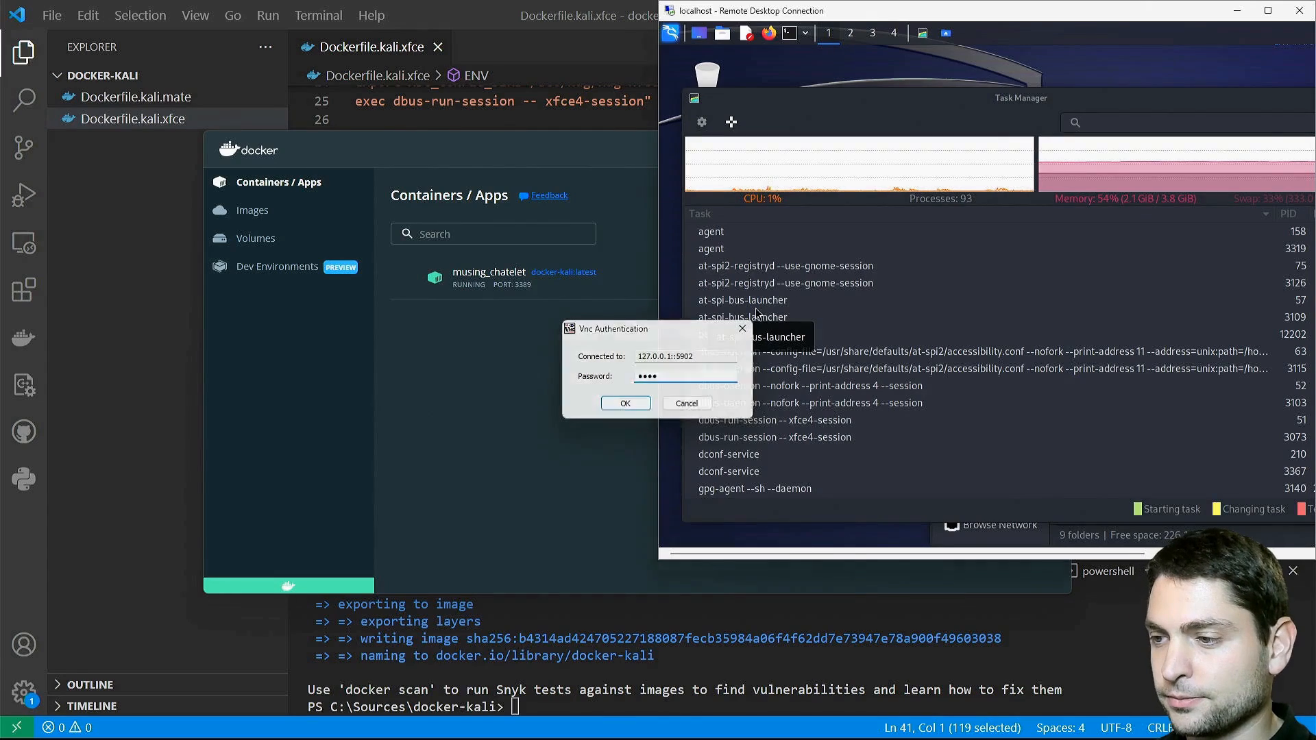
pyautogui.click(625, 403)
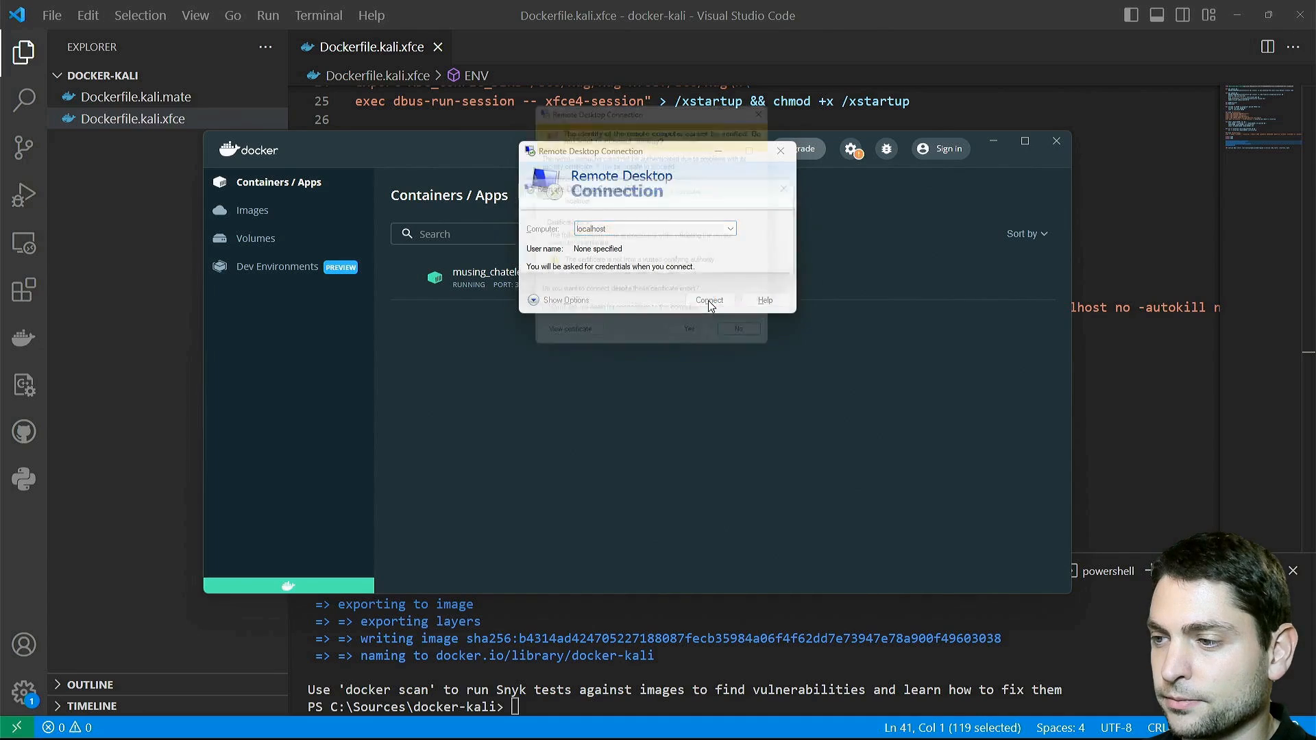
pyautogui.click(709, 300)
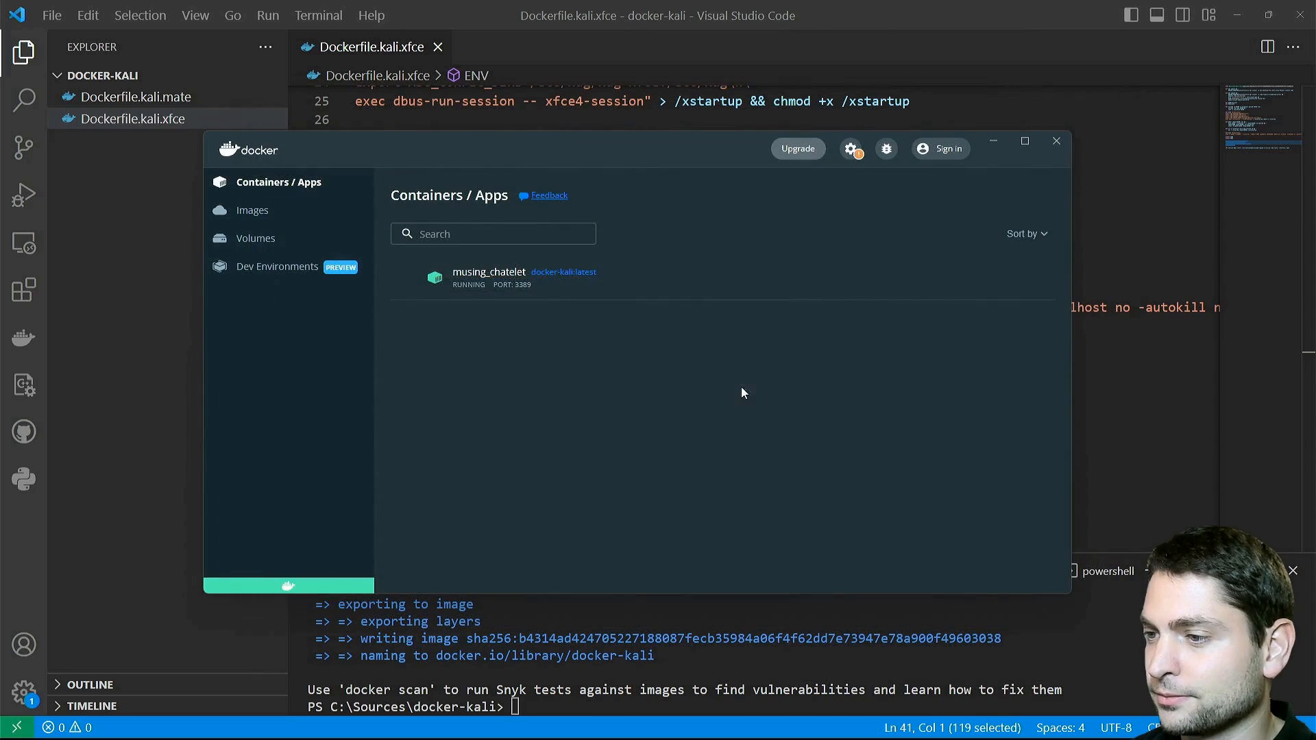
pyautogui.moveTo(770, 288)
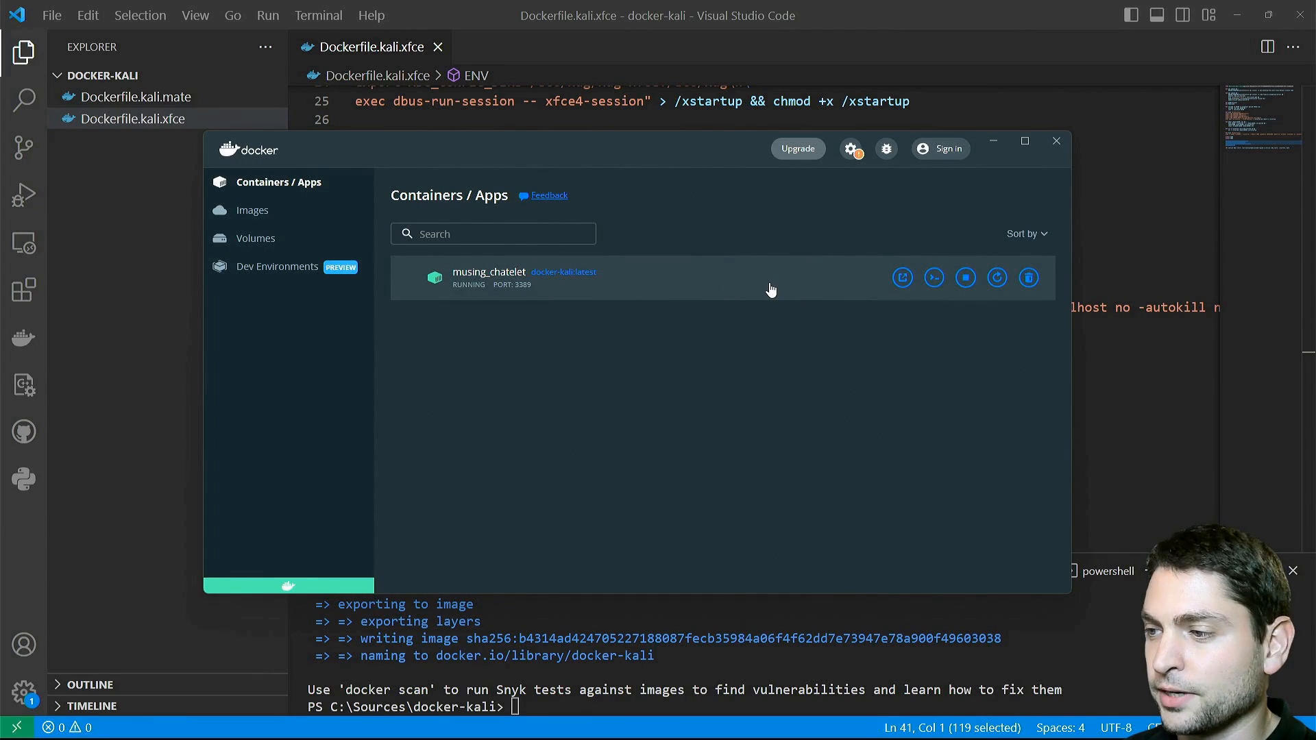
# In the container shell, run su testuser then sudo xfce4-session
pyautogui.click(934, 277)
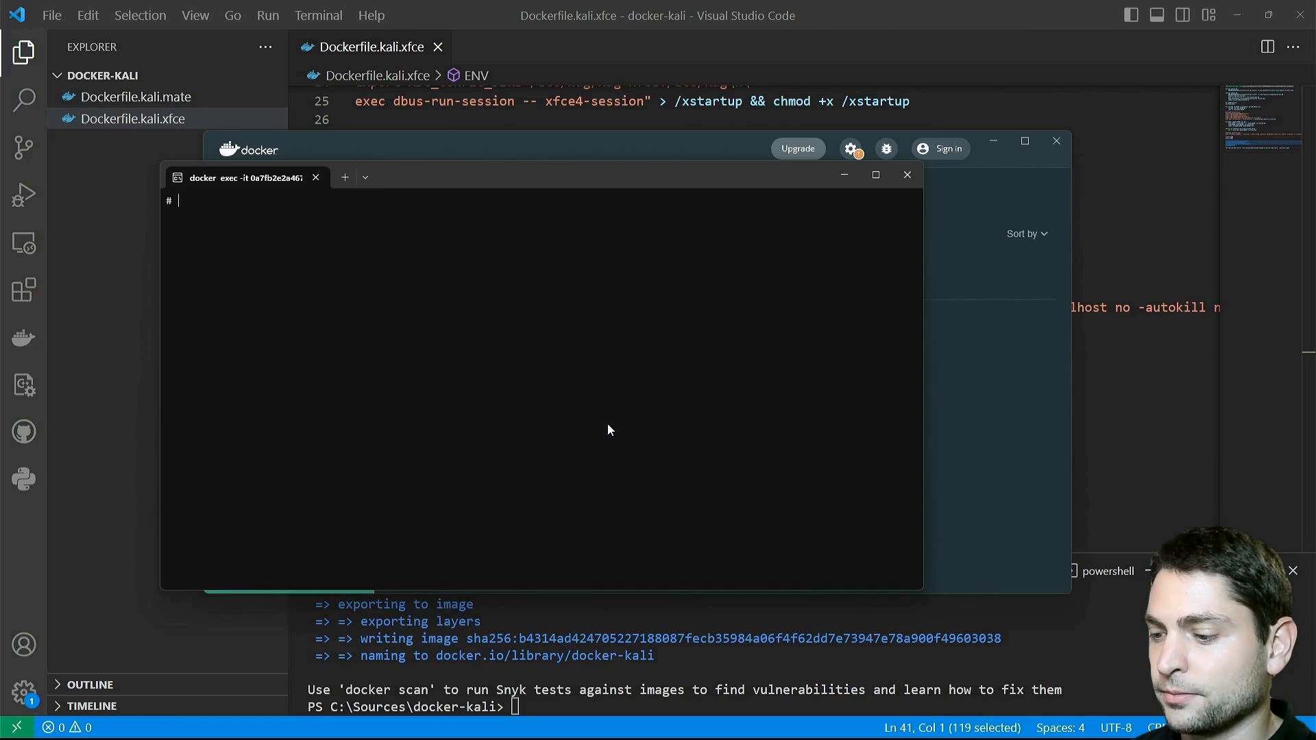
pyautogui.write('su t')
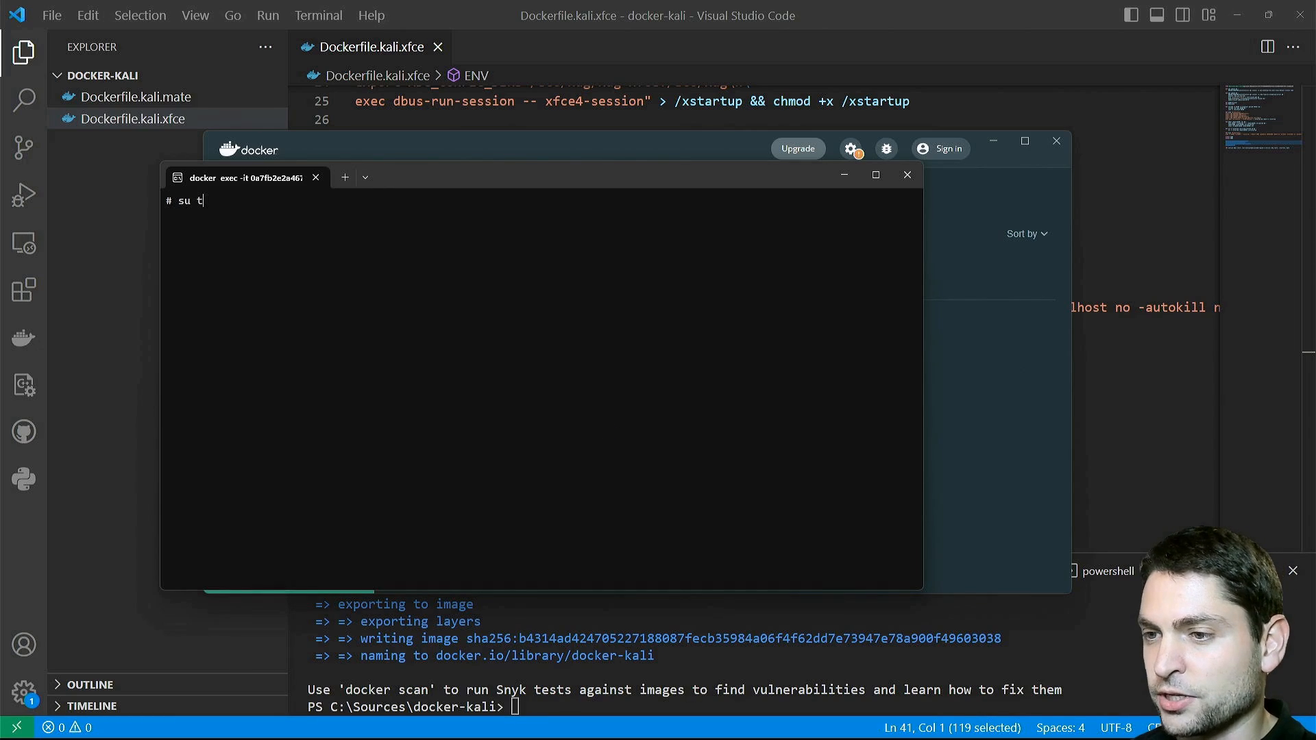
pyautogui.write('estuser')
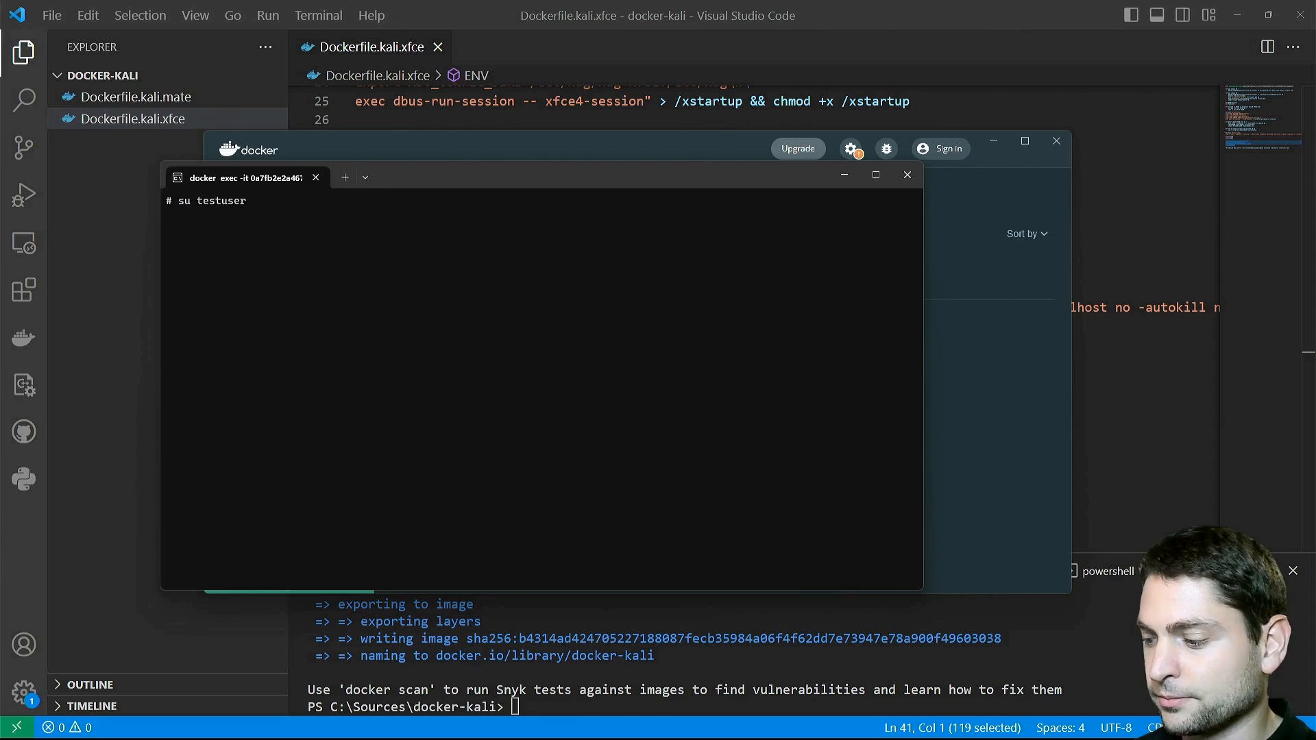
pyautogui.write('sudo')
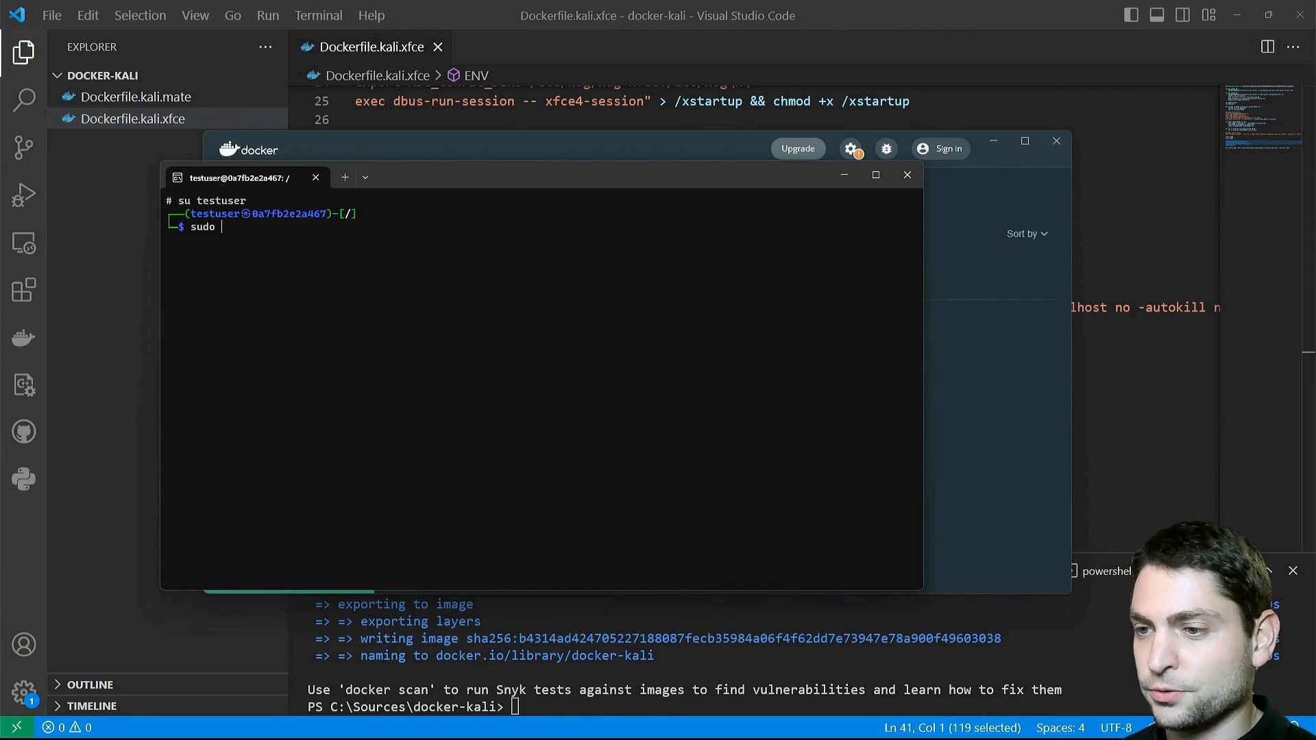
pyautogui.write('xfc')
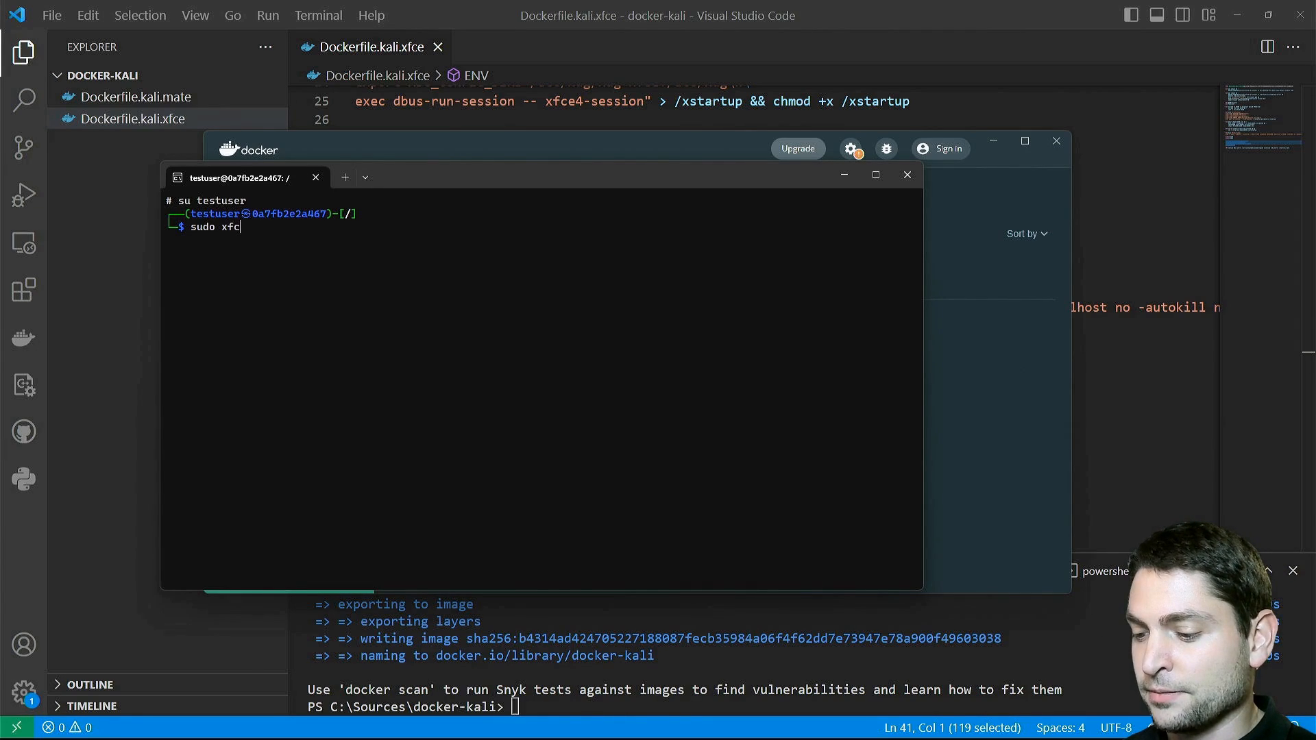
pyautogui.write('e4-session')
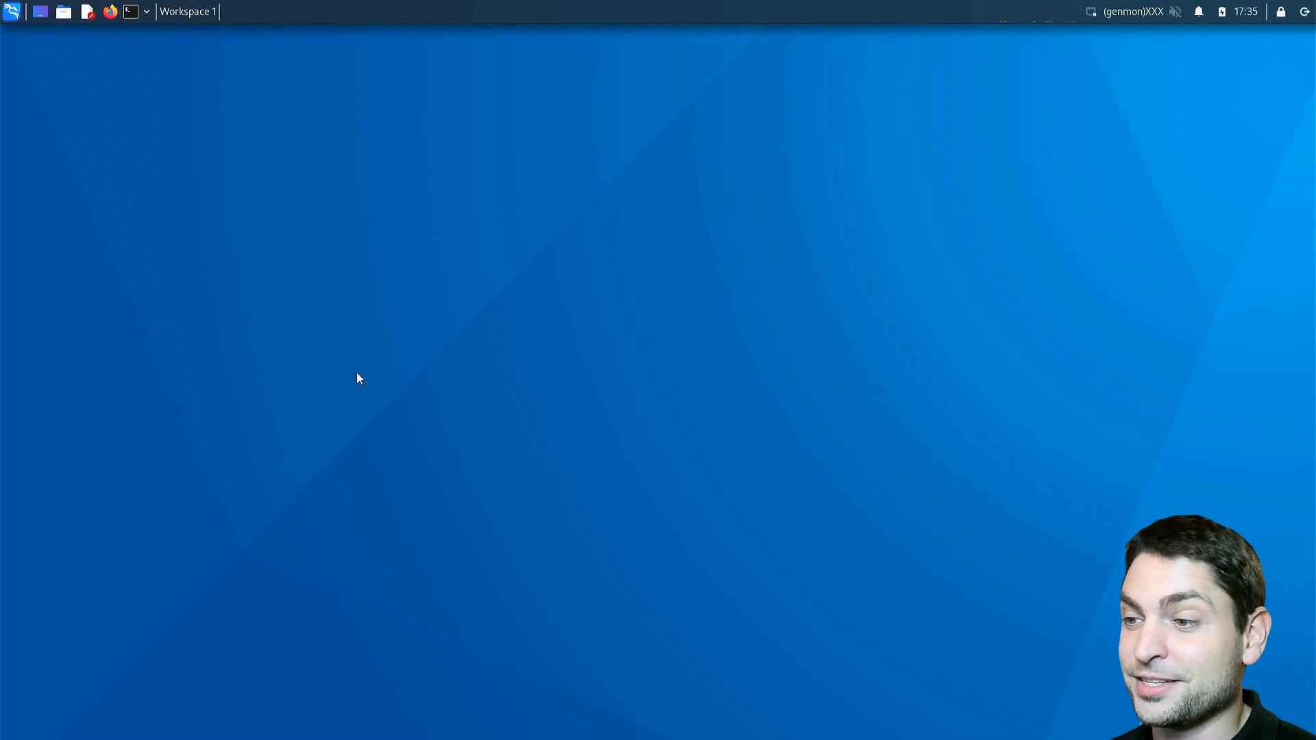
pyautogui.moveTo(252, 233)
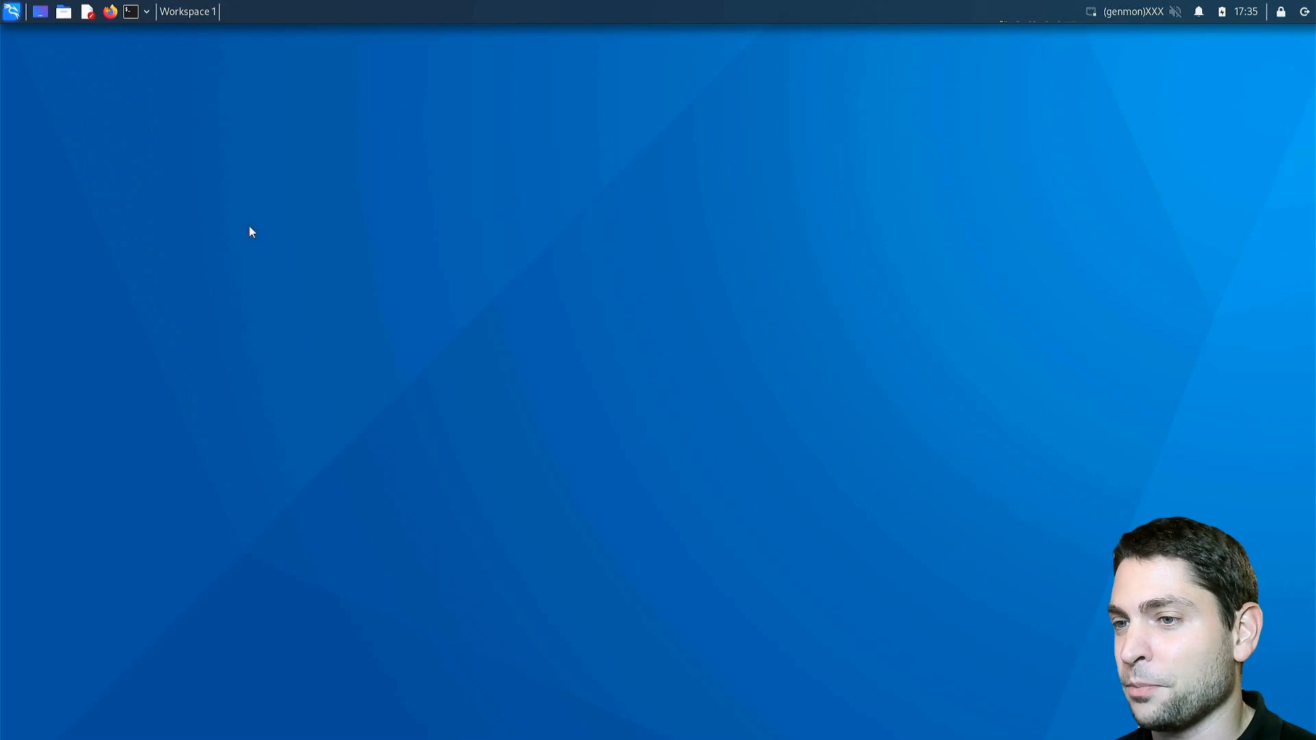
# Launch a root Thunar file manager and a root terminal from the XFCE panel
pyautogui.click(63, 11)
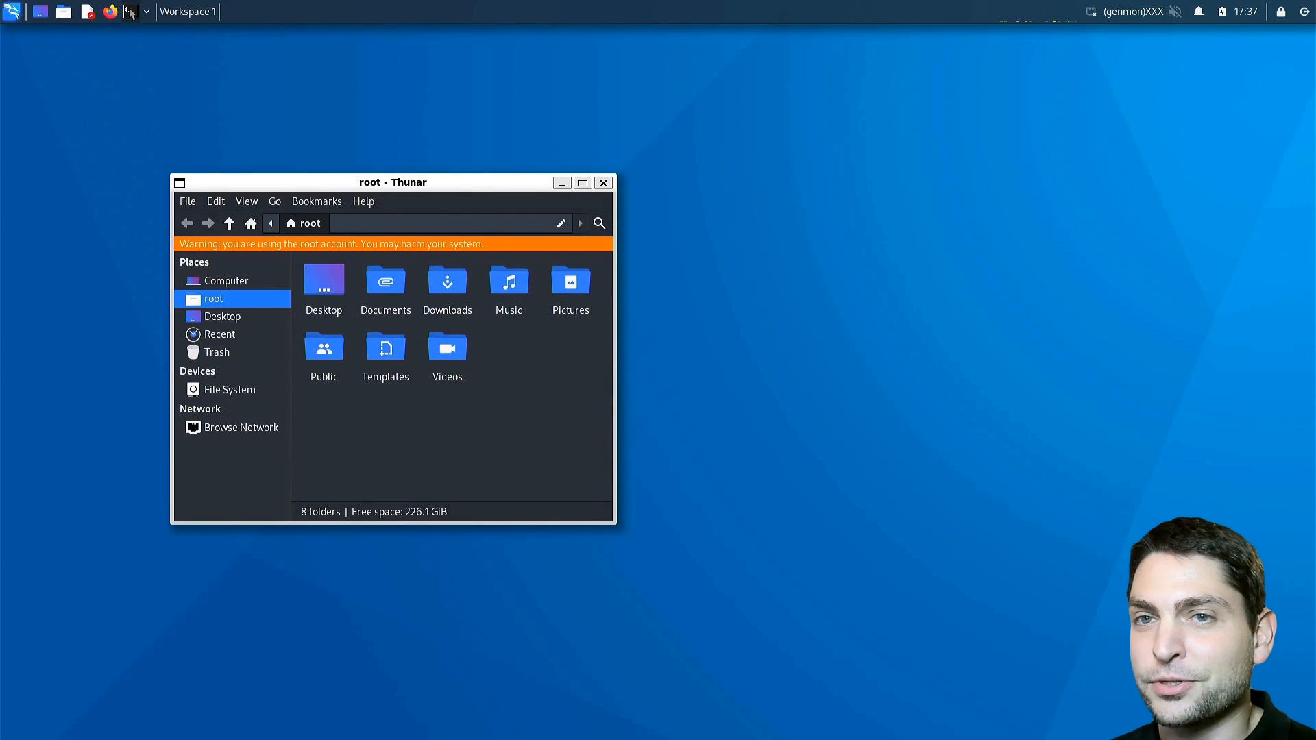
pyautogui.click(130, 11)
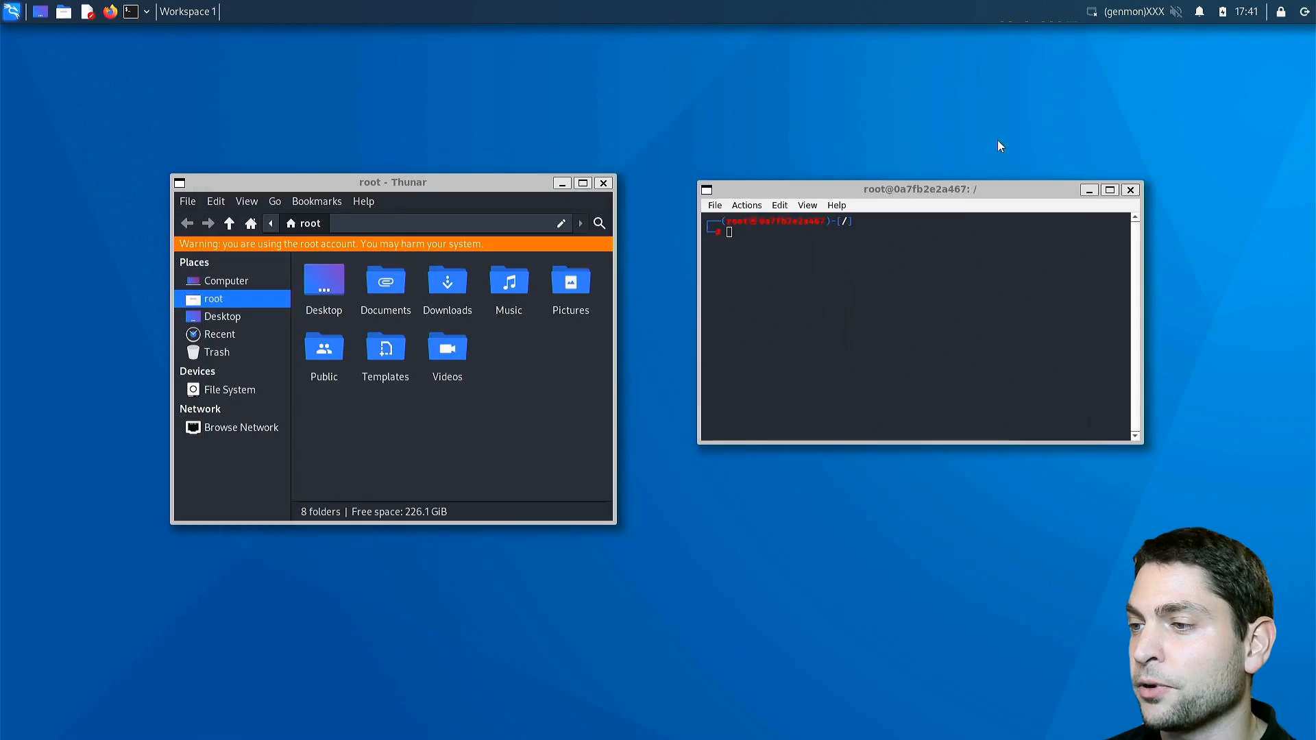
pyautogui.moveTo(917, 114)
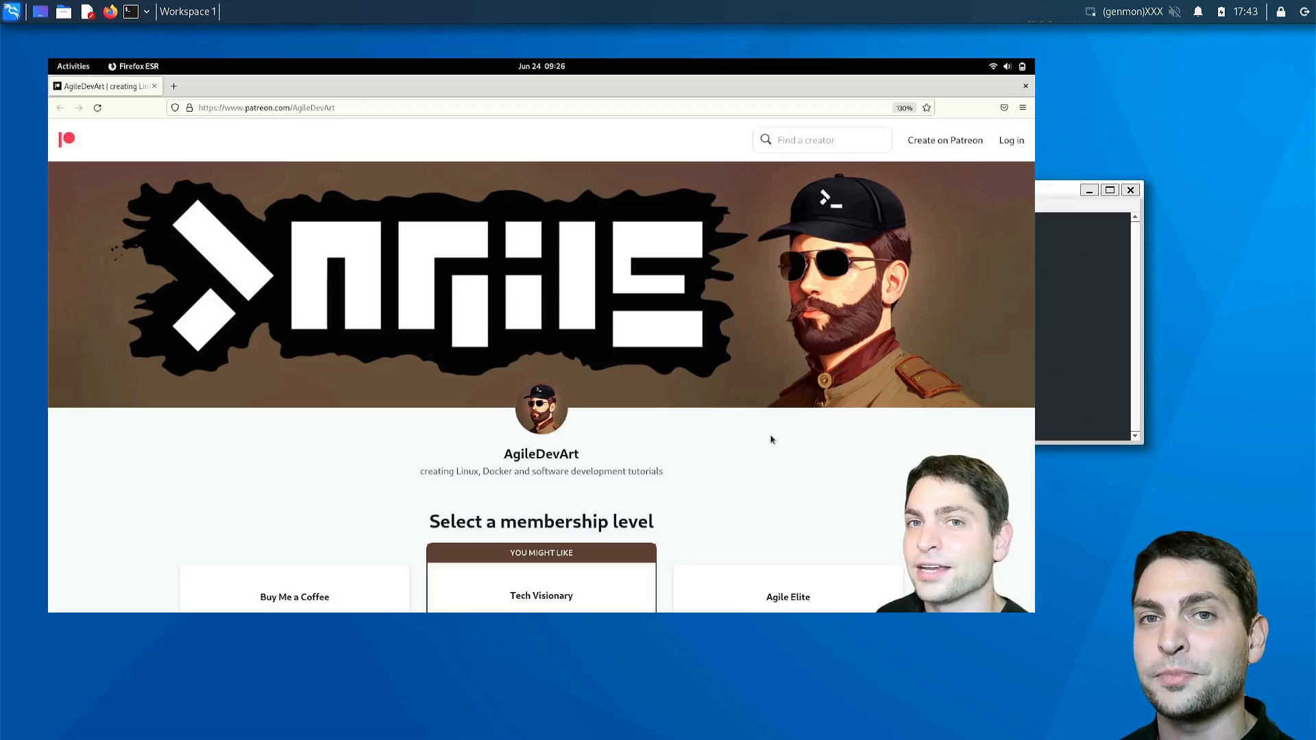
pyautogui.moveTo(459, 439)
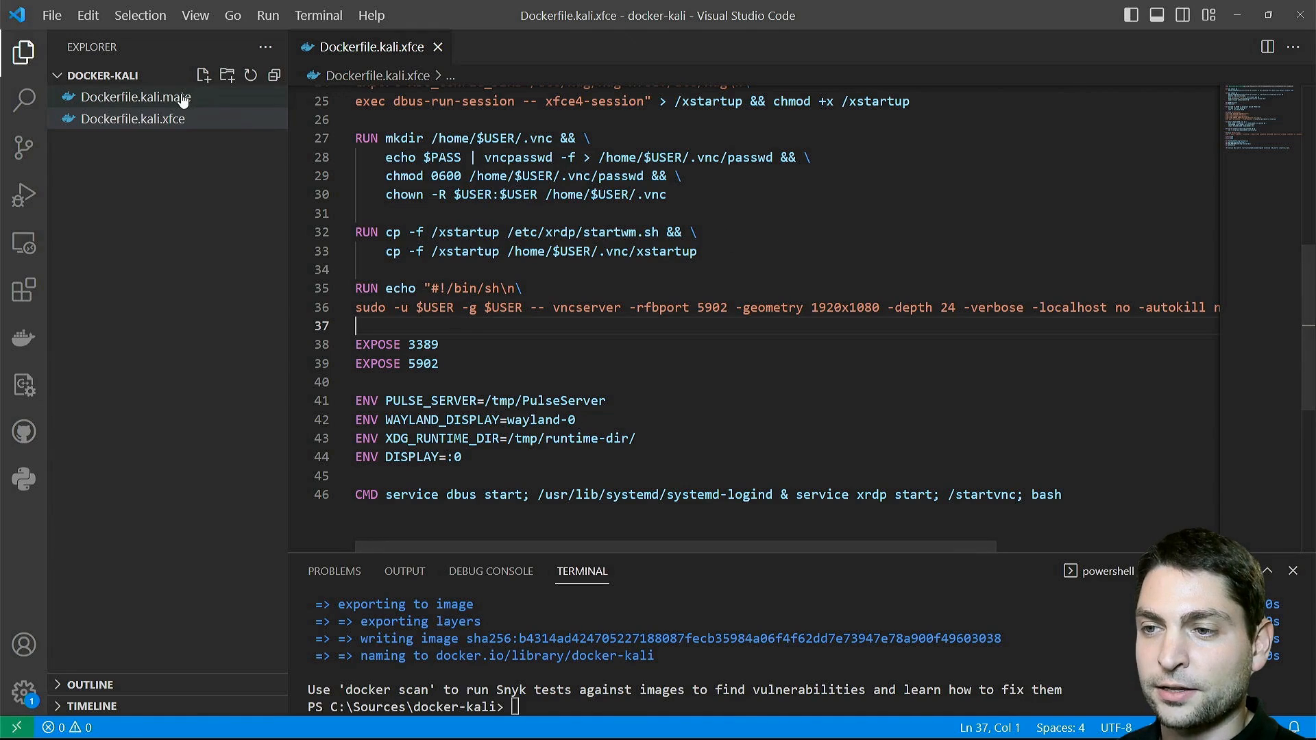
# Show Dockerfile.kali.mate from the docker-kali project in the editor
pyautogui.click(138, 97)
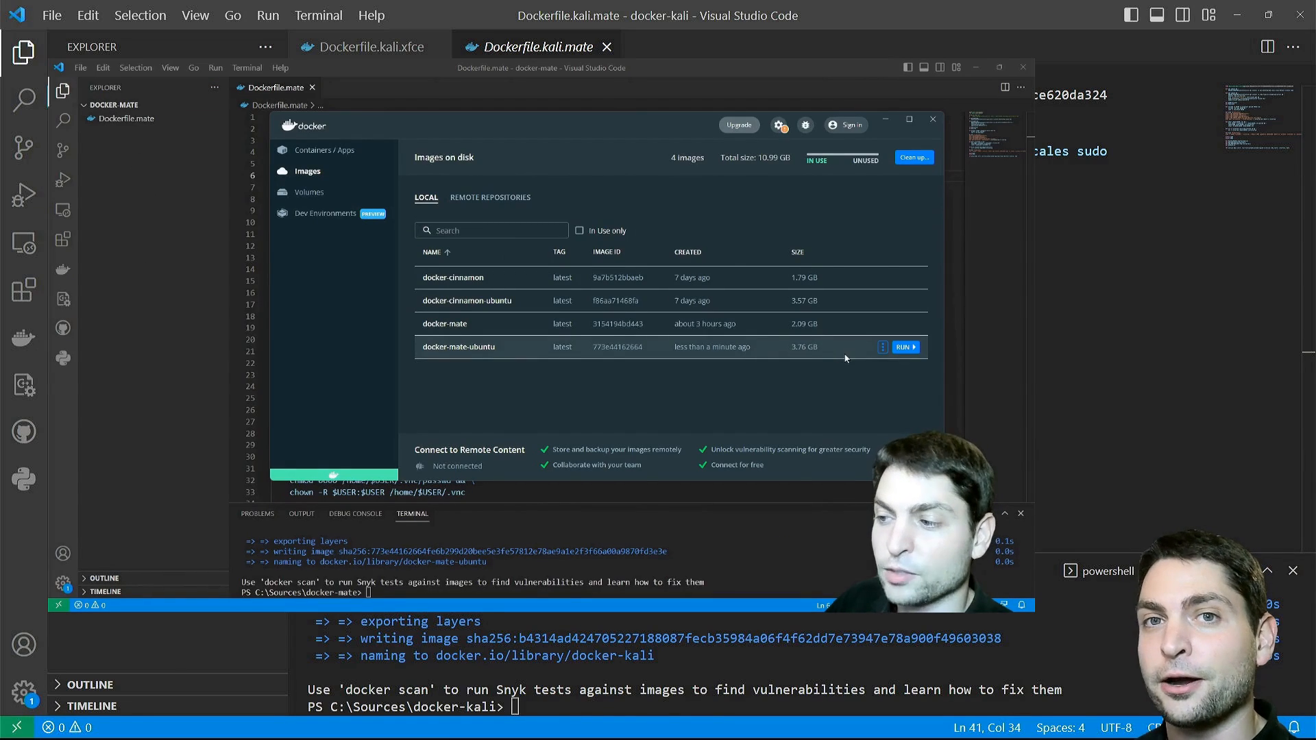
# Run the docker-mate-ubuntu container, launch MATE Terminal, and expand .cache in Disk Usage Analyzer
pyautogui.click(906, 347)
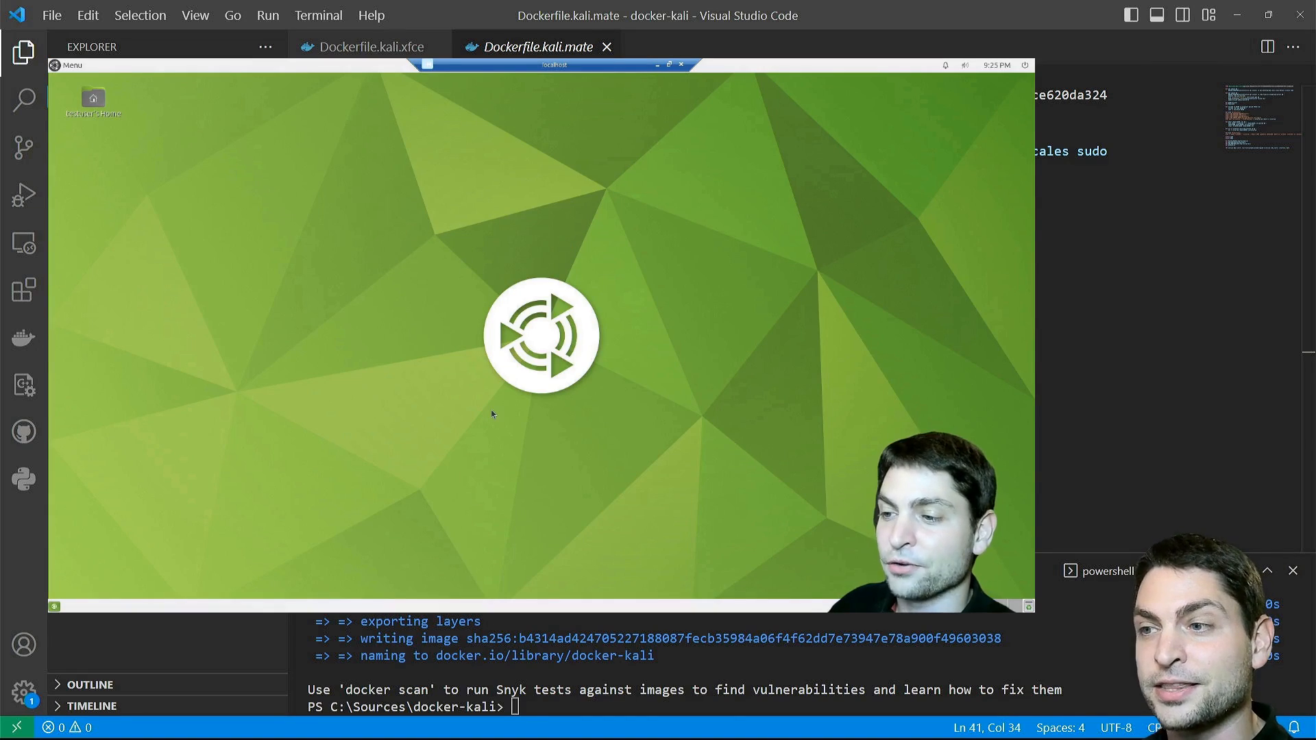
pyautogui.click(67, 65)
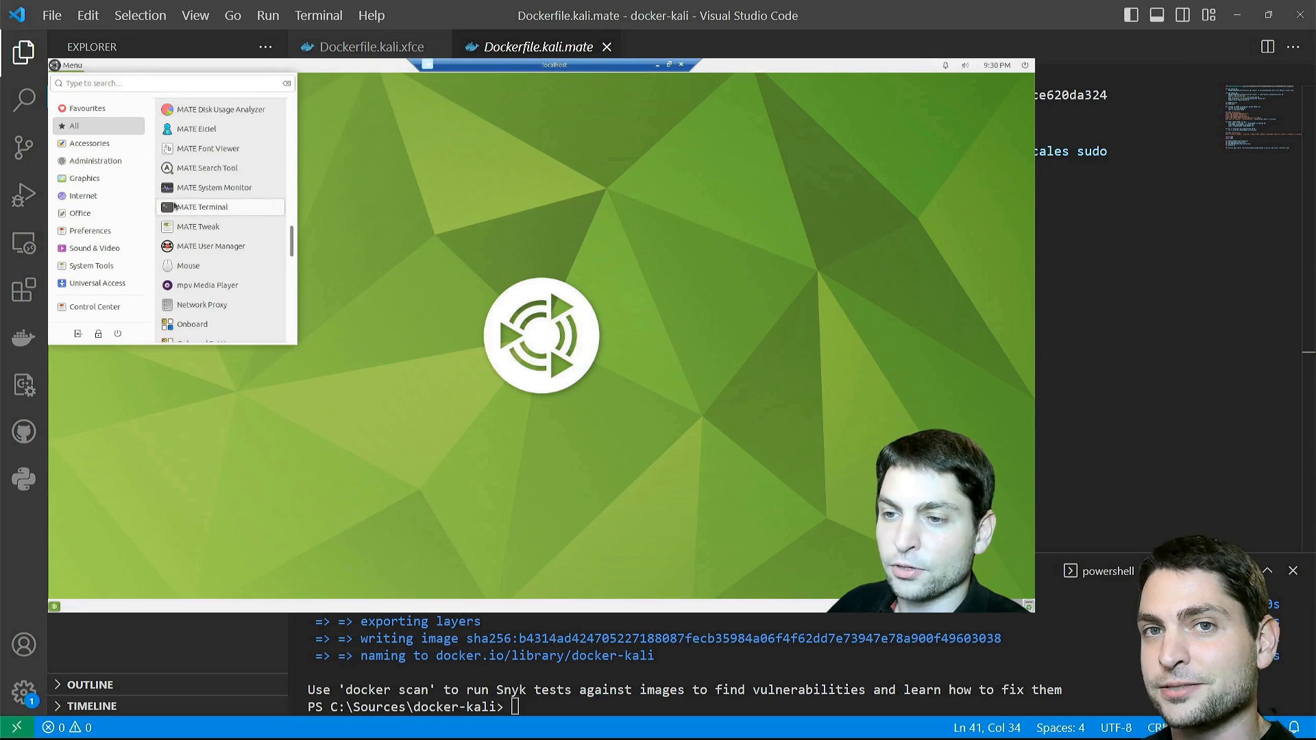
pyautogui.click(202, 207)
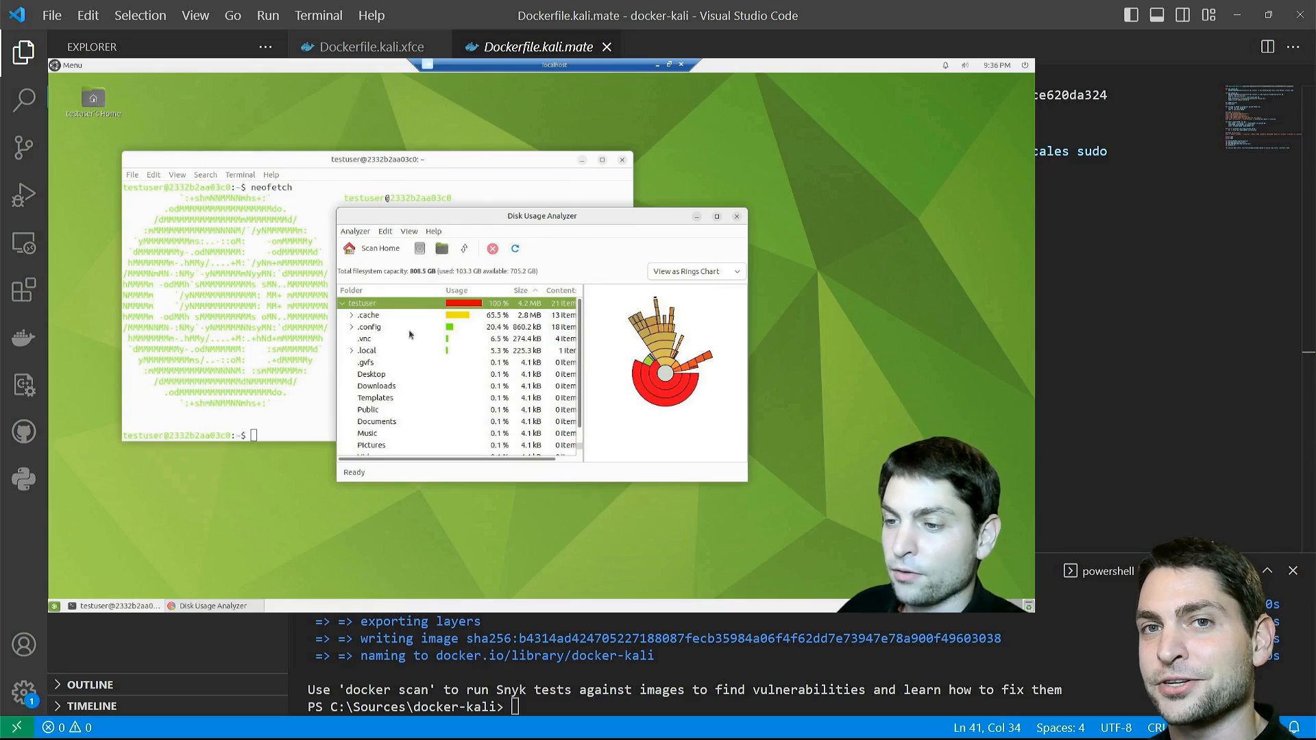
pyautogui.click(351, 315)
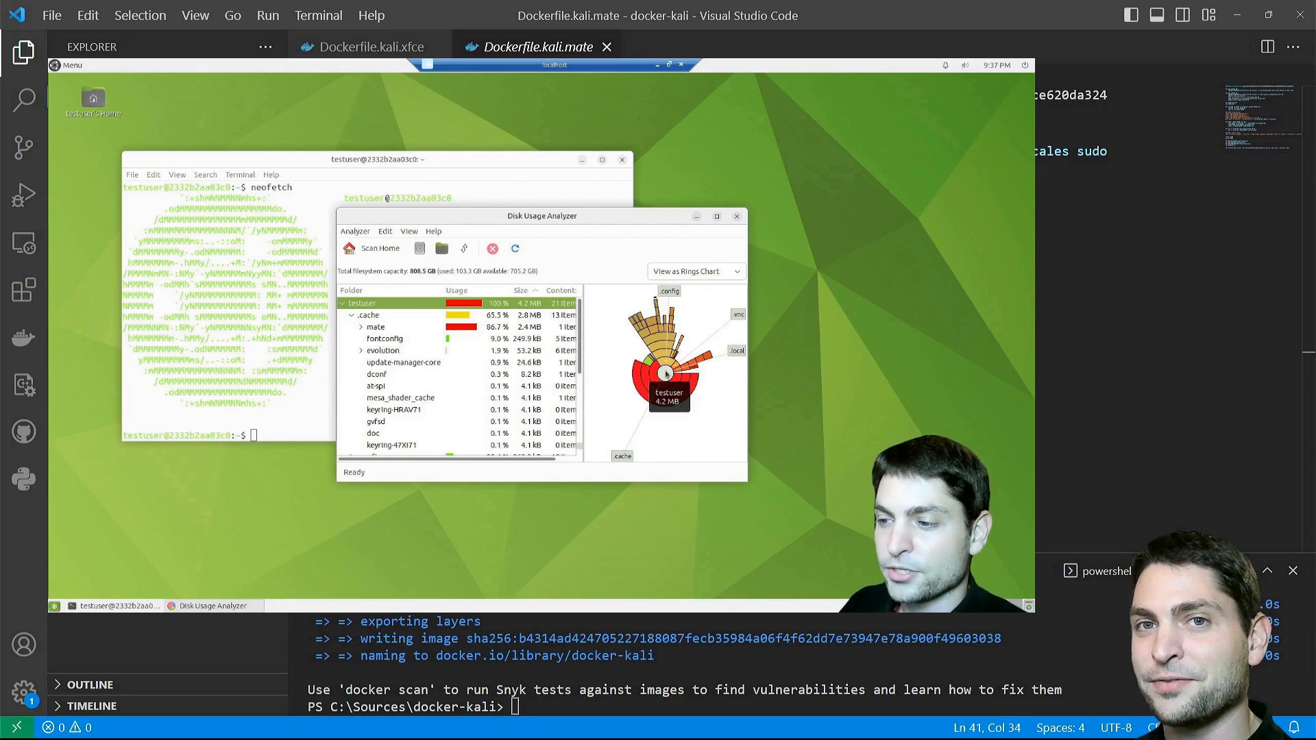